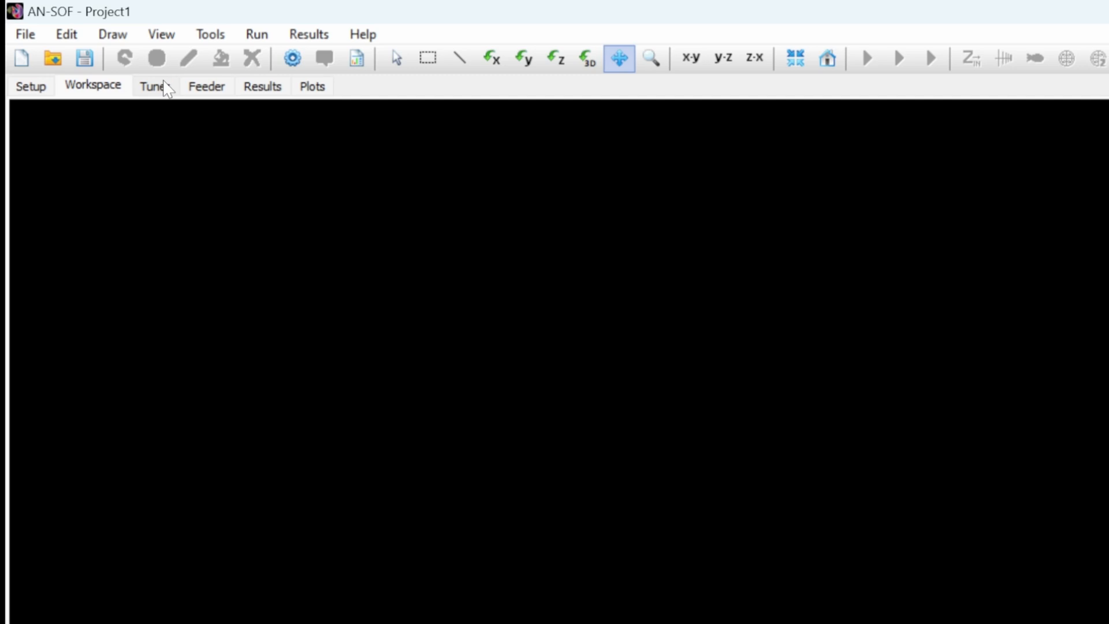
- Tour the Results, Setup and Workspace tabs, ending on the empty results table
left_click(262, 85)
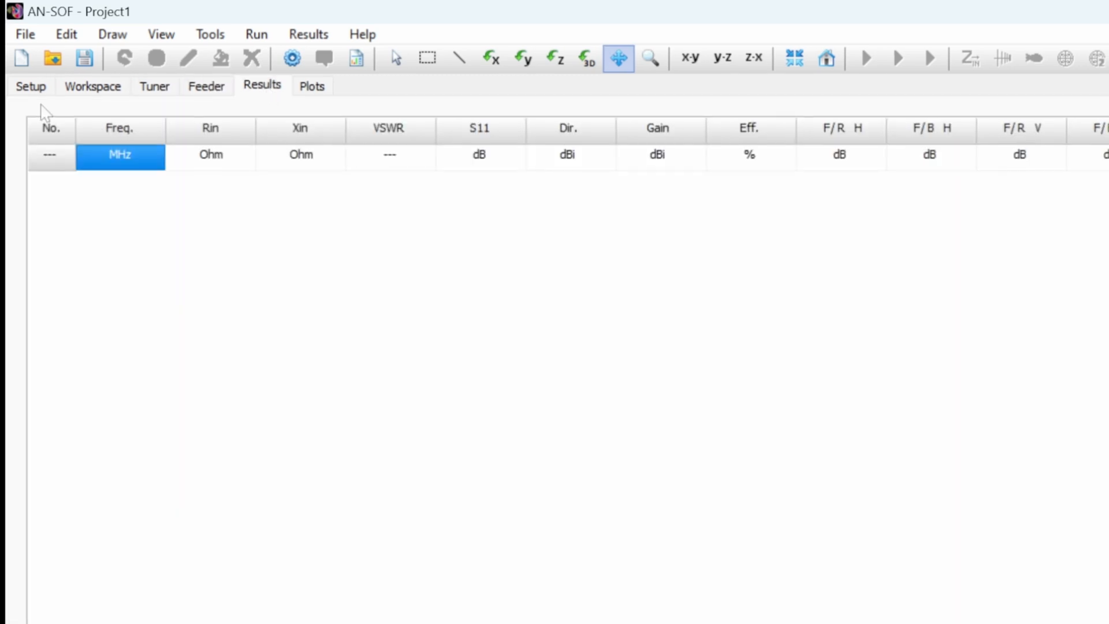
left_click(30, 86)
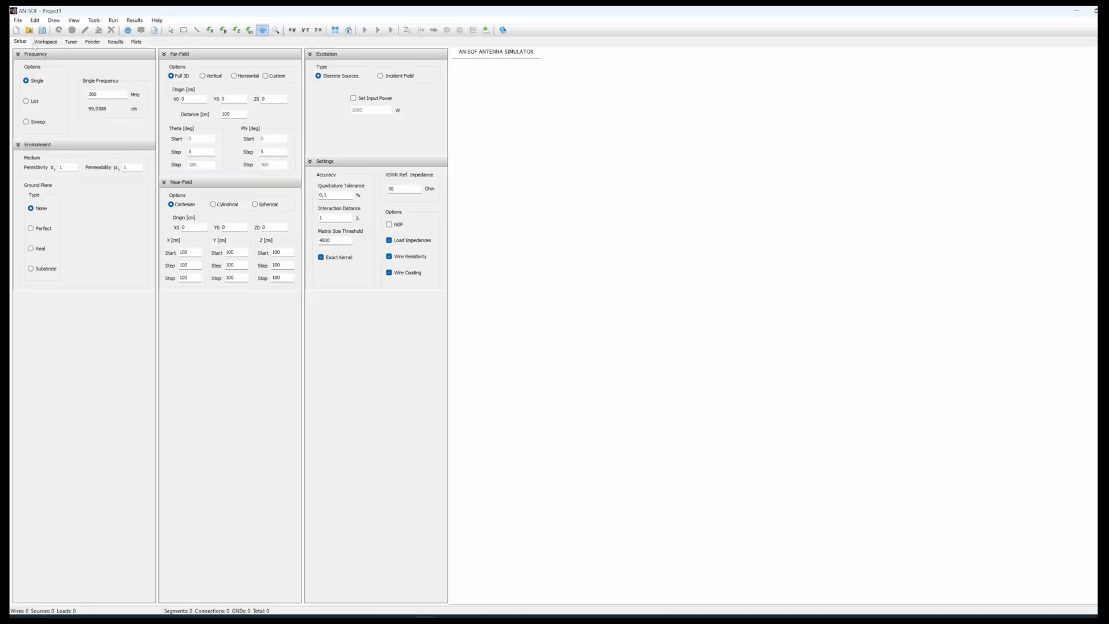
left_click(45, 41)
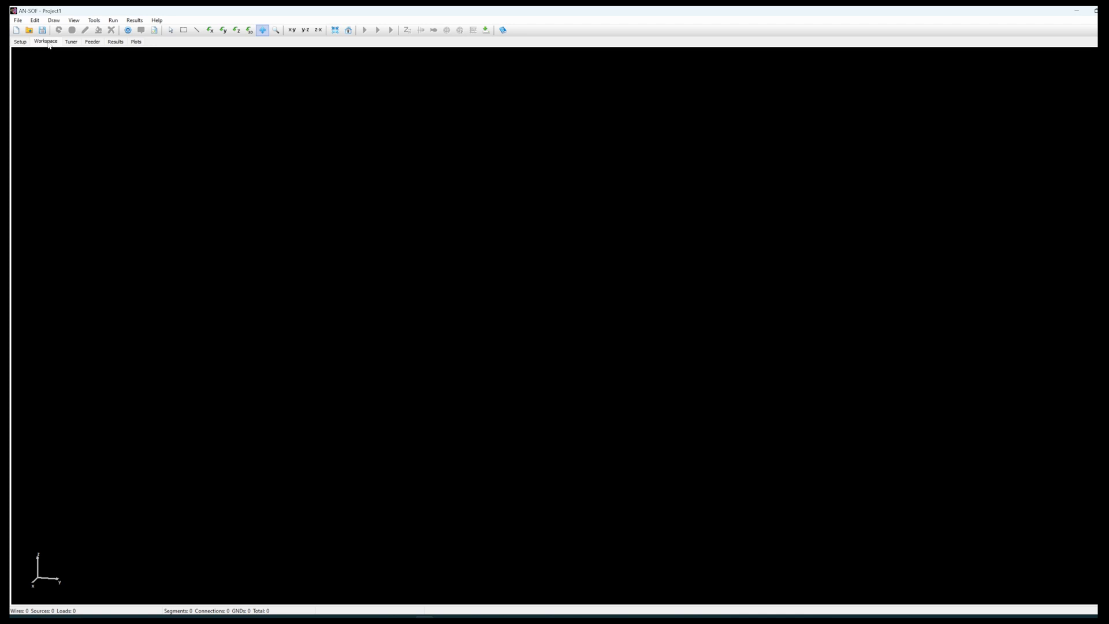
mouse_move(498, 256)
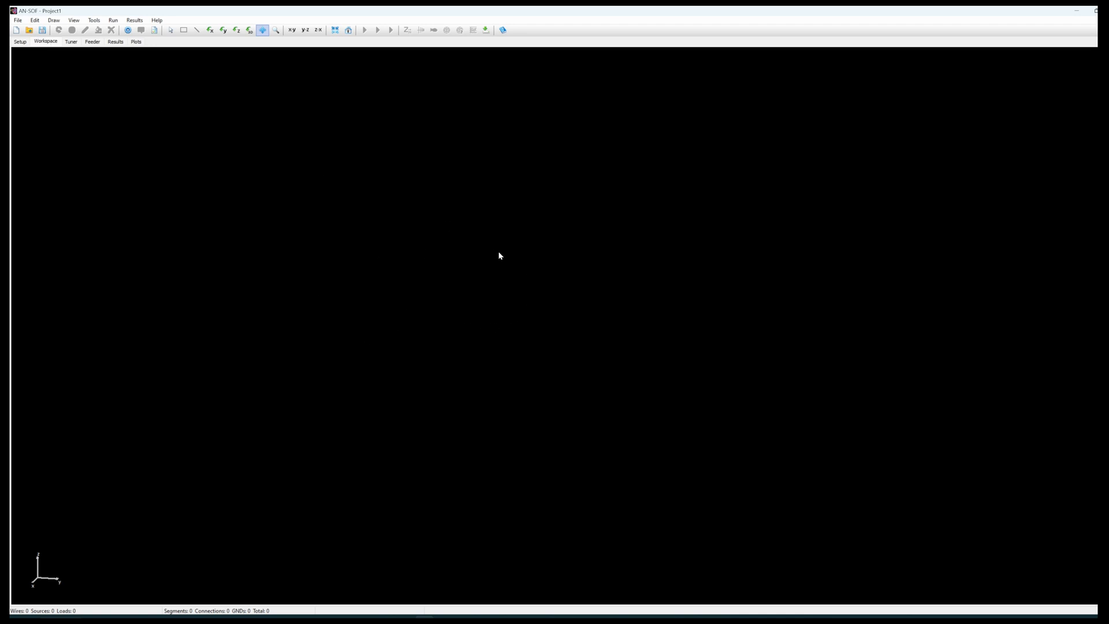
mouse_move(486, 220)
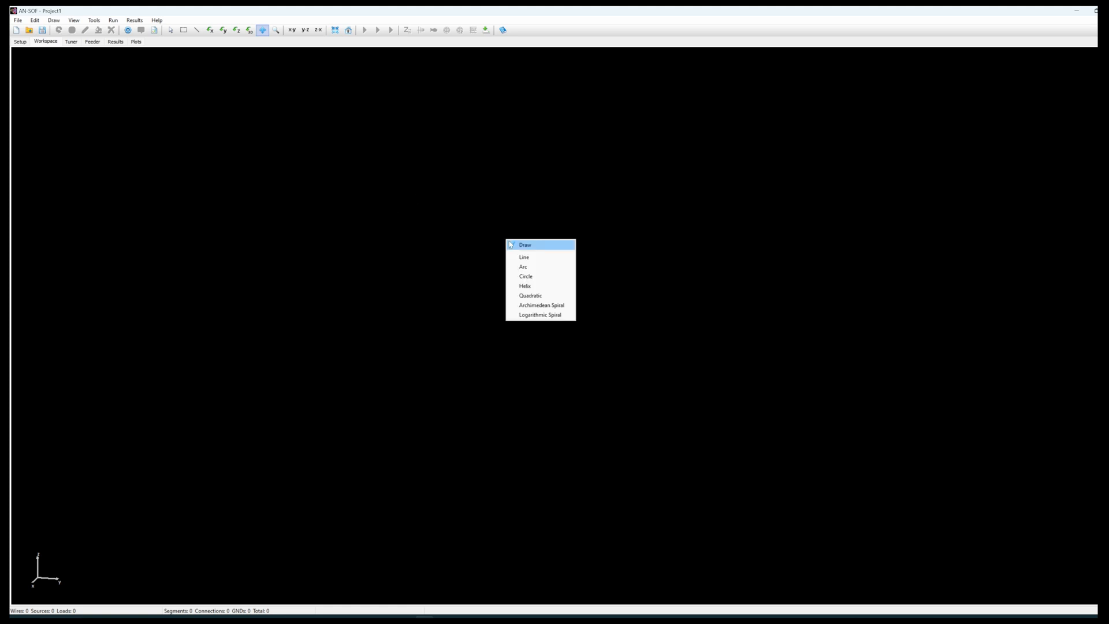
mouse_move(527, 276)
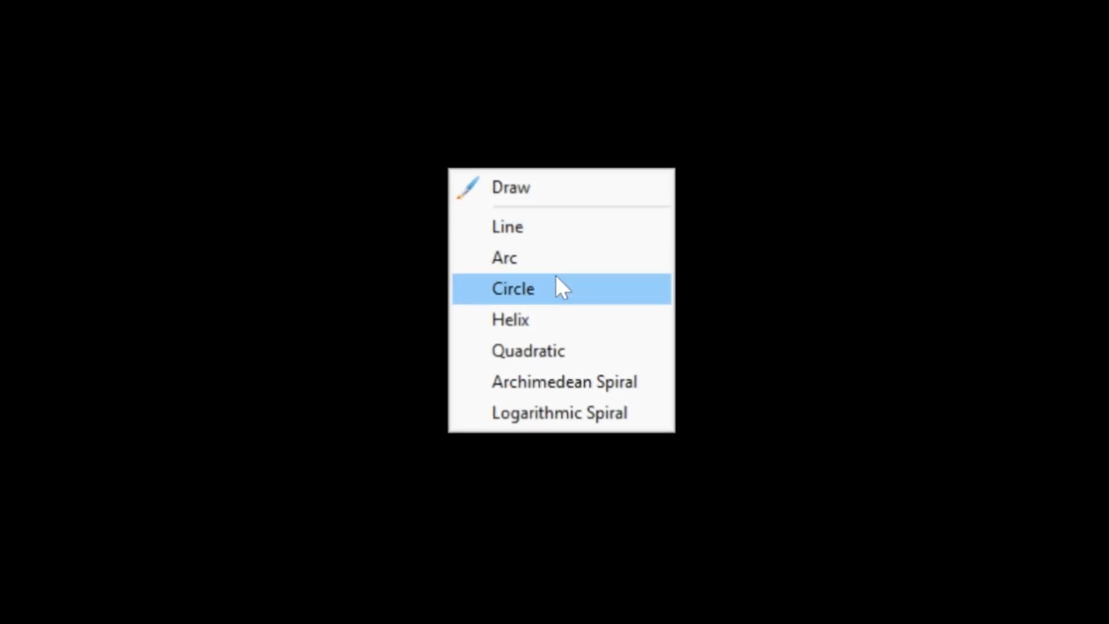
mouse_move(570, 465)
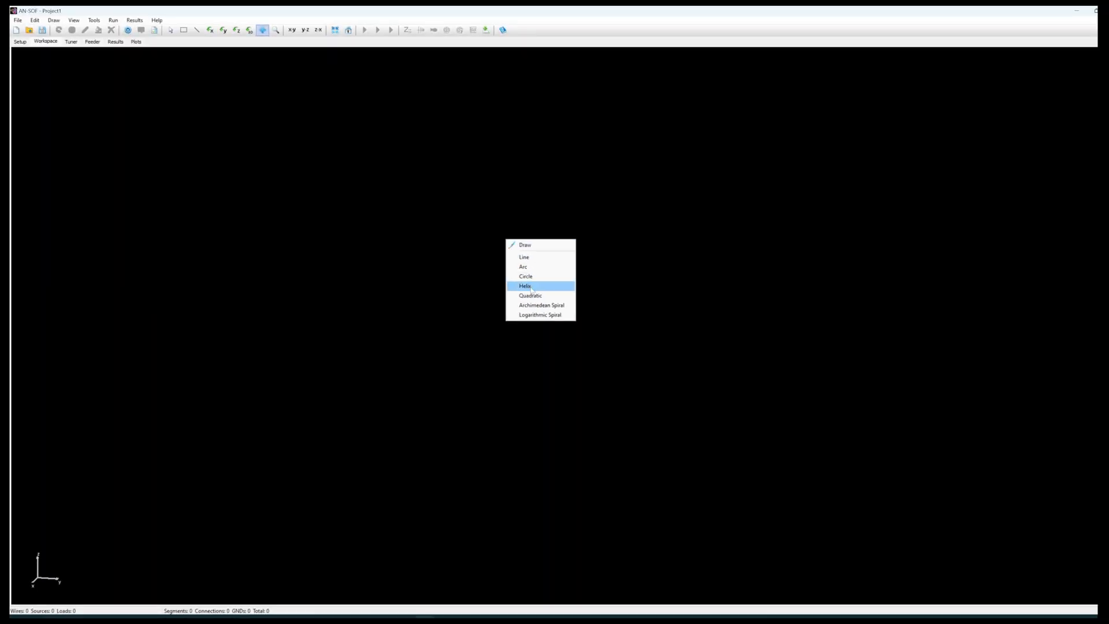
mouse_move(174, 130)
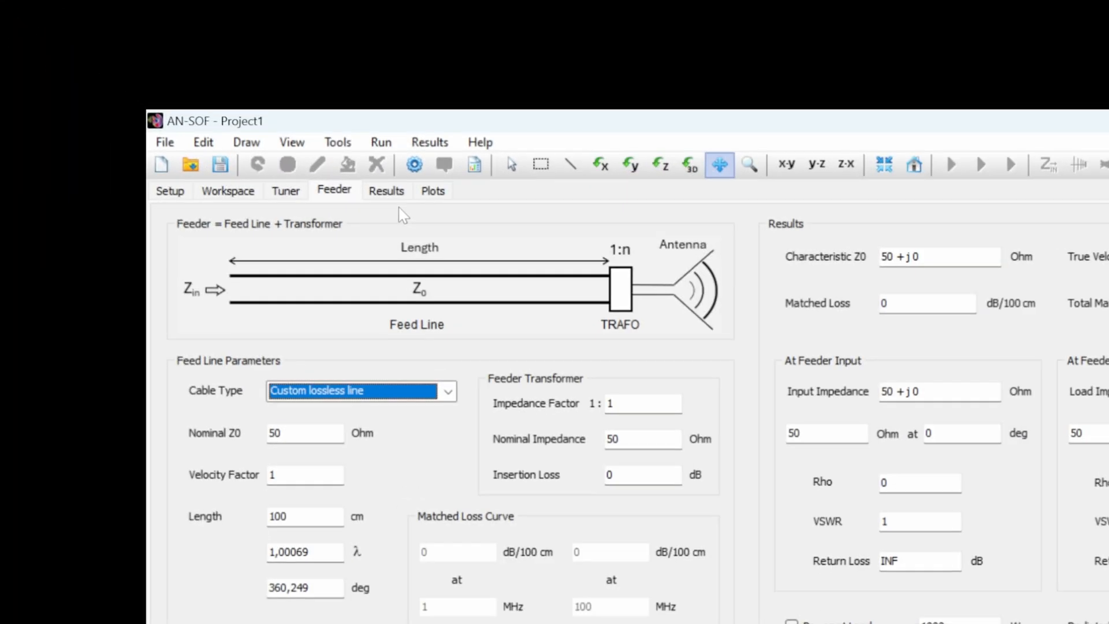
left_click(386, 190)
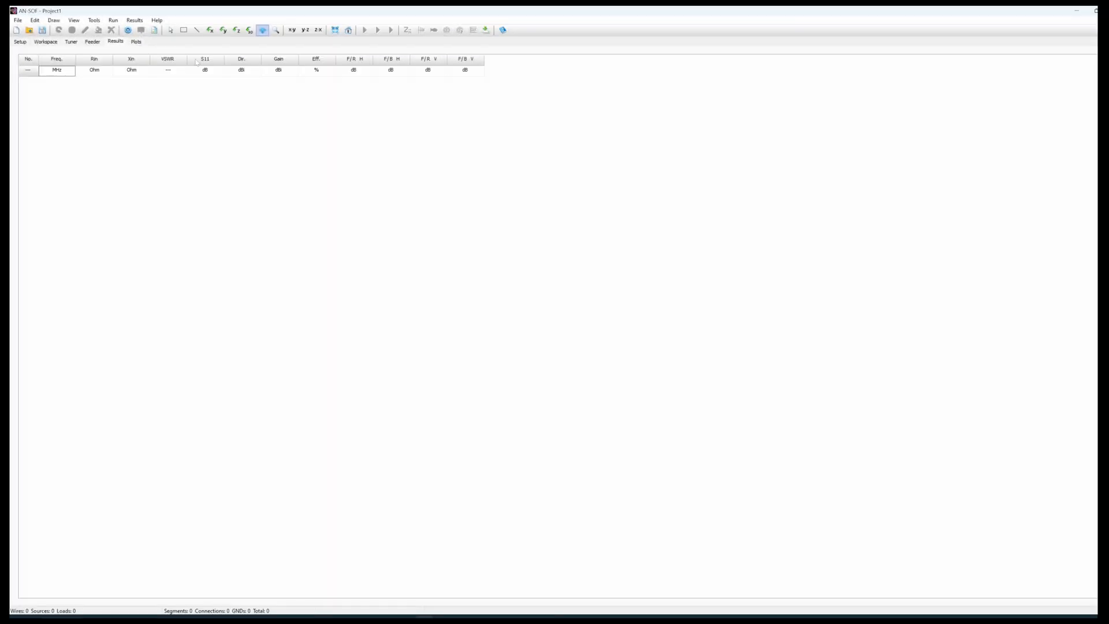
mouse_move(428, 34)
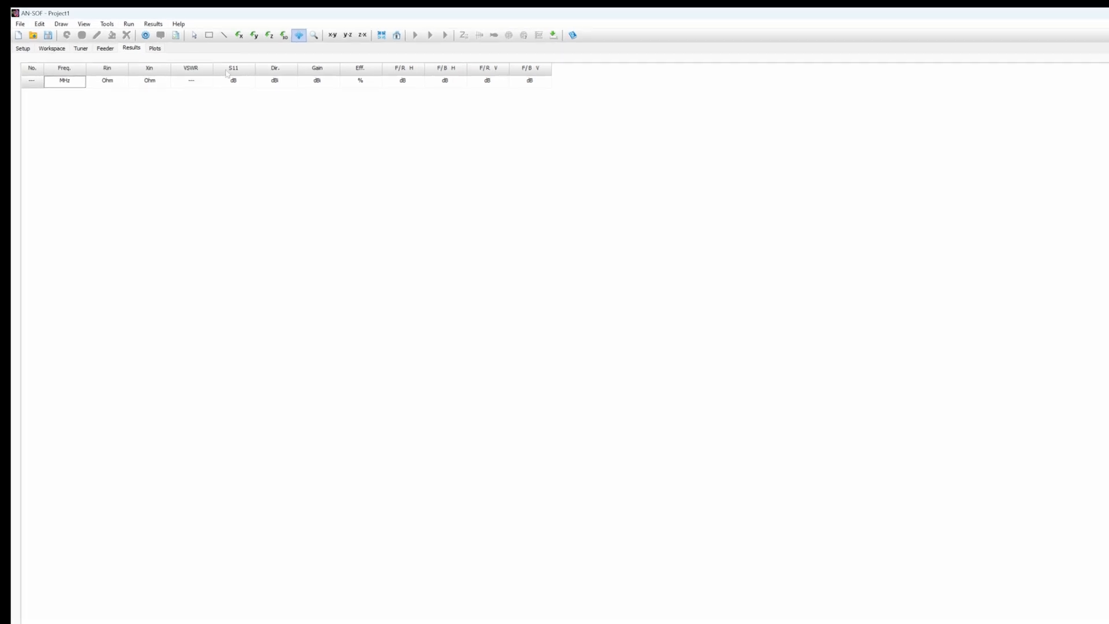
- Replace the 300 MHz single frequency with 870 MHz, correcting a typo
left_click(22, 48)
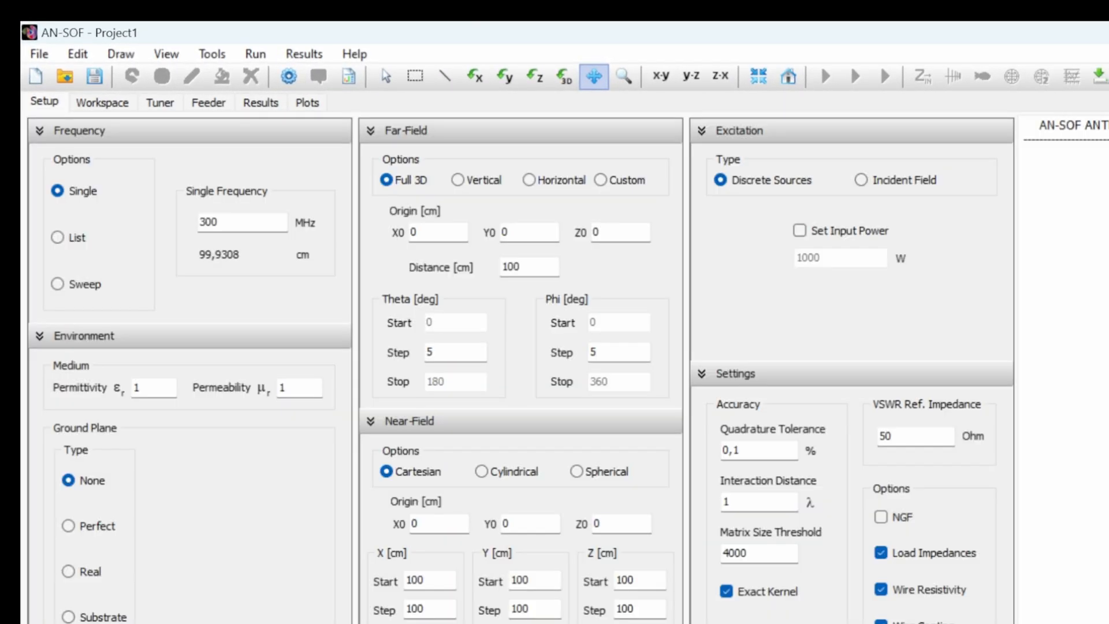
triple_click(241, 222)
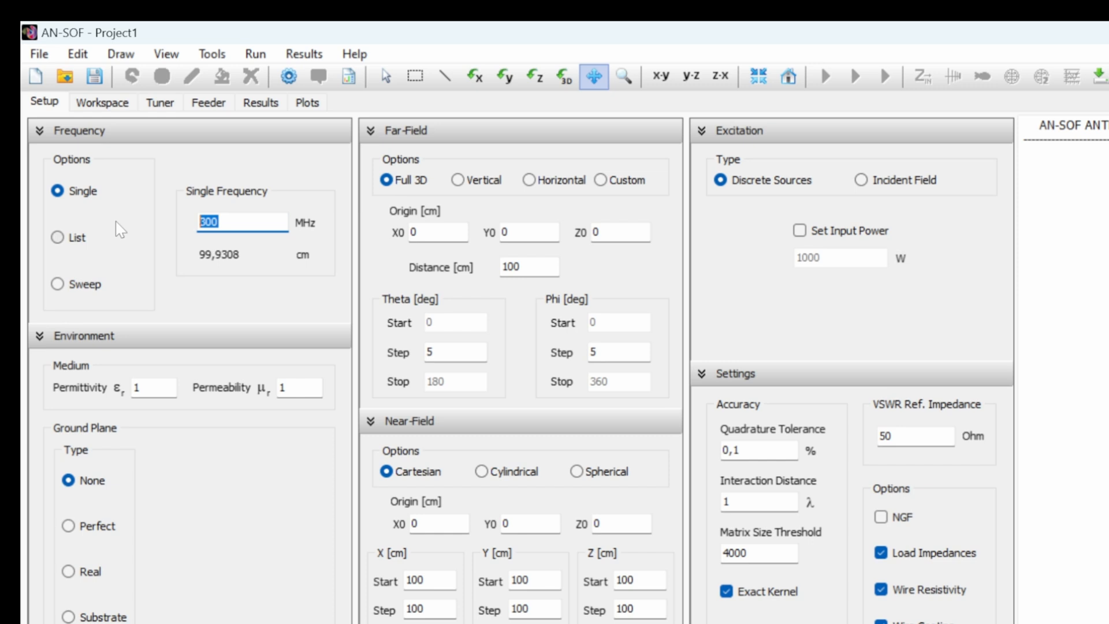
type("8710")
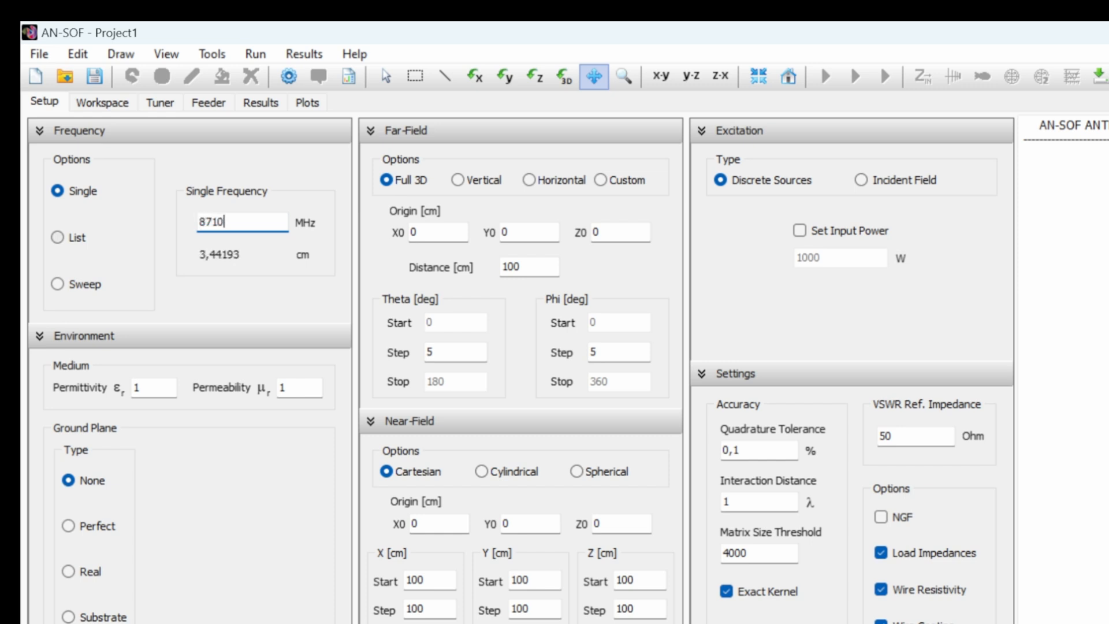
key("BackSpace")
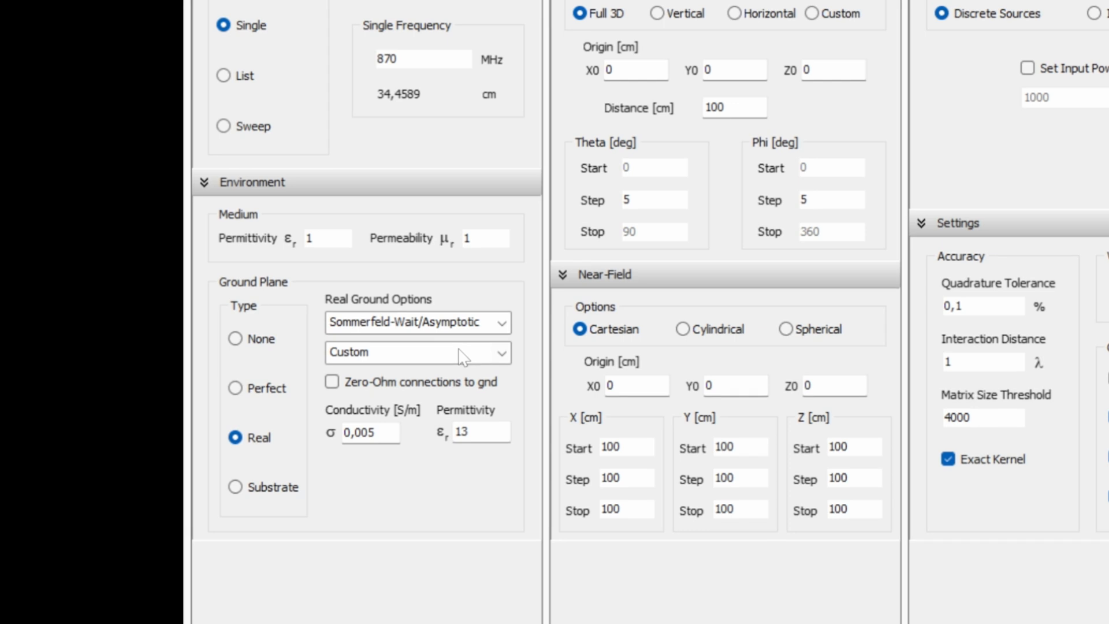
- Switch the ground plane from real to perfect and select its height for Z = 0
left_click(501, 322)
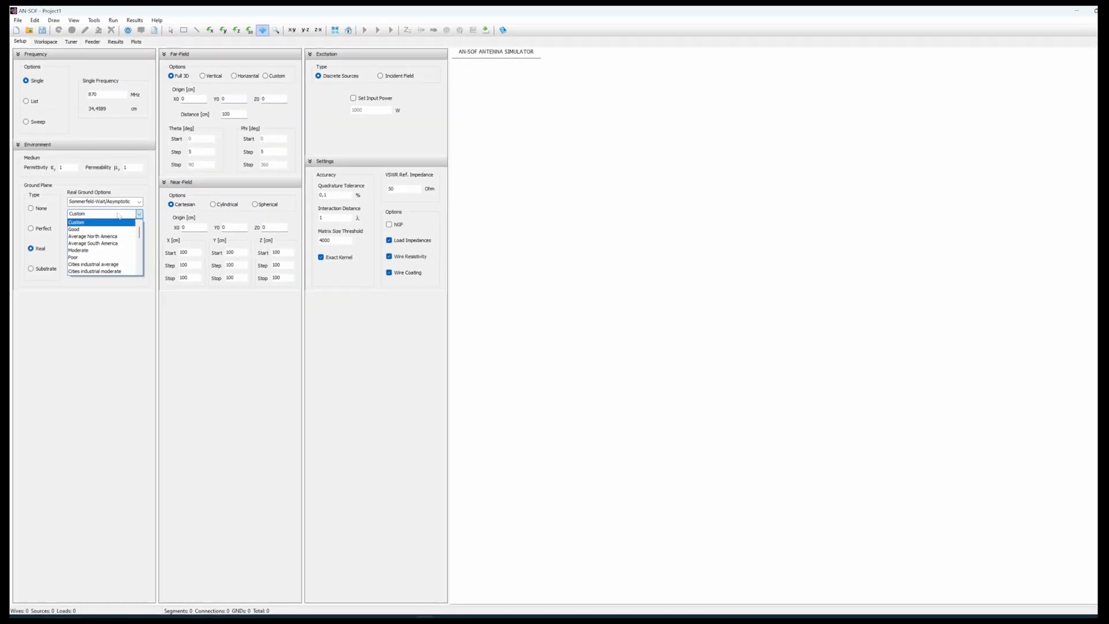
left_click(76, 221)
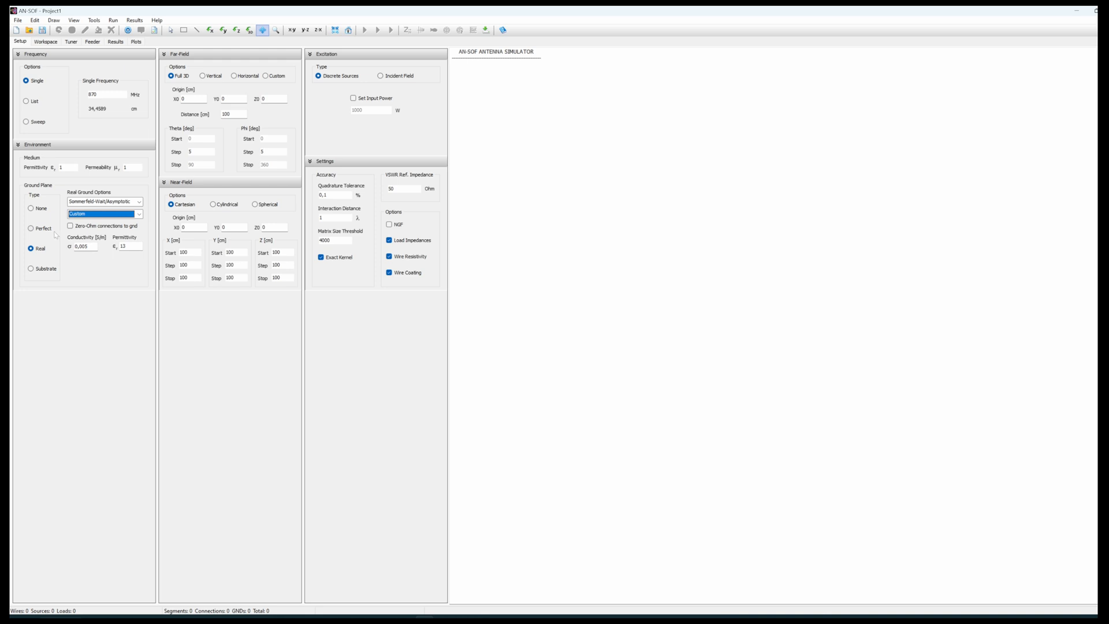
left_click(30, 228)
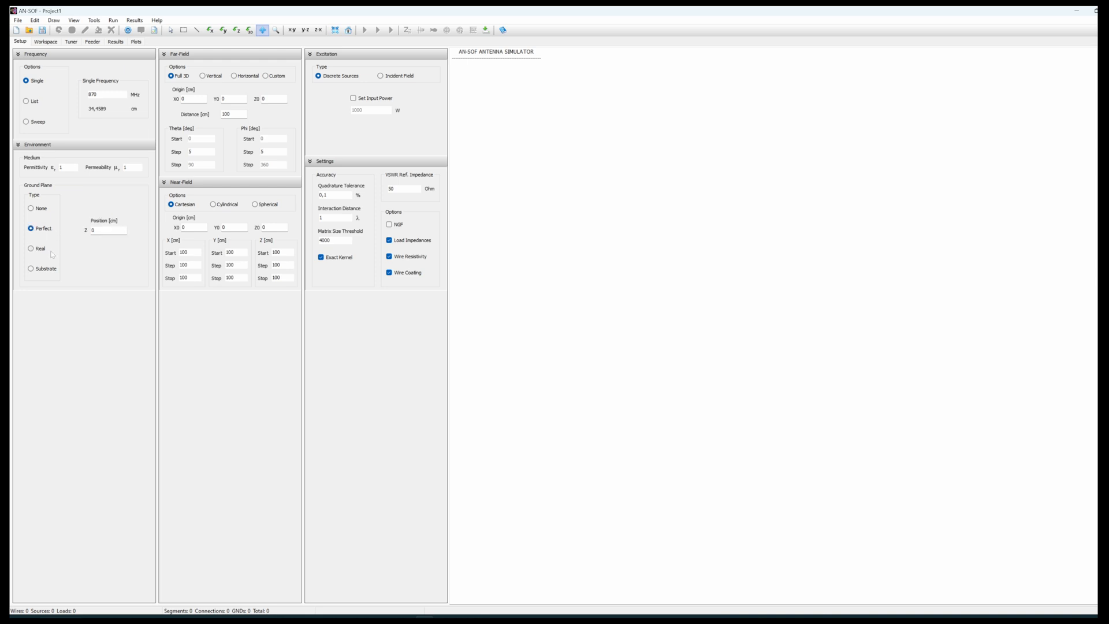
mouse_move(56, 210)
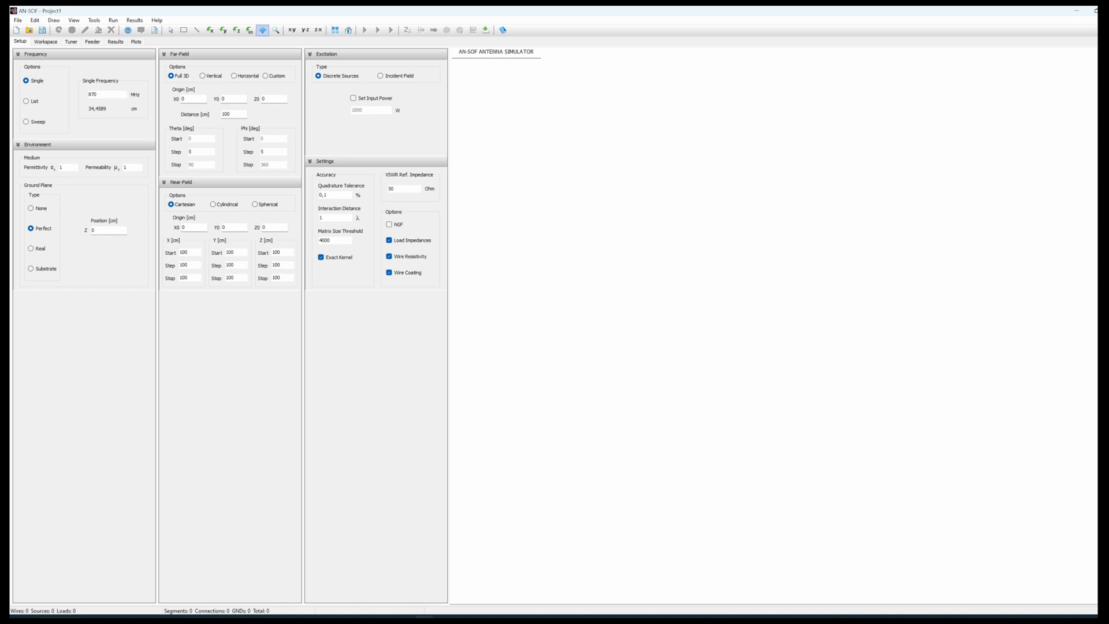
triple_click(108, 230)
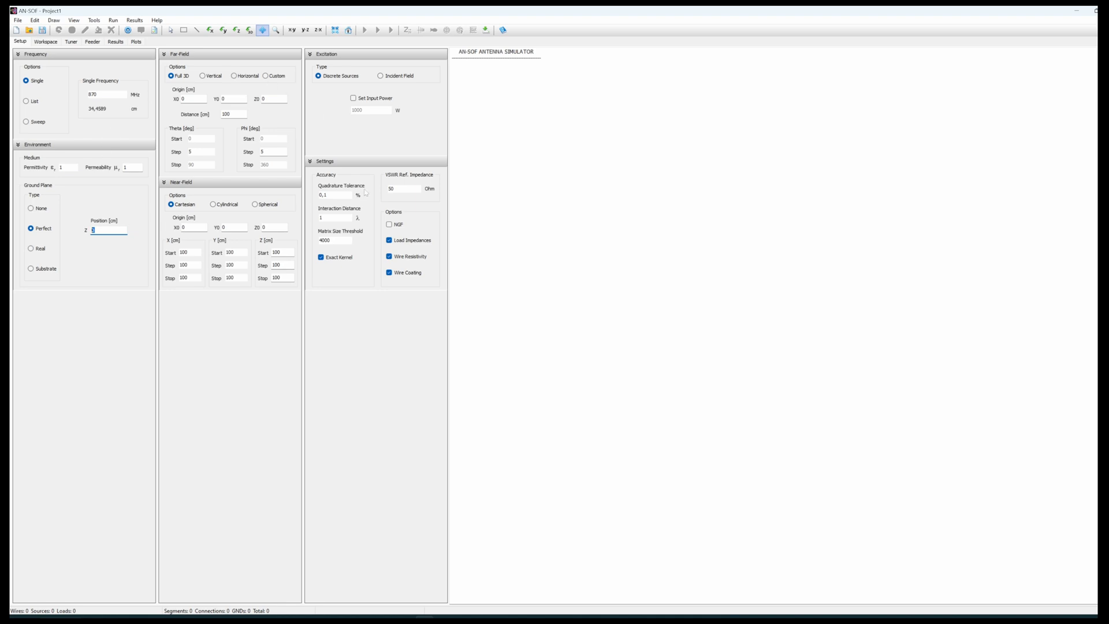
mouse_move(69, 89)
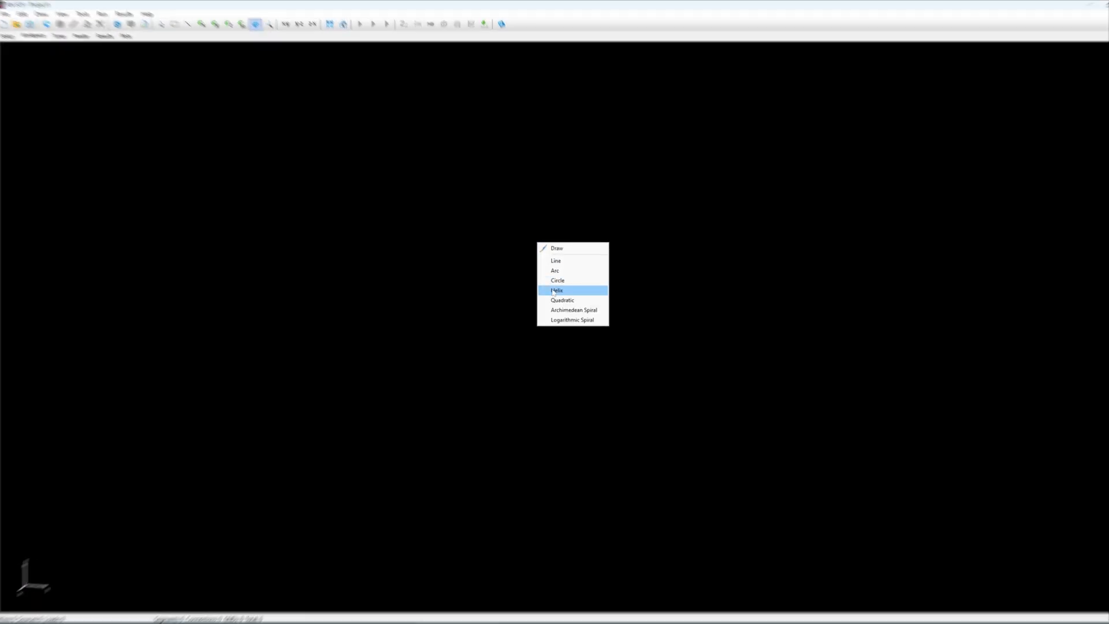
- Define a helix at start point (0, 0, 0.3) cm, radius 6.15, pitch 8.77, 5 turns
left_click(555, 290)
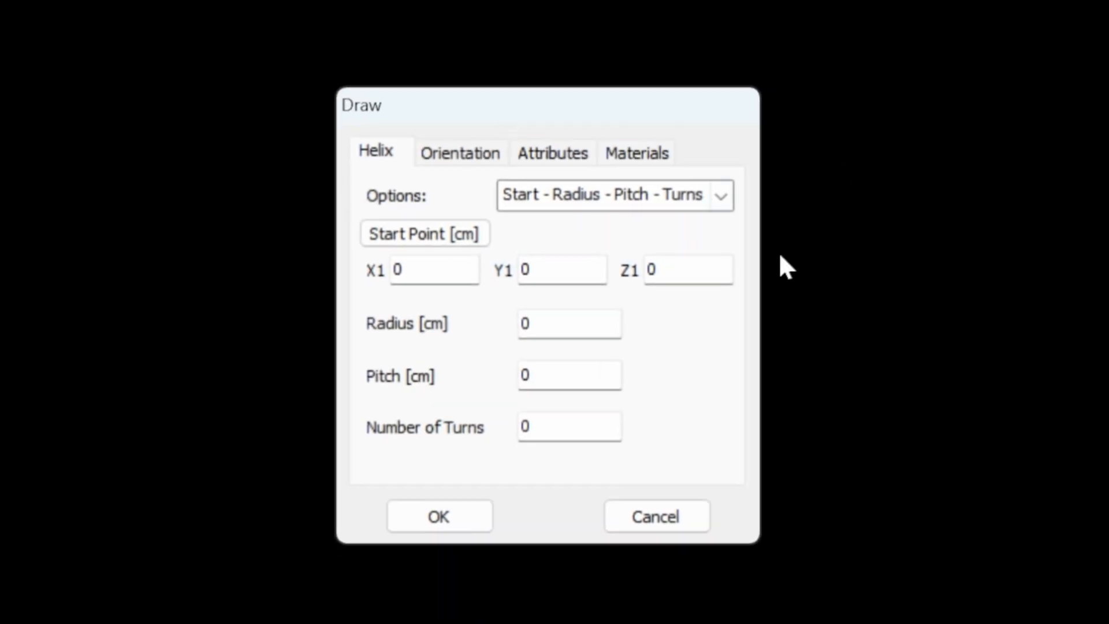
mouse_move(721, 196)
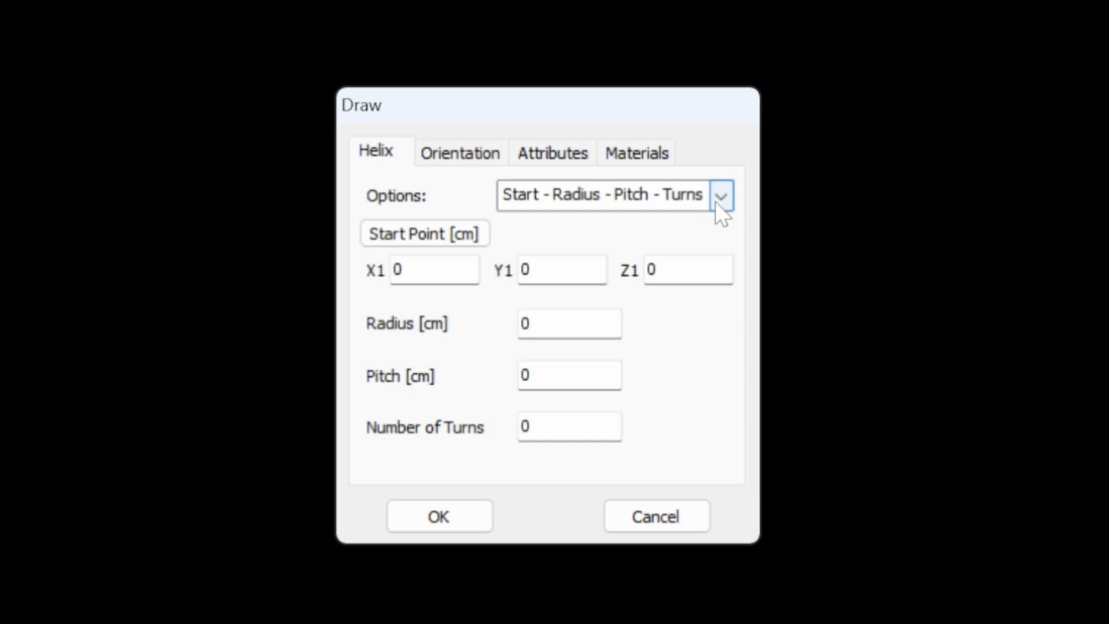
left_click(721, 196)
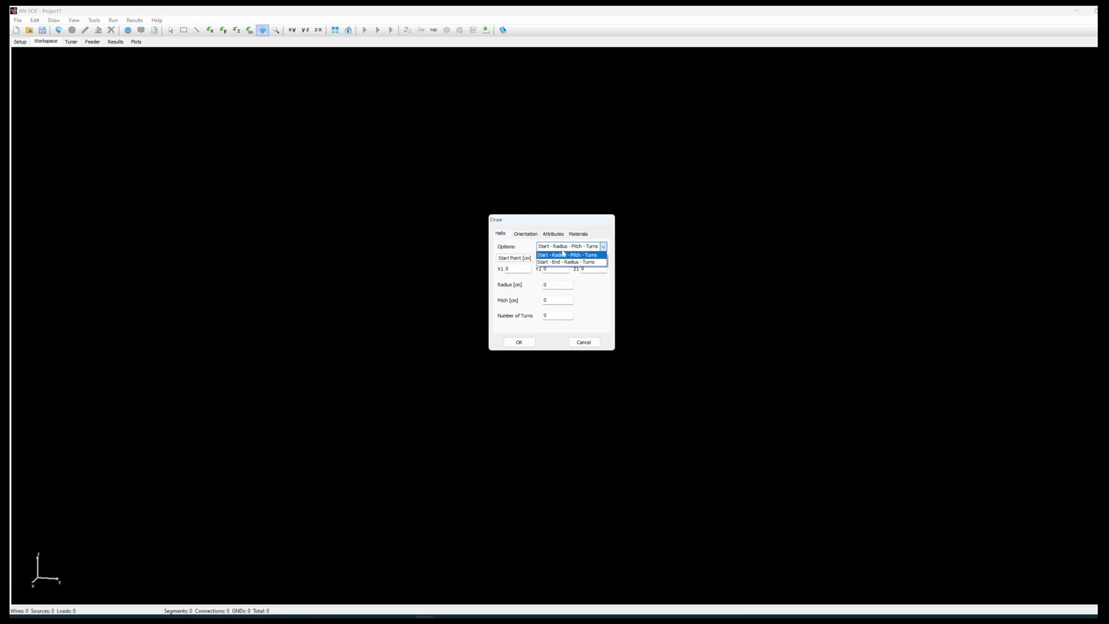
left_click(567, 255)
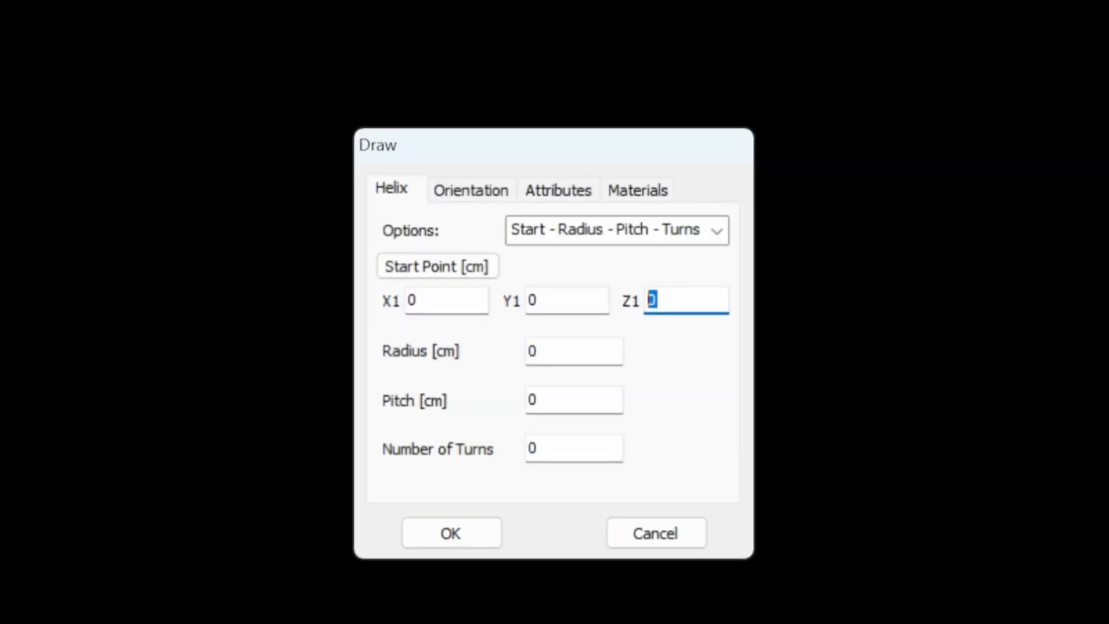
type("0.3")
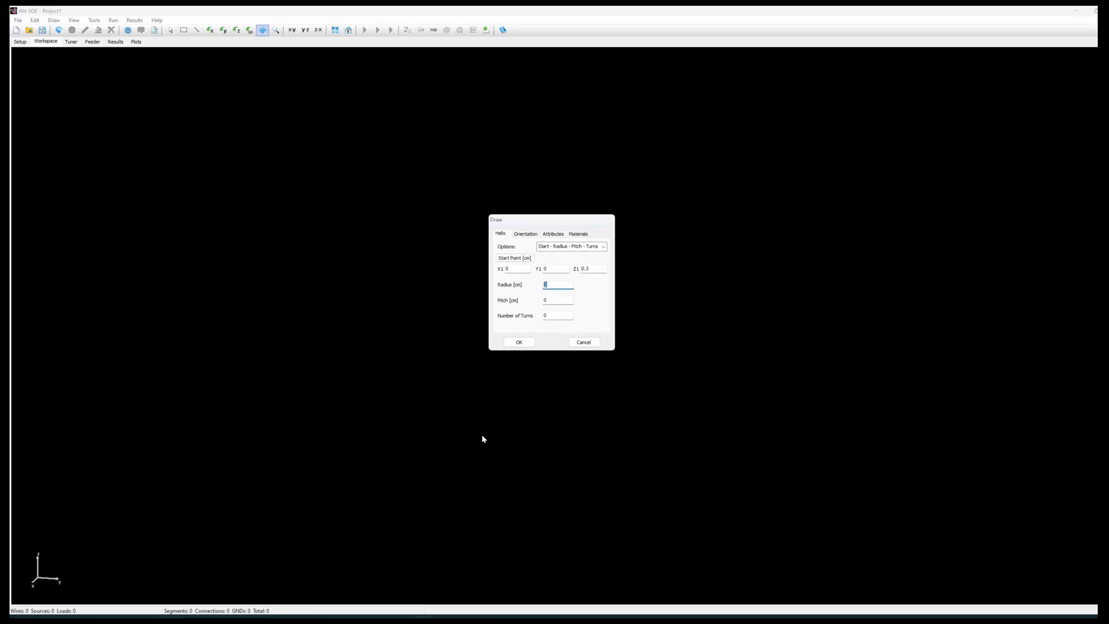
type("6.")
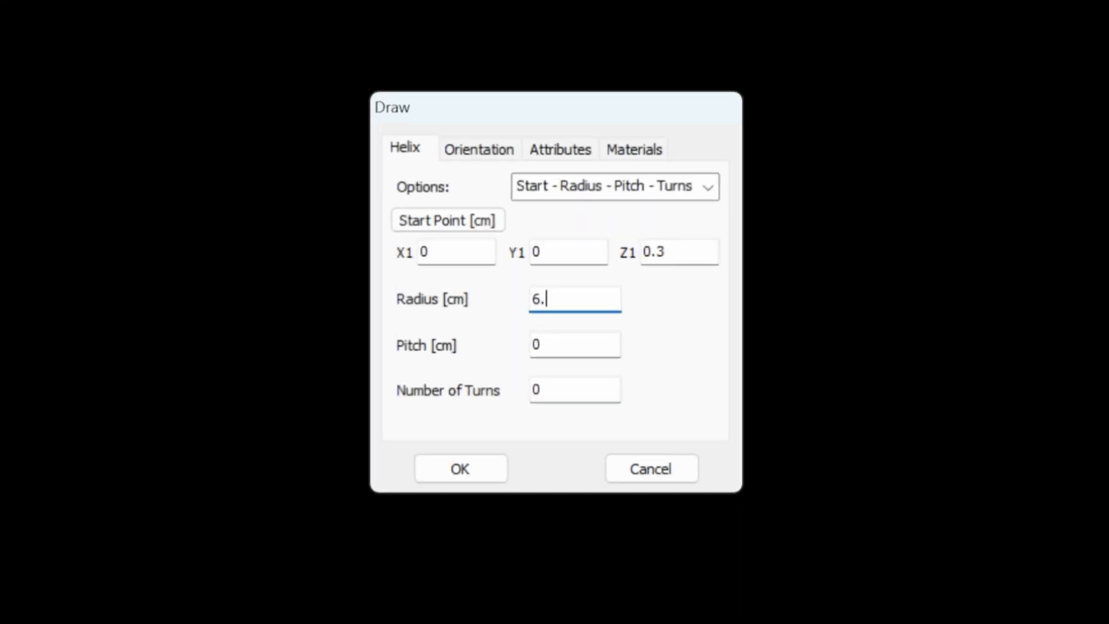
type("15")
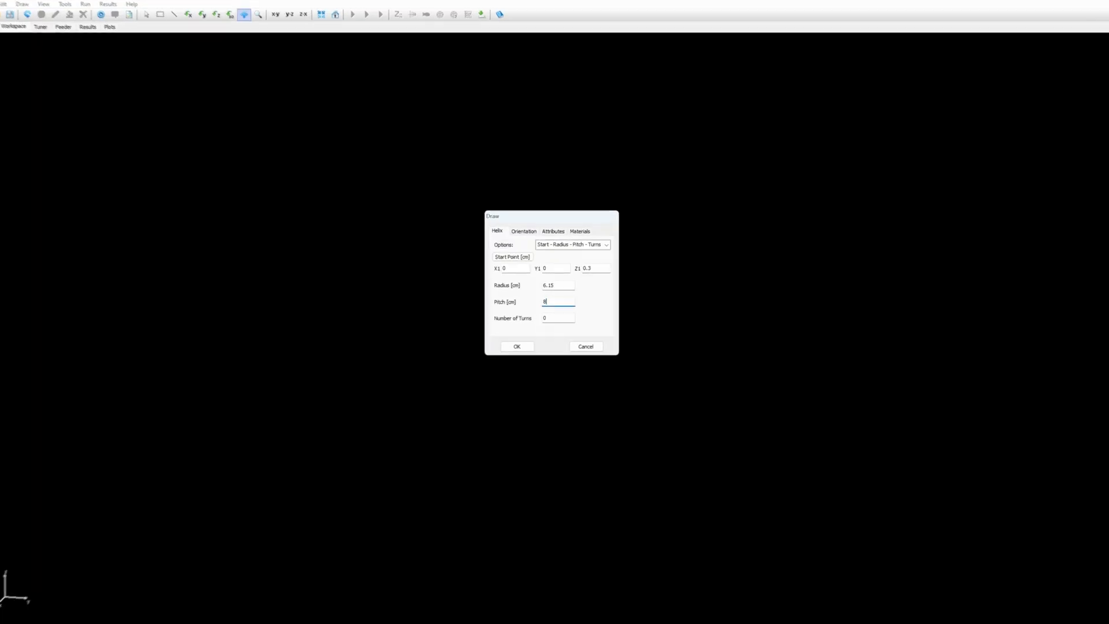
type(".77")
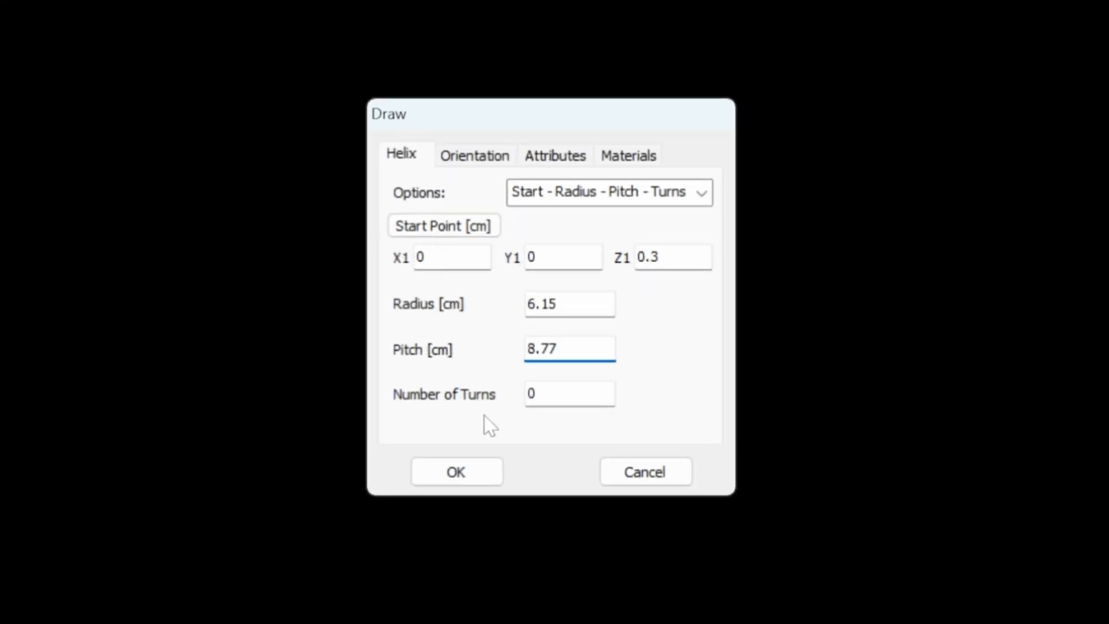
type("5")
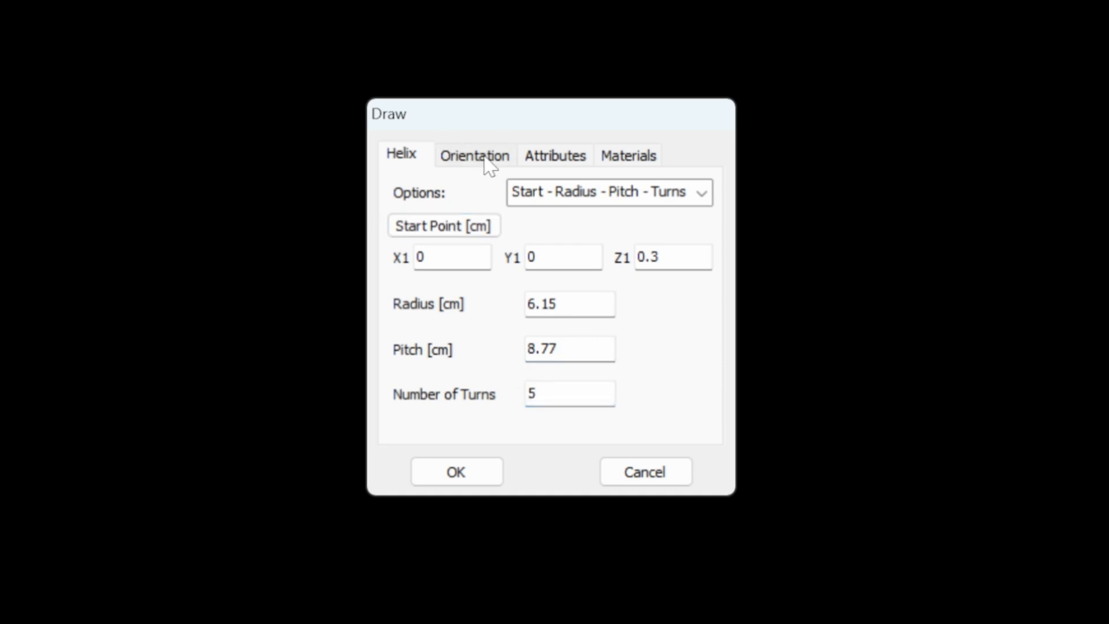
- Confirm the helix orientation angles Theta, Phi and Rotation are all 0
left_click(474, 155)
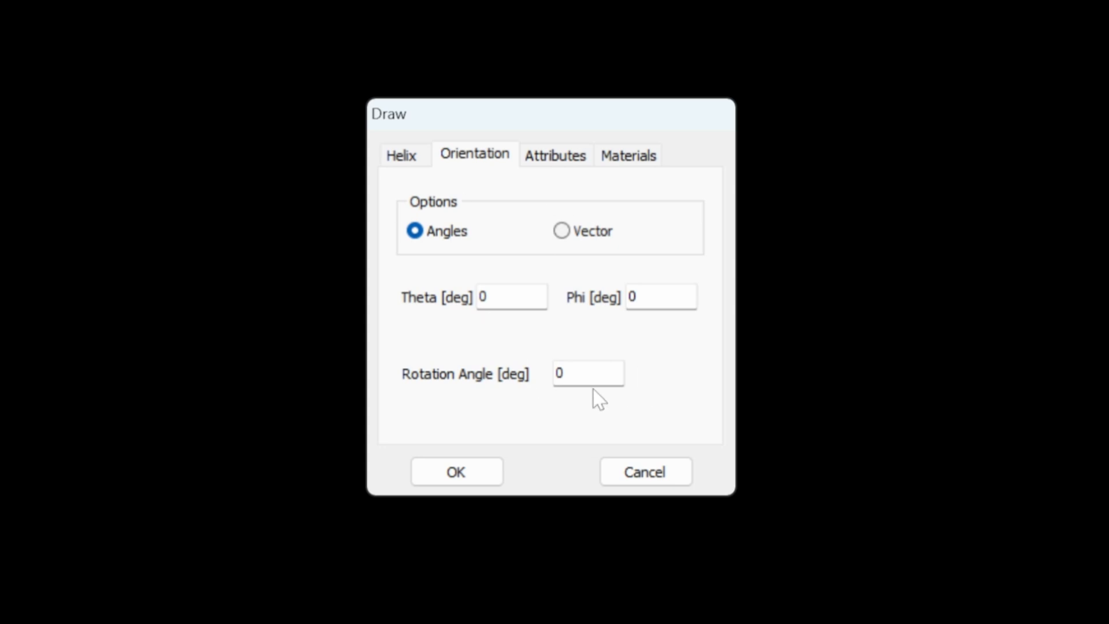
mouse_move(586, 362)
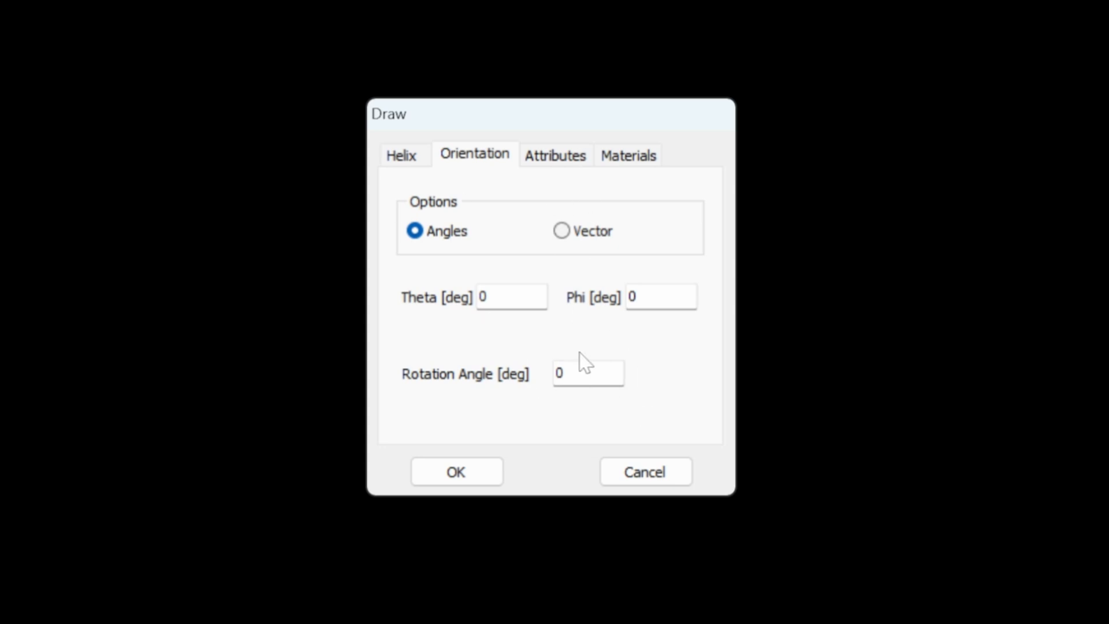
mouse_move(522, 190)
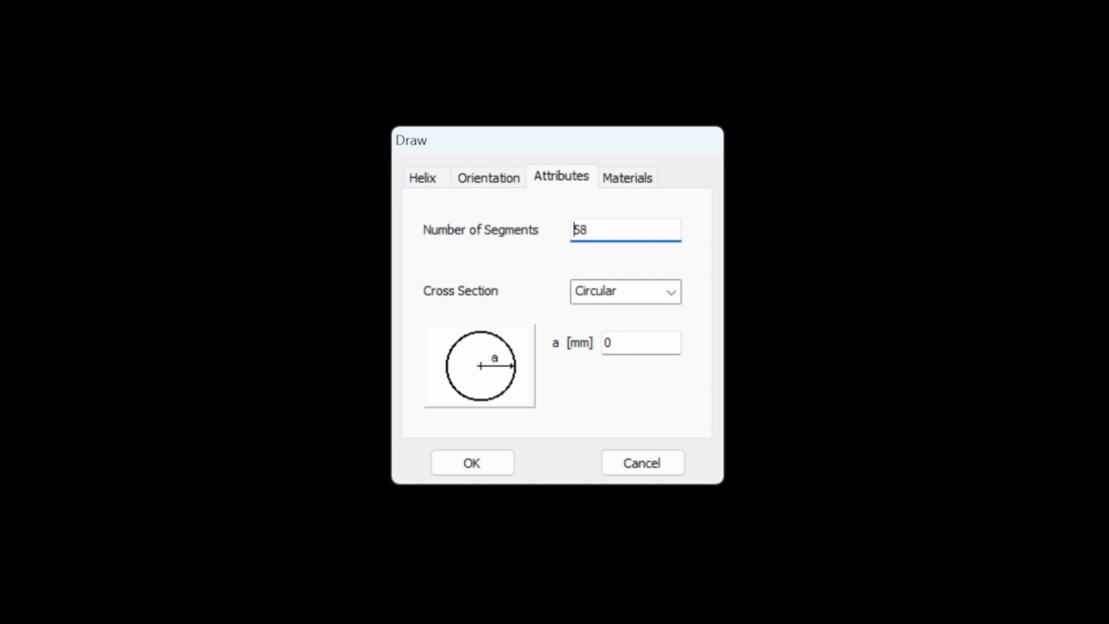
mouse_move(541, 400)
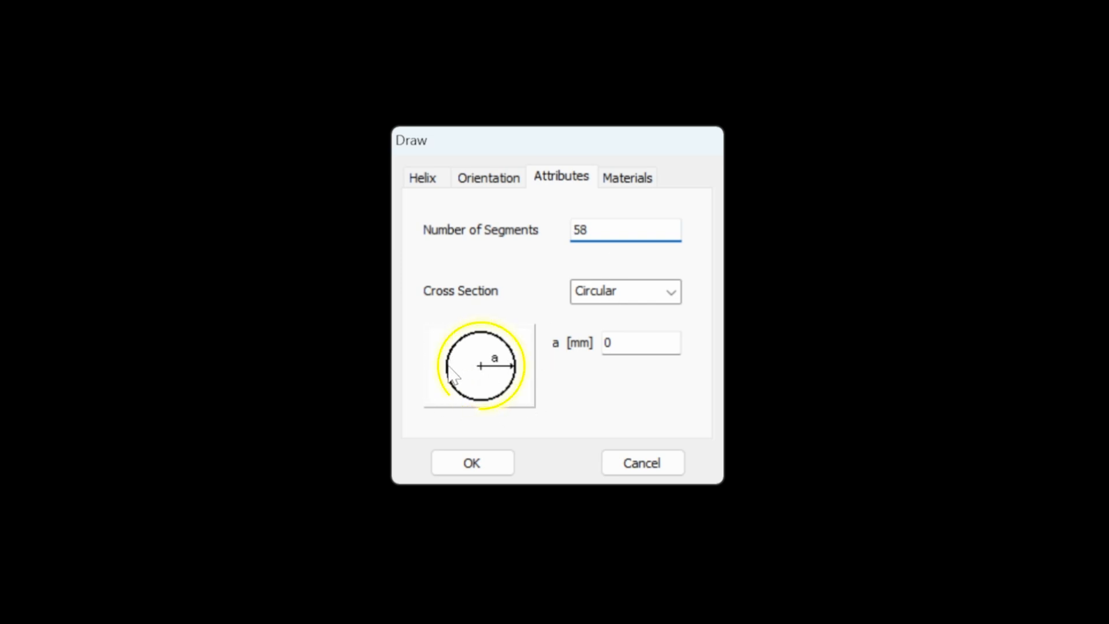
mouse_move(458, 414)
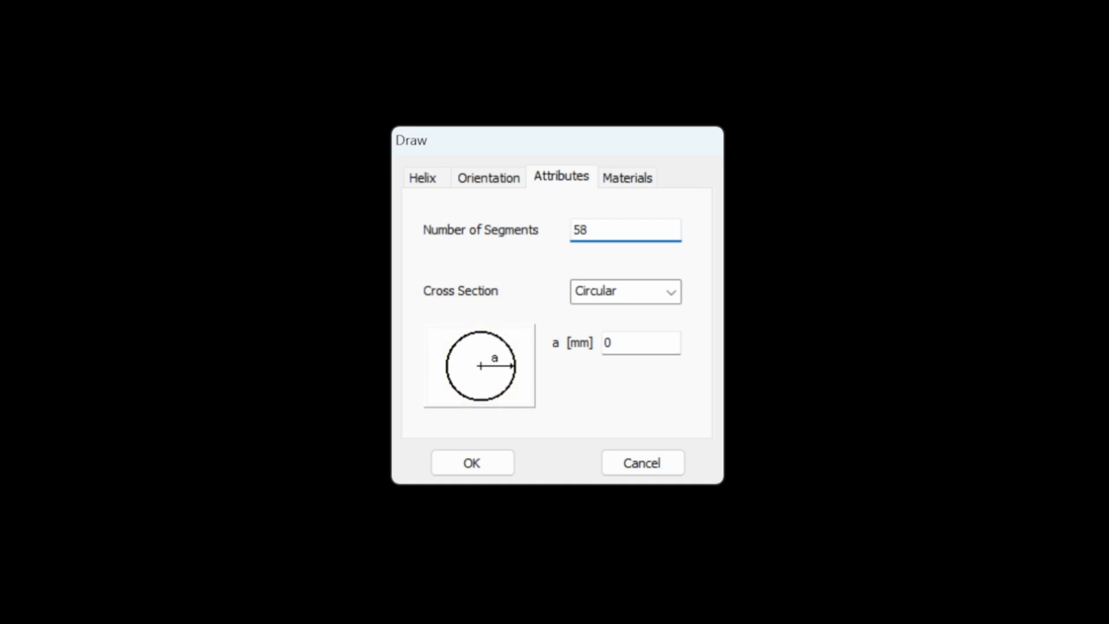
- Keep the circular cross section and enter a wire radius of 0,9 mm
left_click(601, 292)
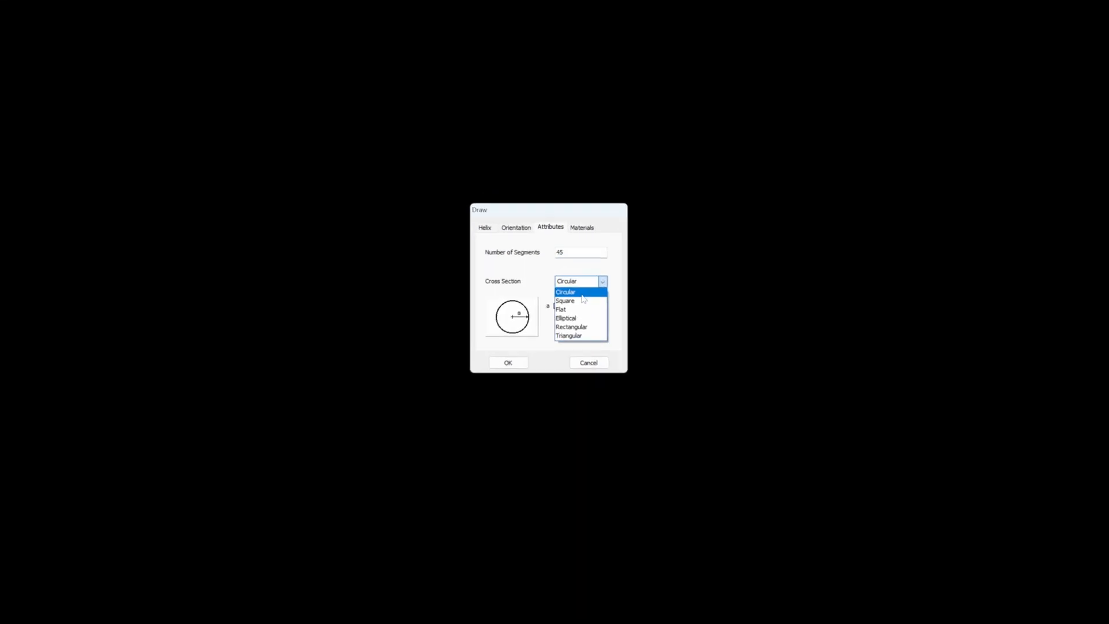
left_click(566, 291)
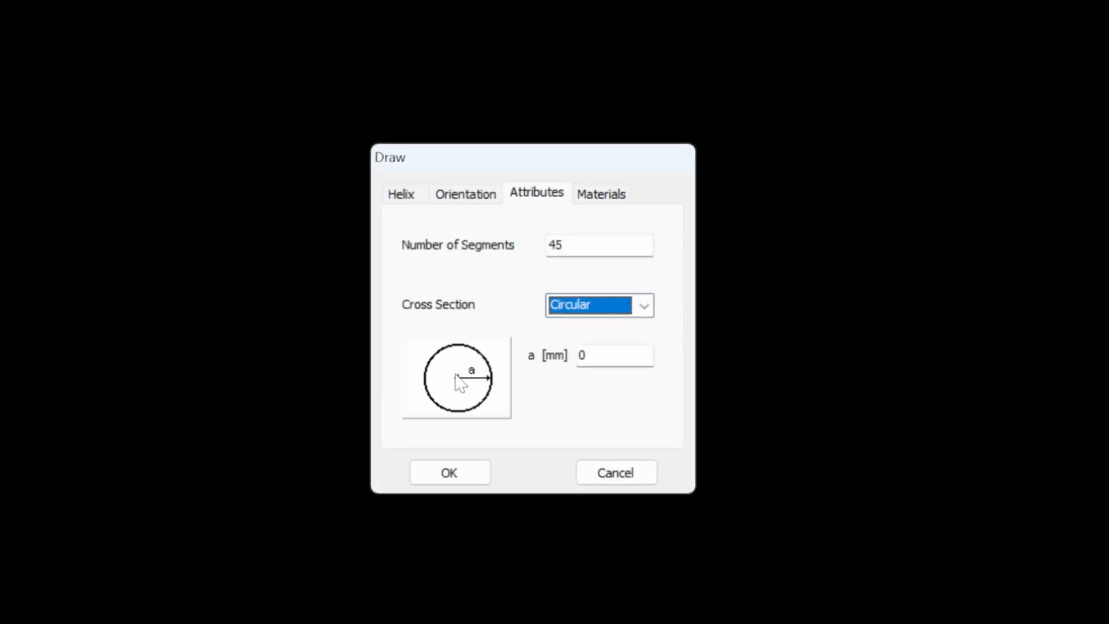
mouse_move(469, 390)
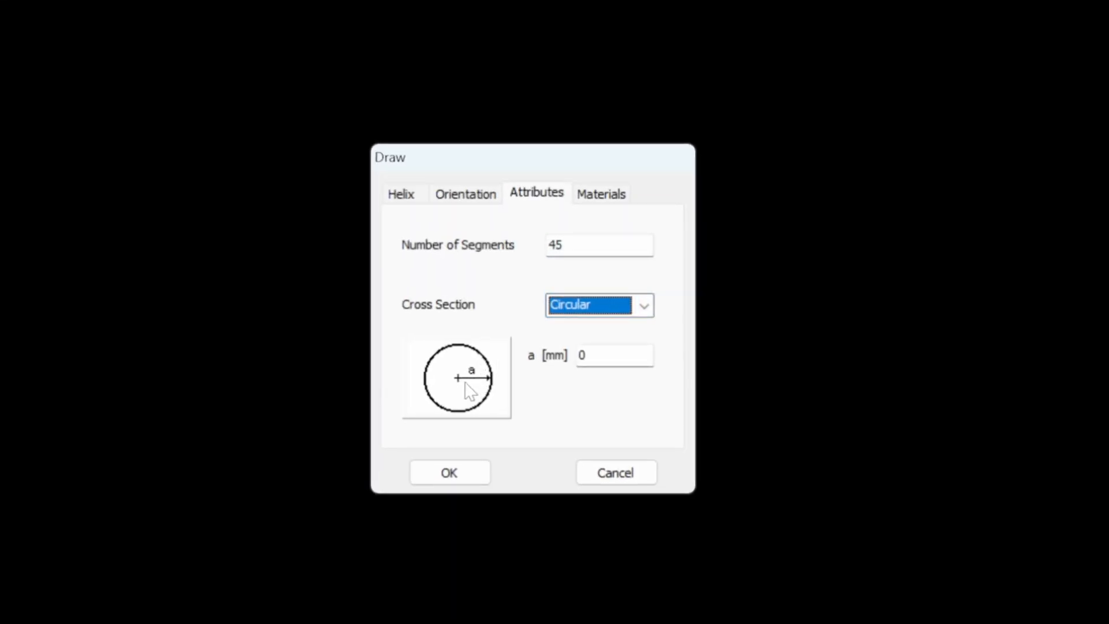
left_click(614, 355)
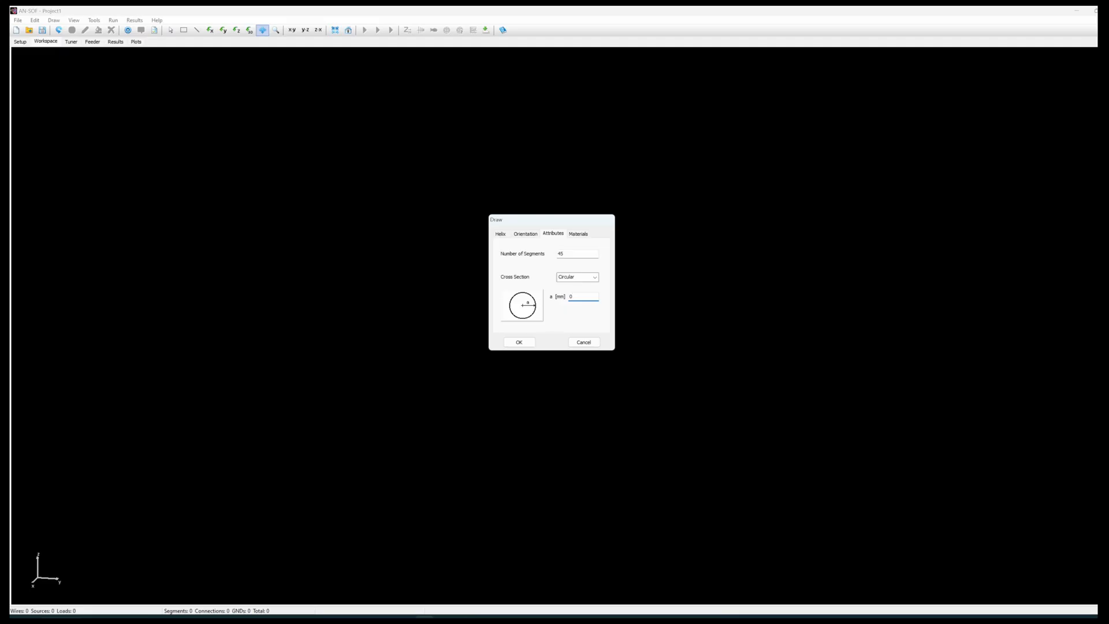
type("0,9")
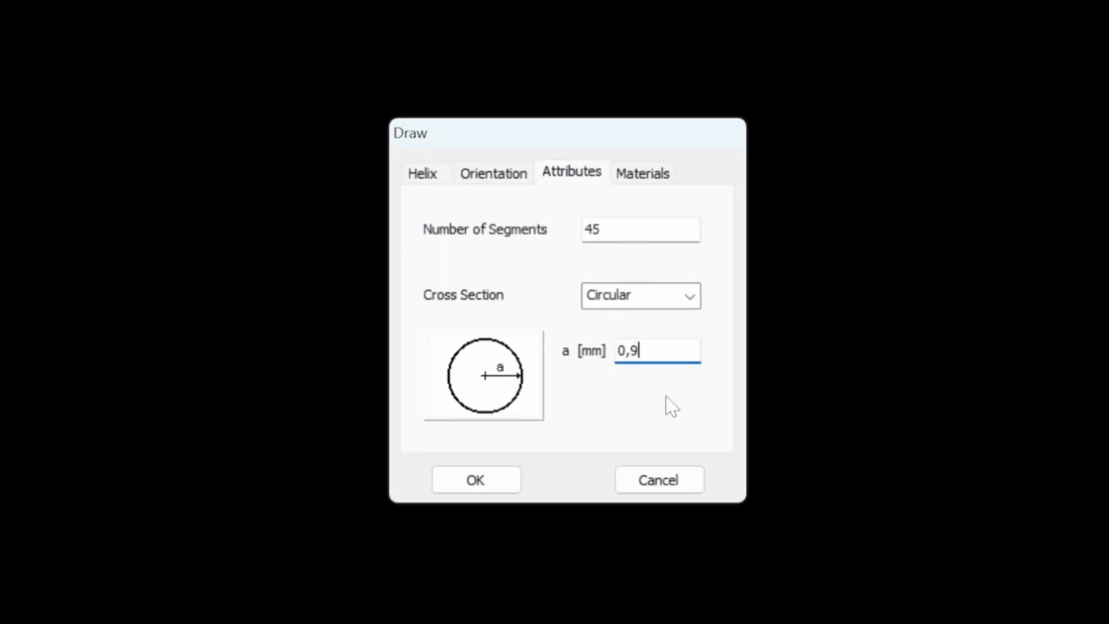
- Review the 1.7E-8 resistivity and helix dimensions, then create the 5-turn helix
left_click(643, 171)
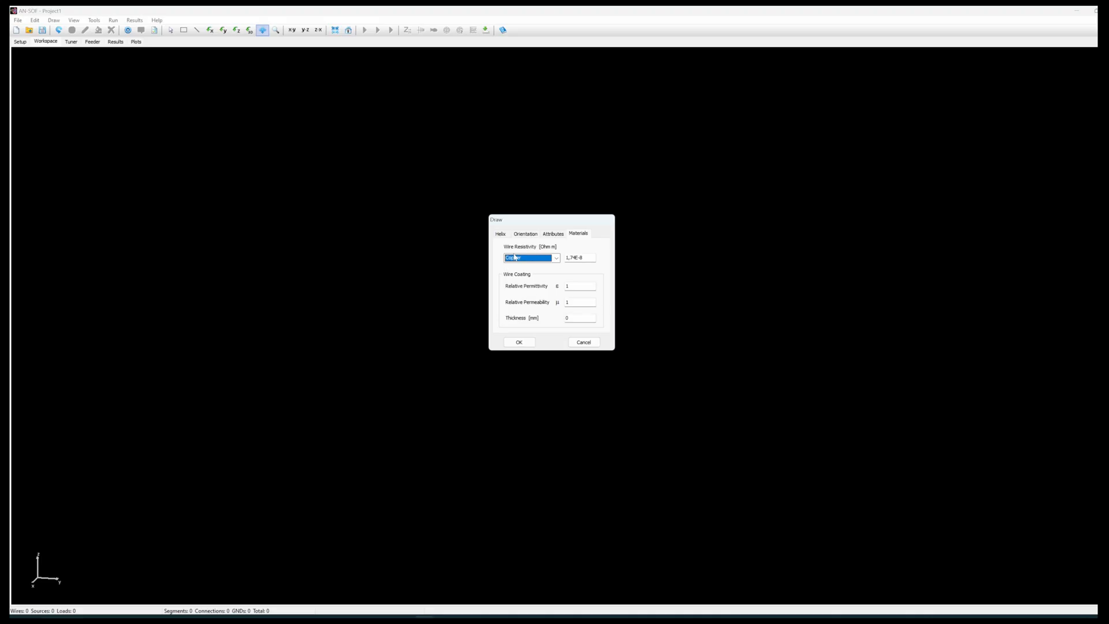
left_click(500, 233)
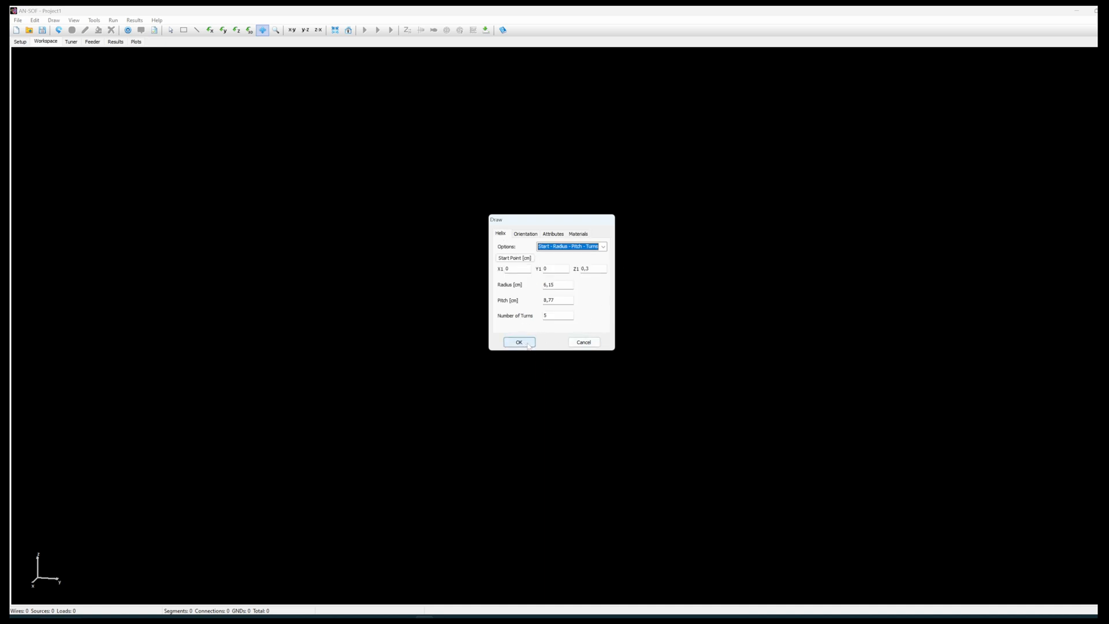
left_click(519, 343)
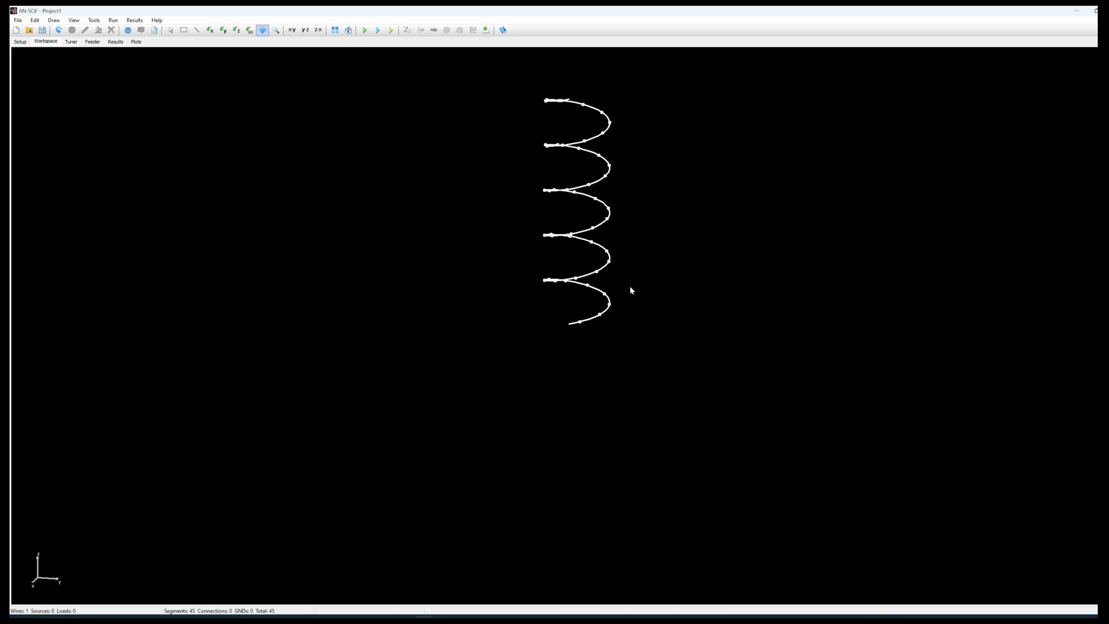
left_click(250, 30)
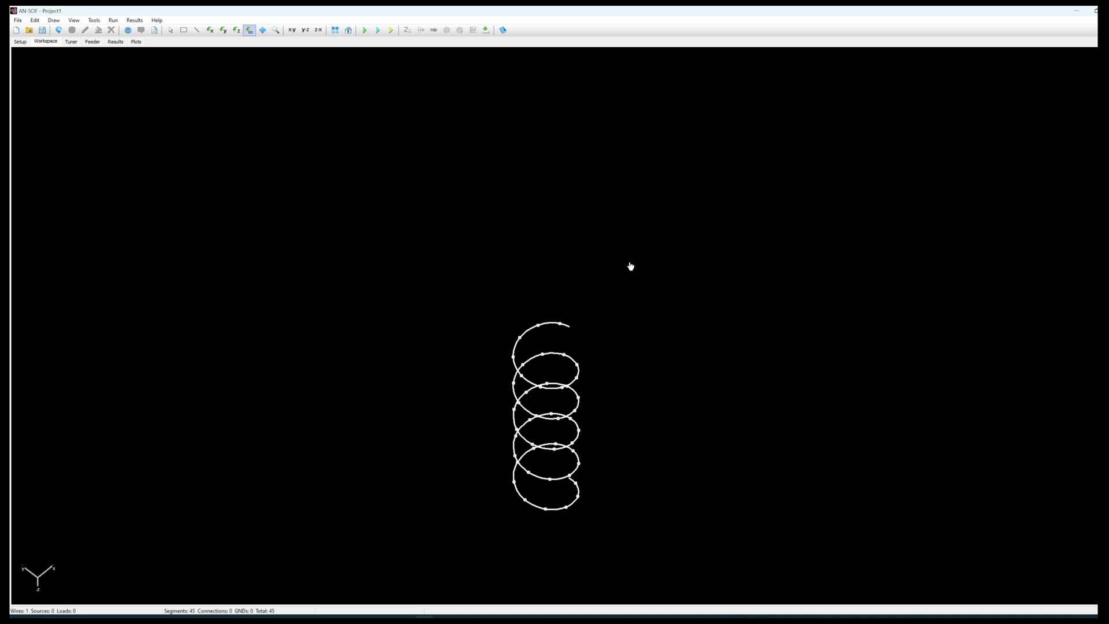
left_click(276, 30)
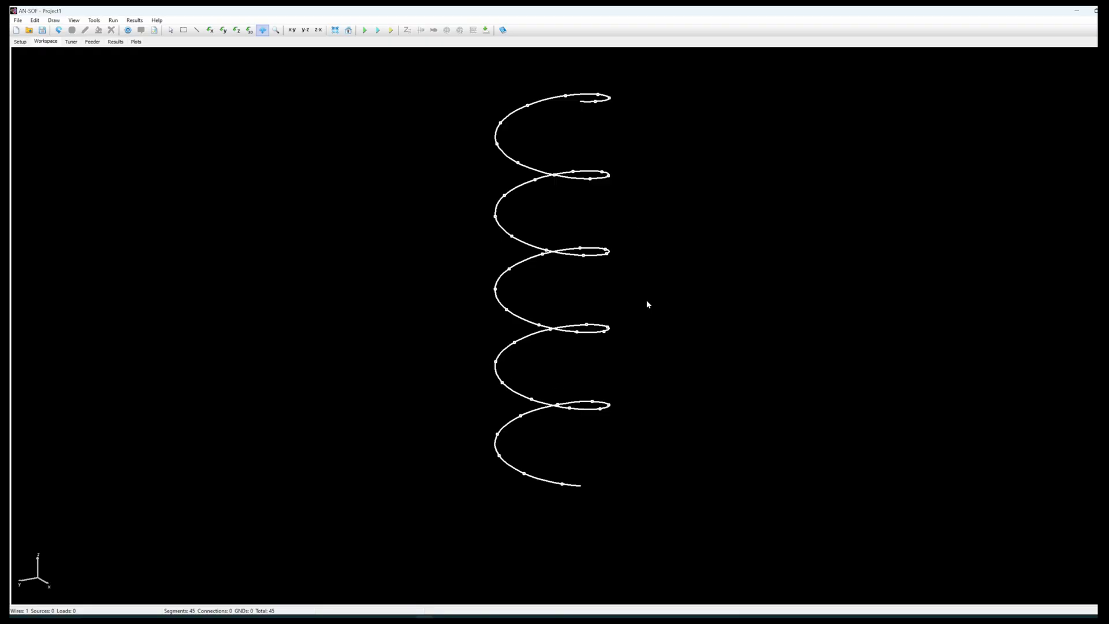
mouse_move(673, 384)
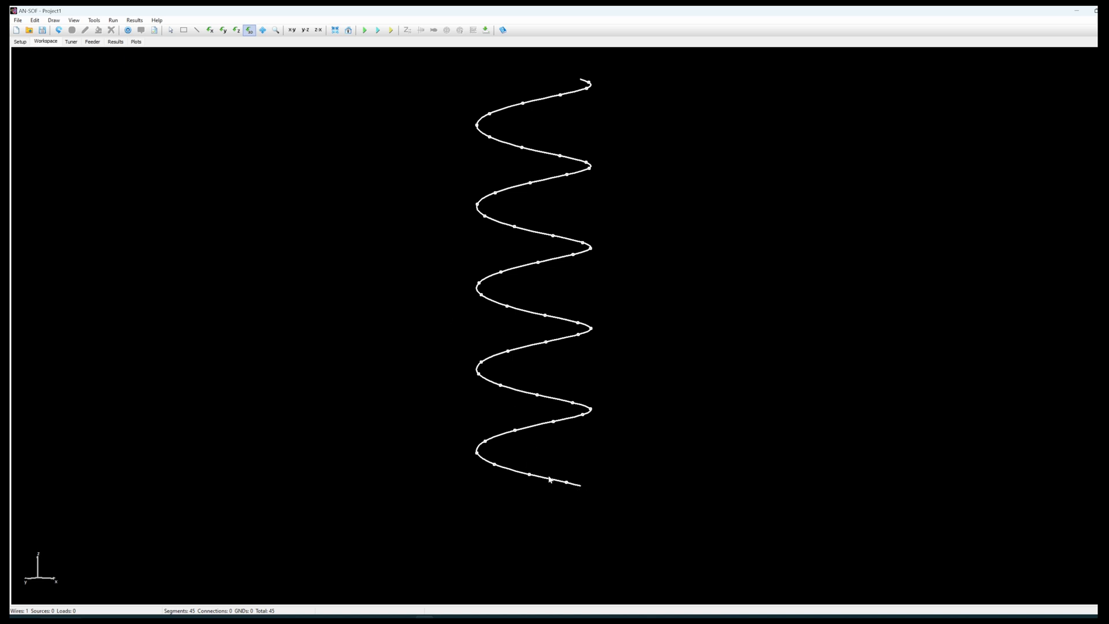
- Add a 1 V, 0° voltage source to the helix's first segment
right_click(548, 479)
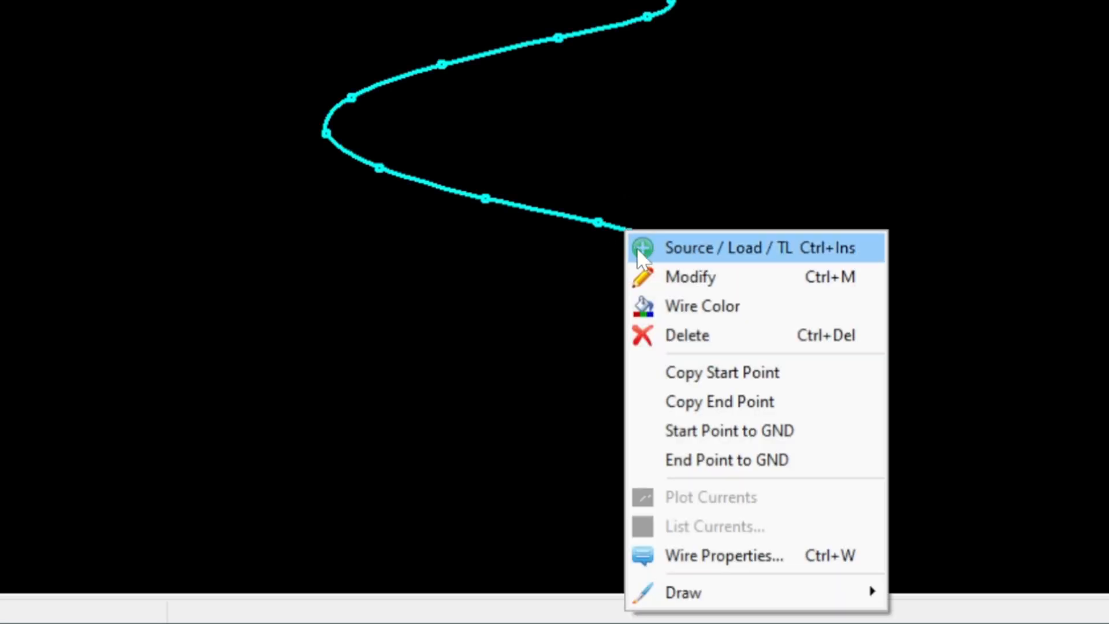
mouse_move(719, 257)
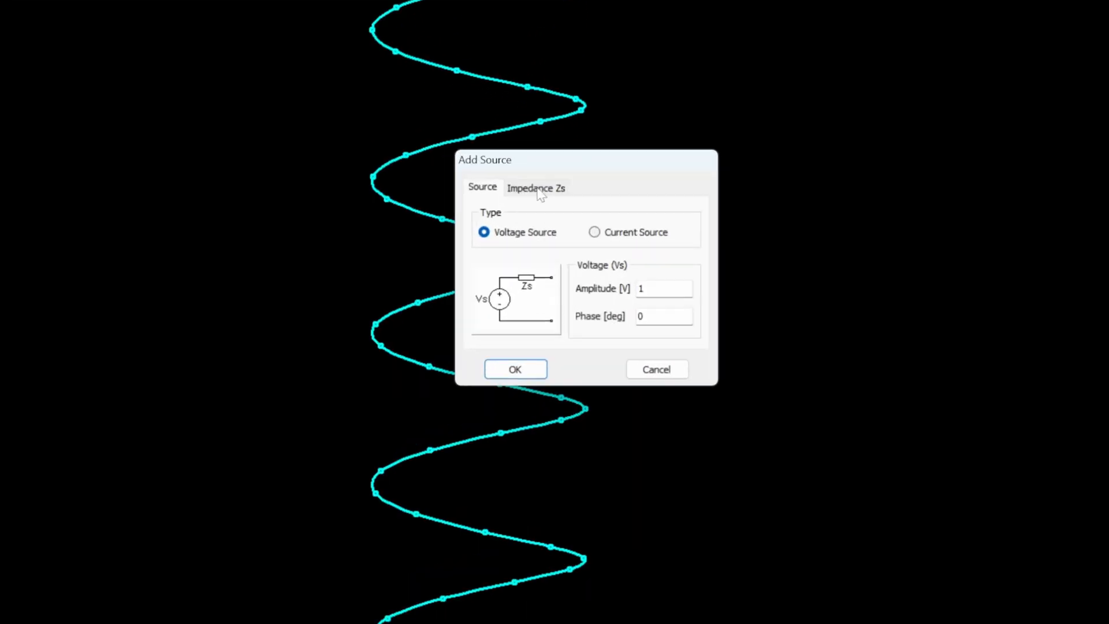
left_click(536, 187)
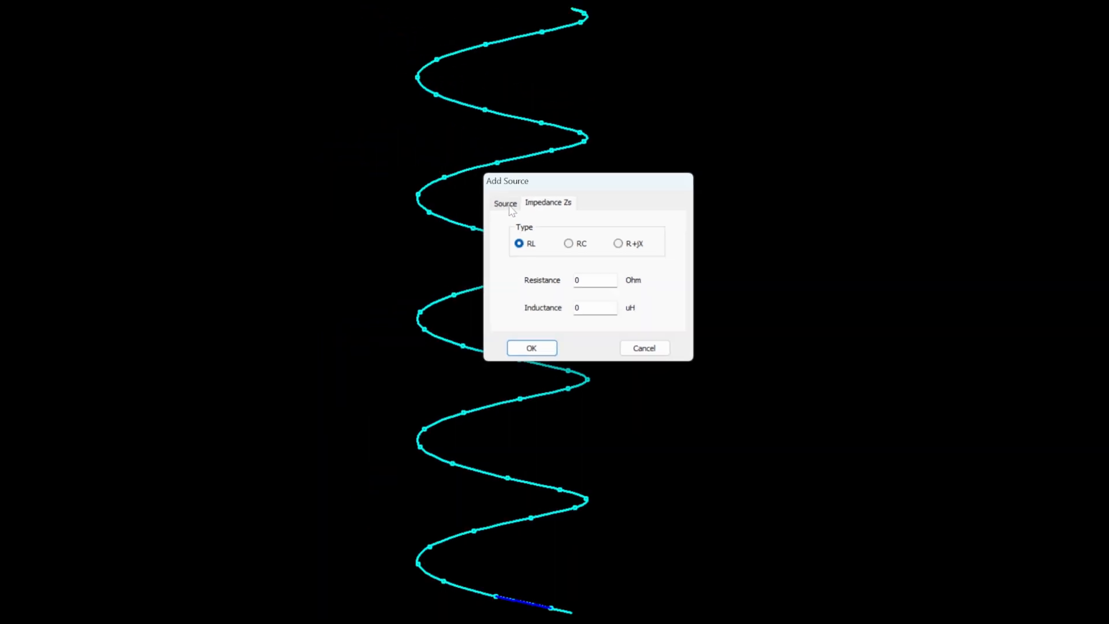
left_click(505, 203)
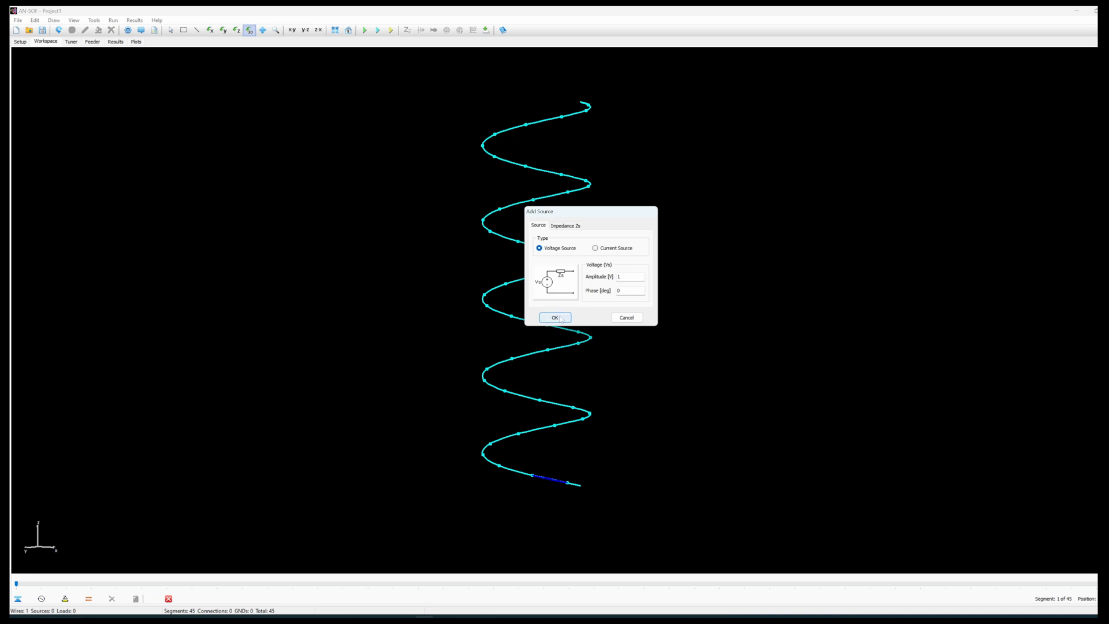
left_click(554, 317)
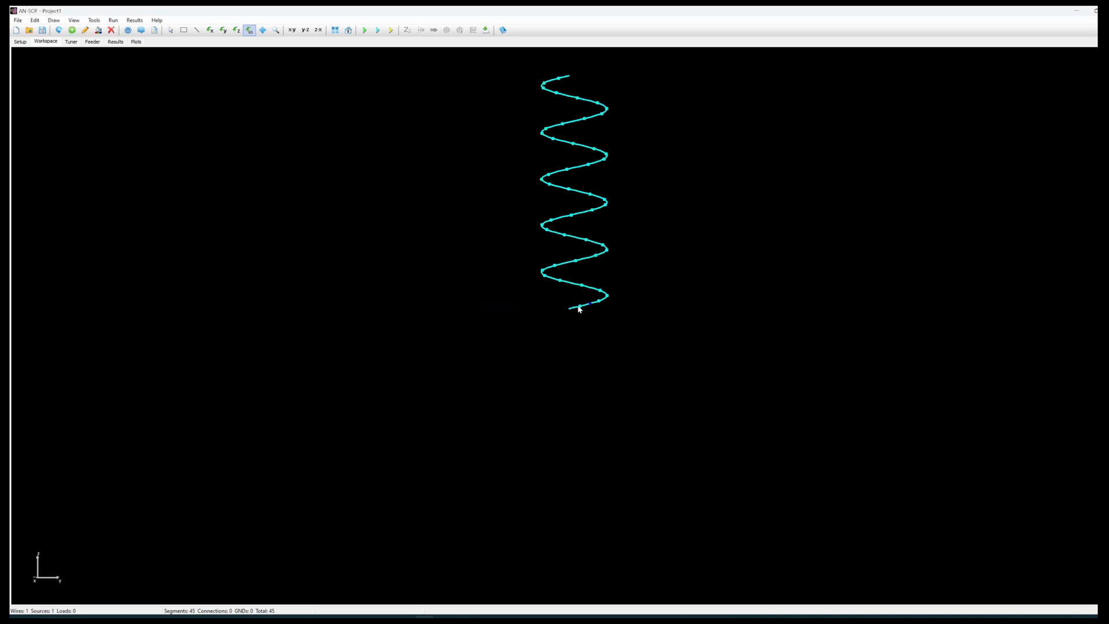
- Draw a short straight feed wire from the origin with 0,9 mm radius, clearing validation errors
right_click(579, 308)
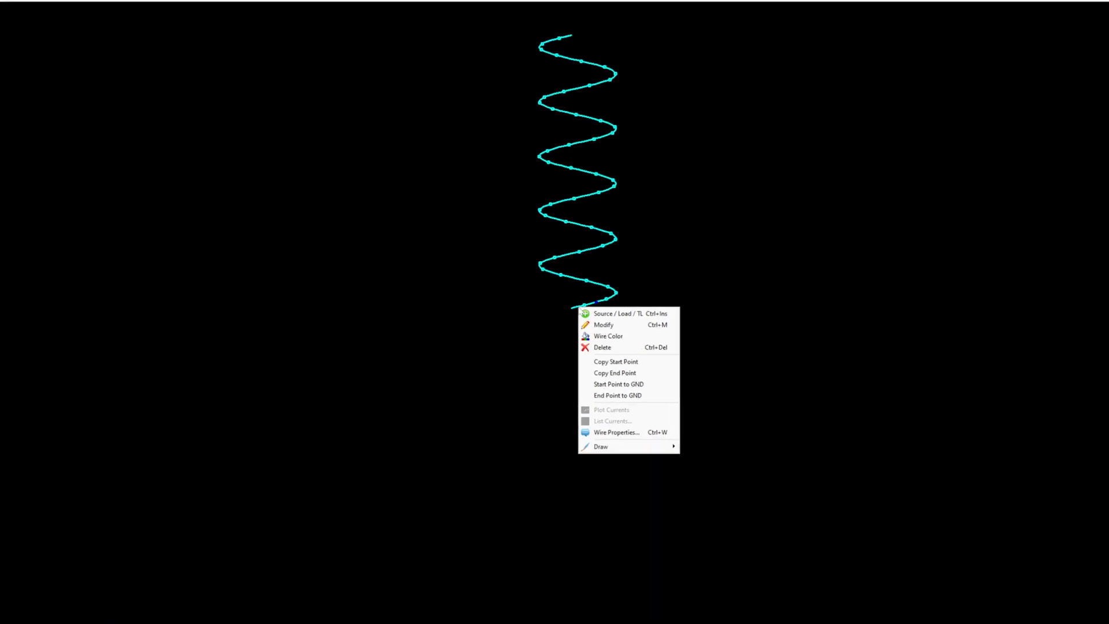
left_click(602, 446)
type("0,3")
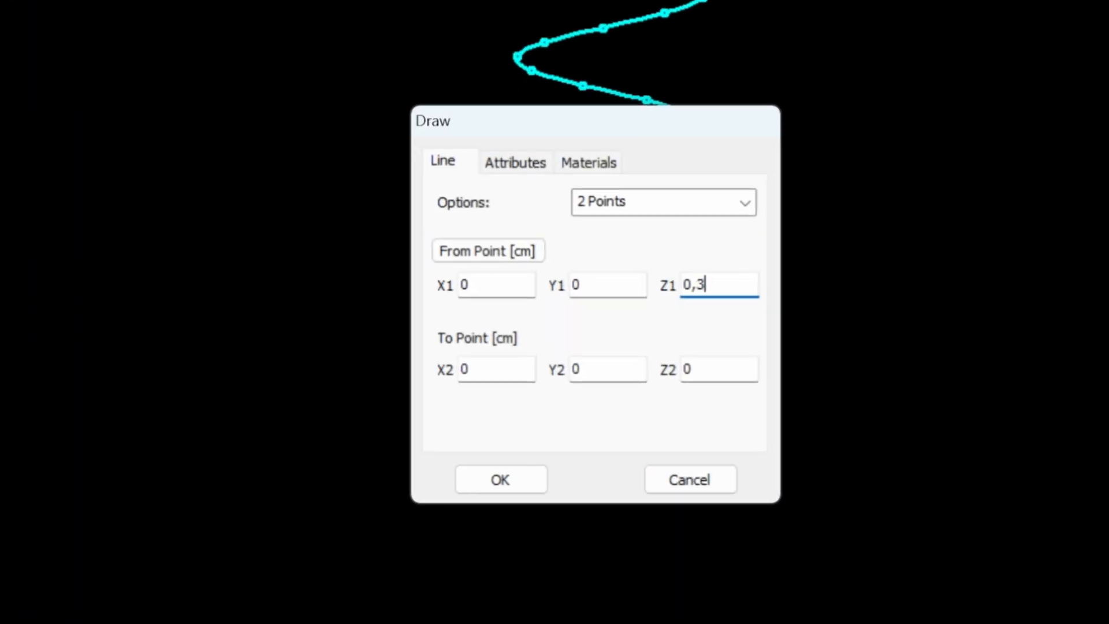
key("Backspace")
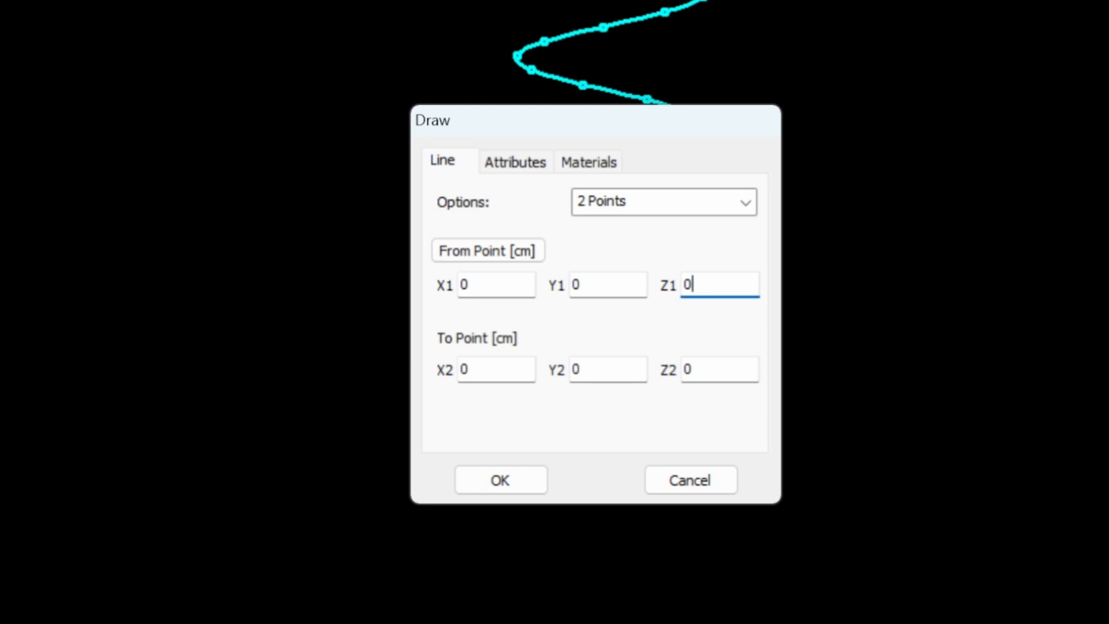
mouse_move(696, 207)
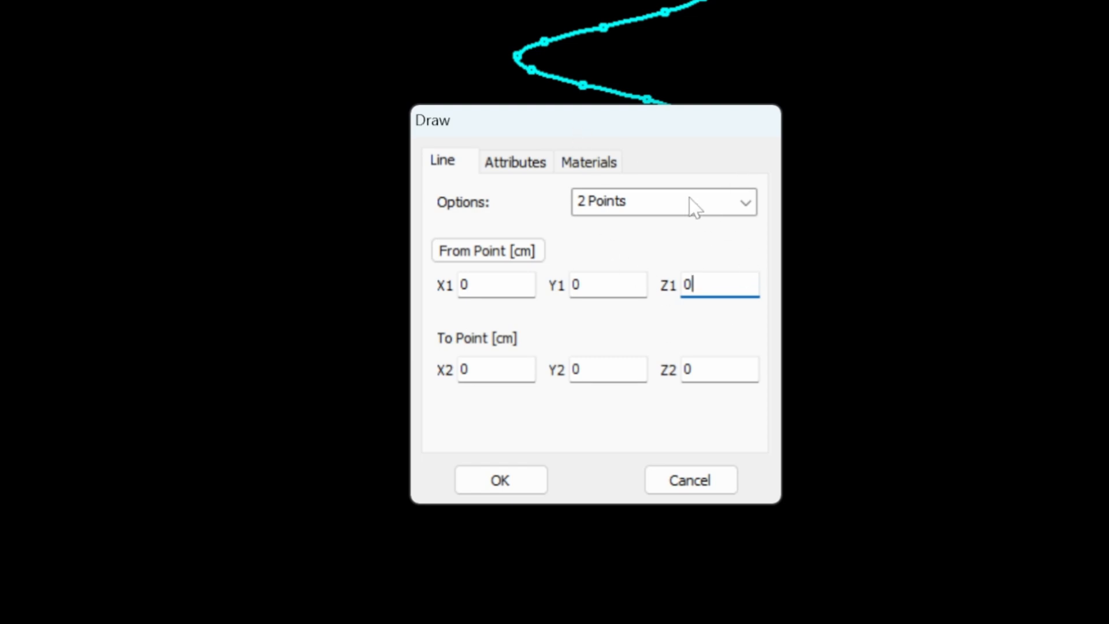
left_click(500, 480)
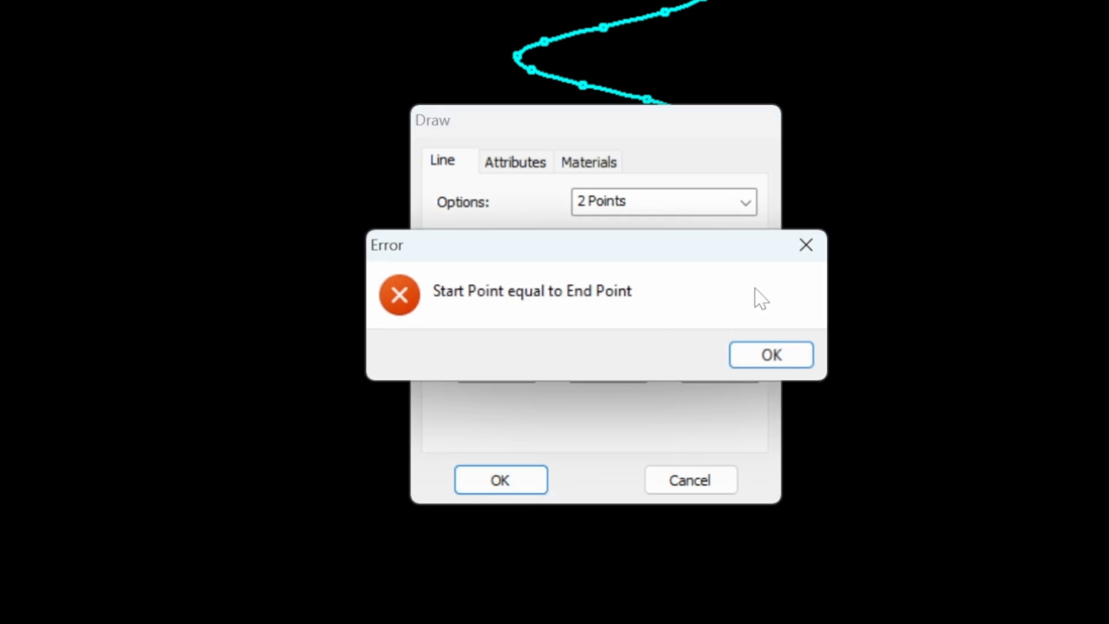
left_click(770, 354)
type("0,")
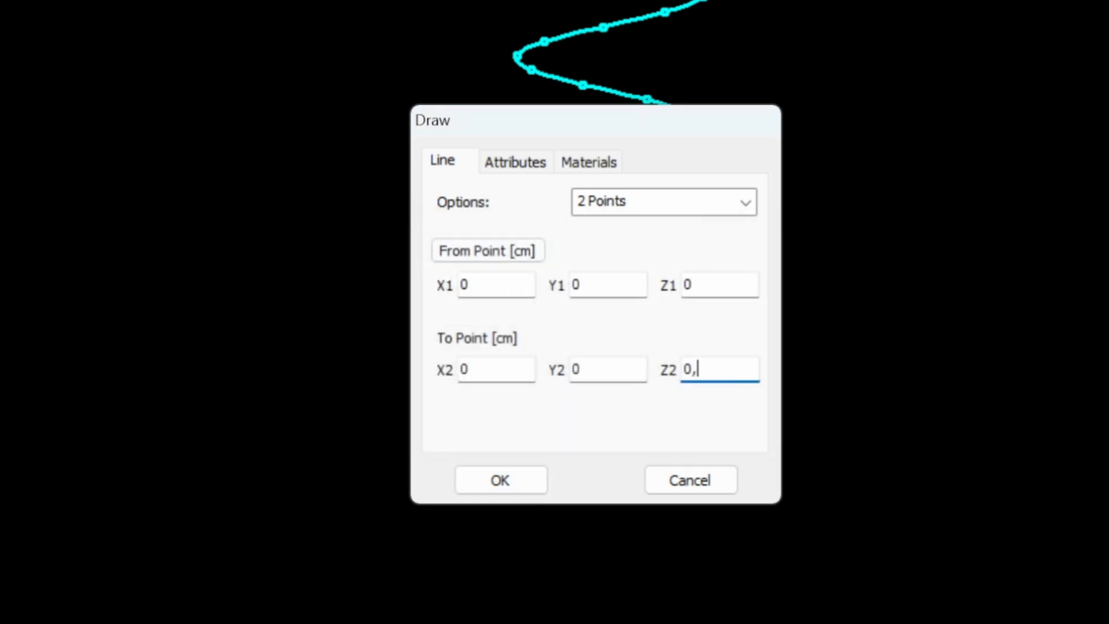
left_click(500, 479)
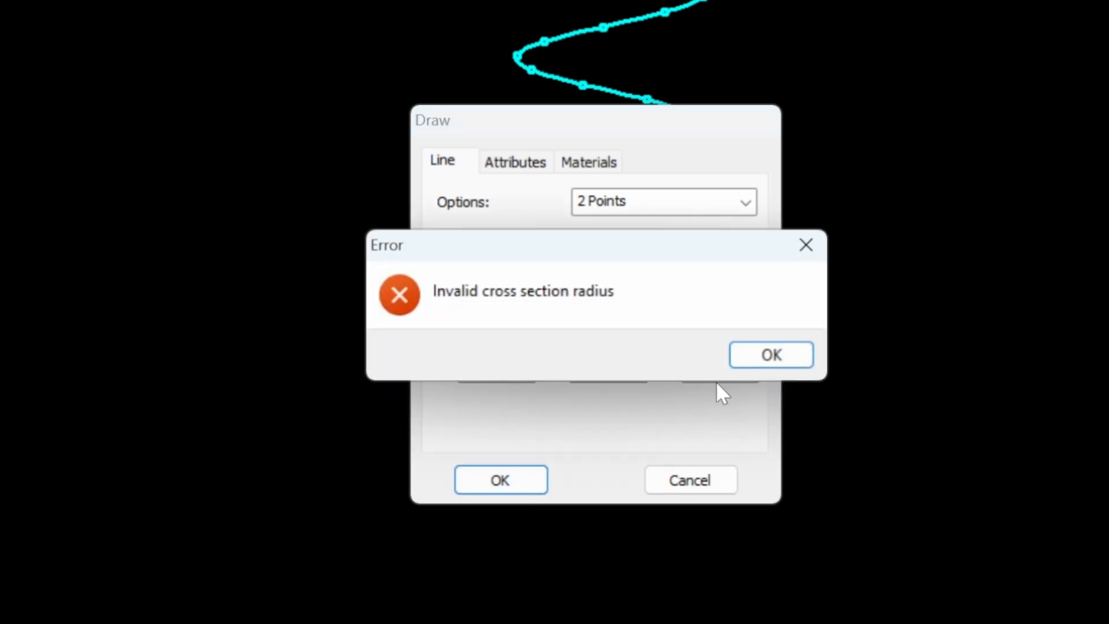
left_click(770, 354)
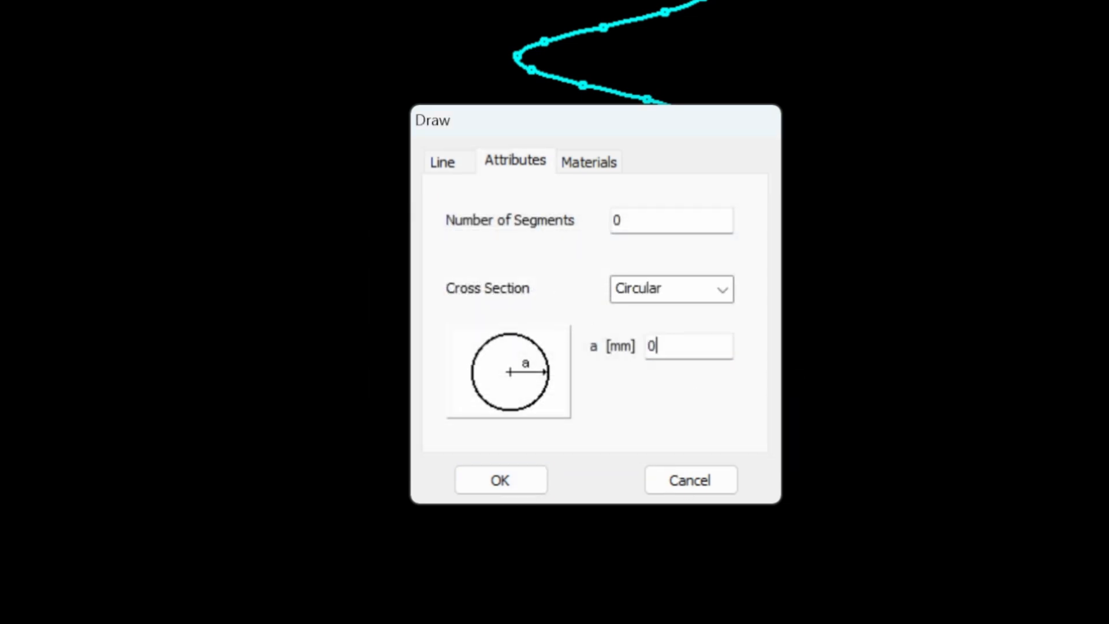
type("0,9")
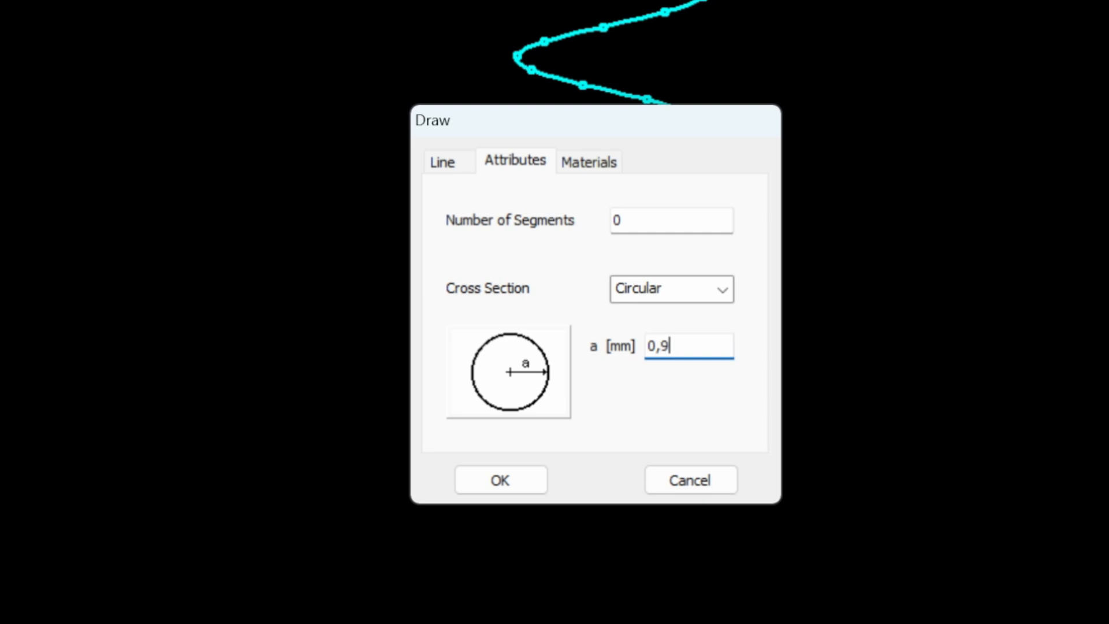
mouse_move(543, 510)
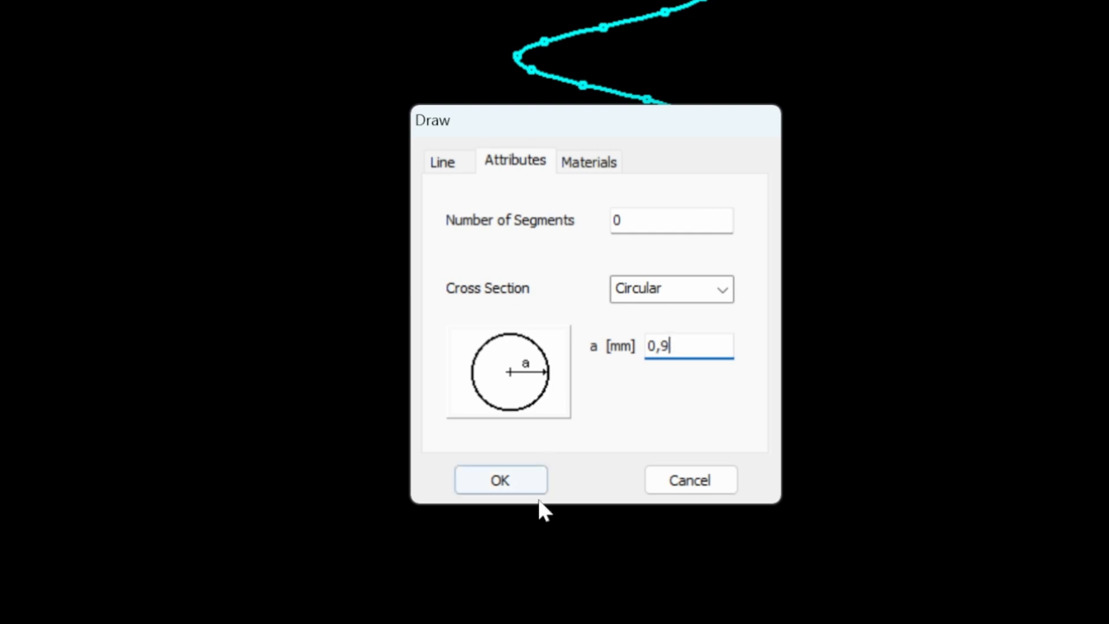
left_click(500, 480)
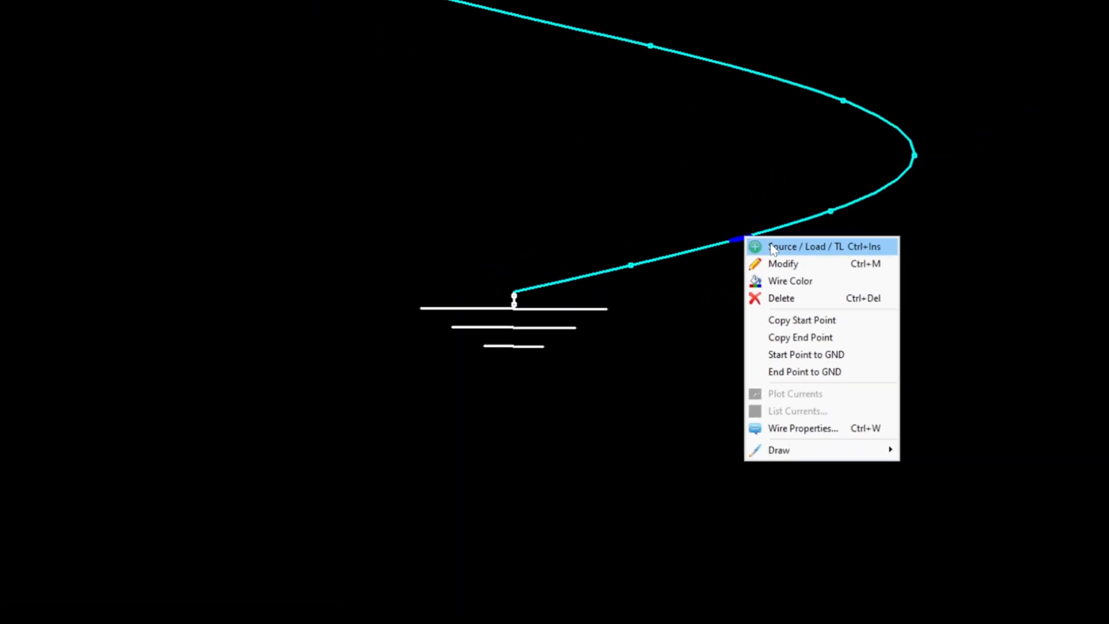
- Select the short feed wire and place a 1 V voltage source on it
left_click(800, 246)
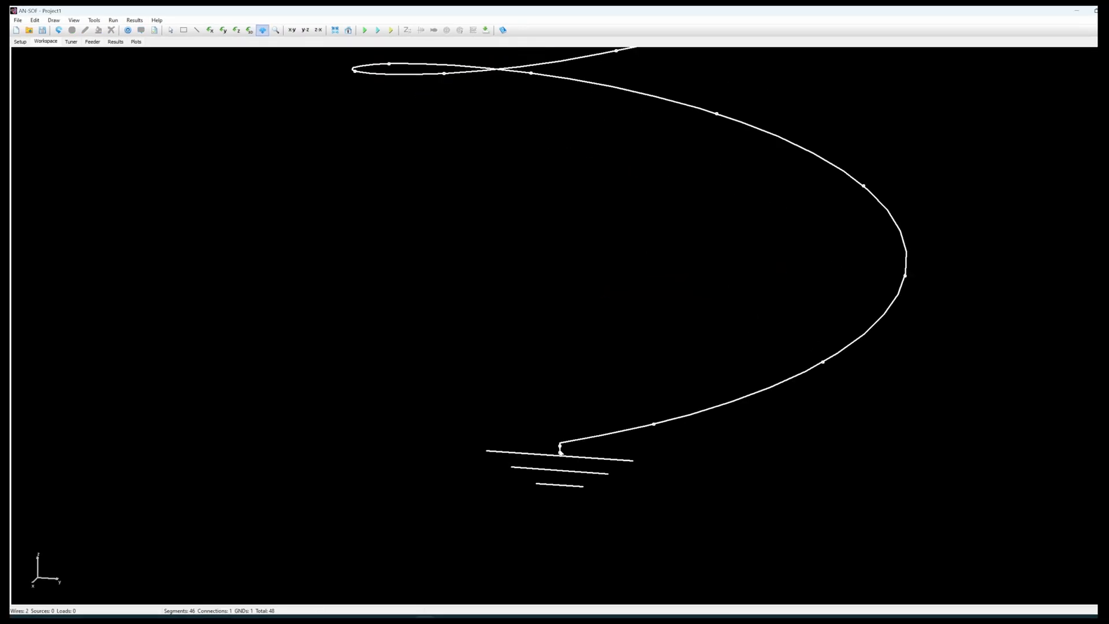
left_click(559, 460)
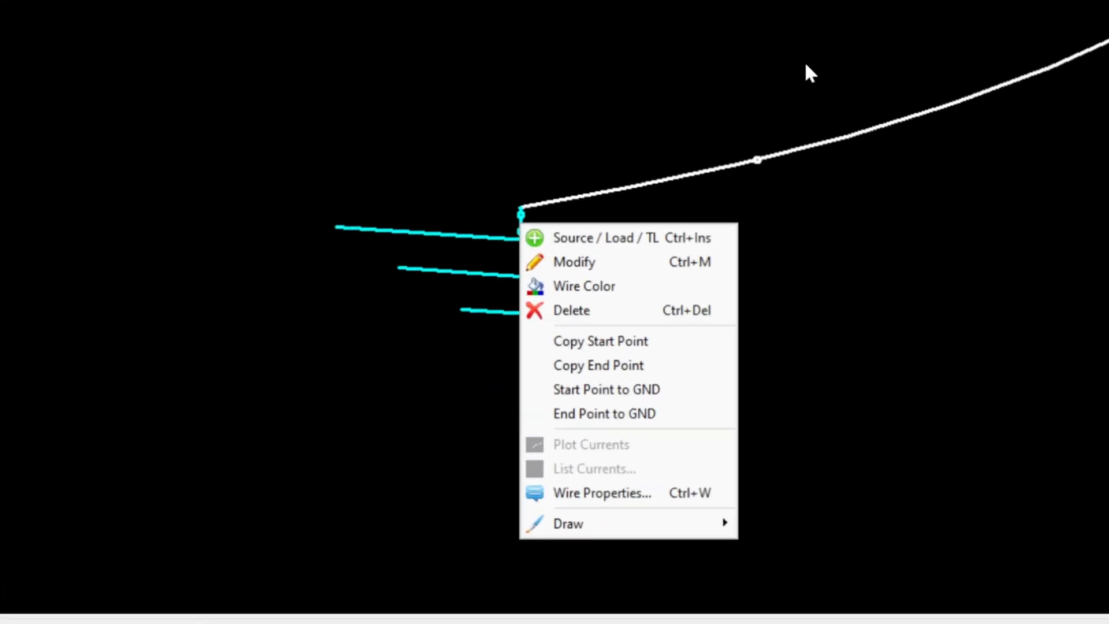
mouse_move(621, 224)
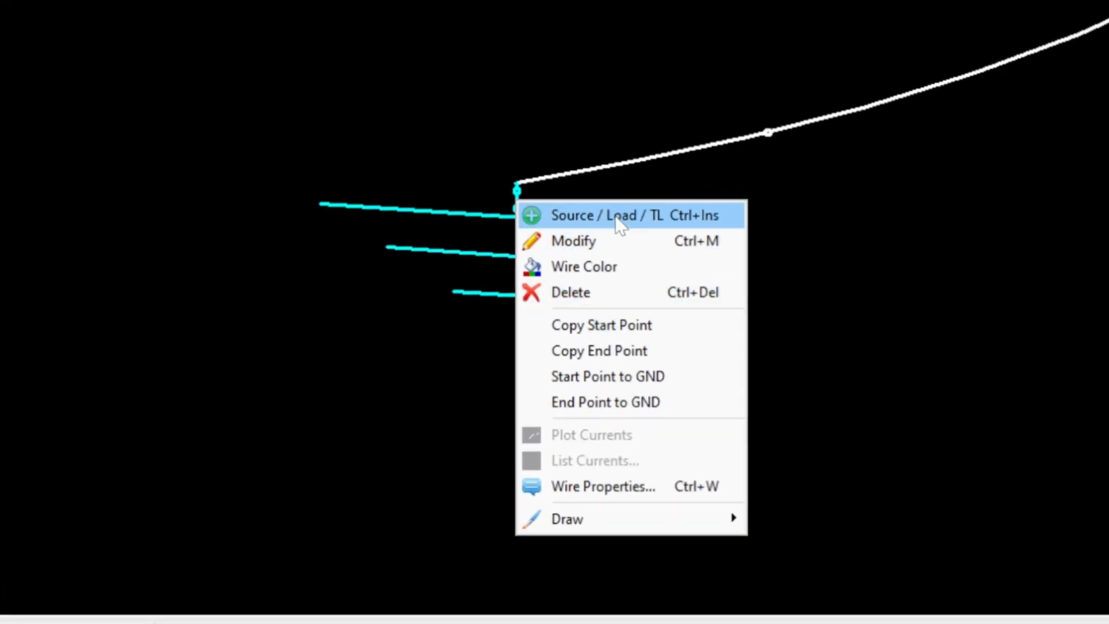
mouse_move(559, 187)
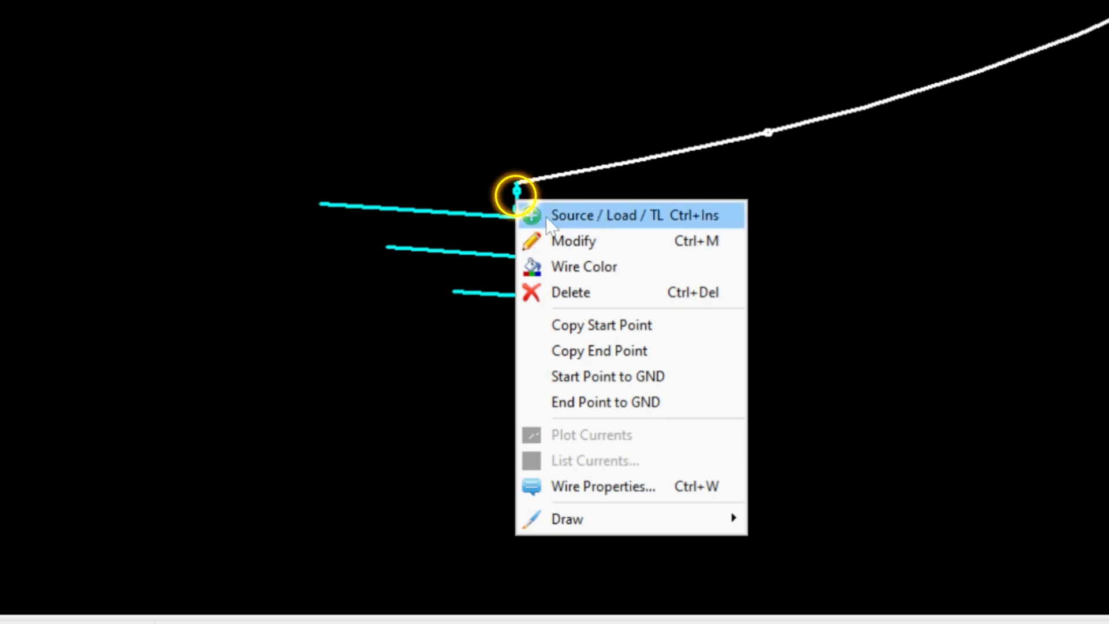
mouse_move(520, 192)
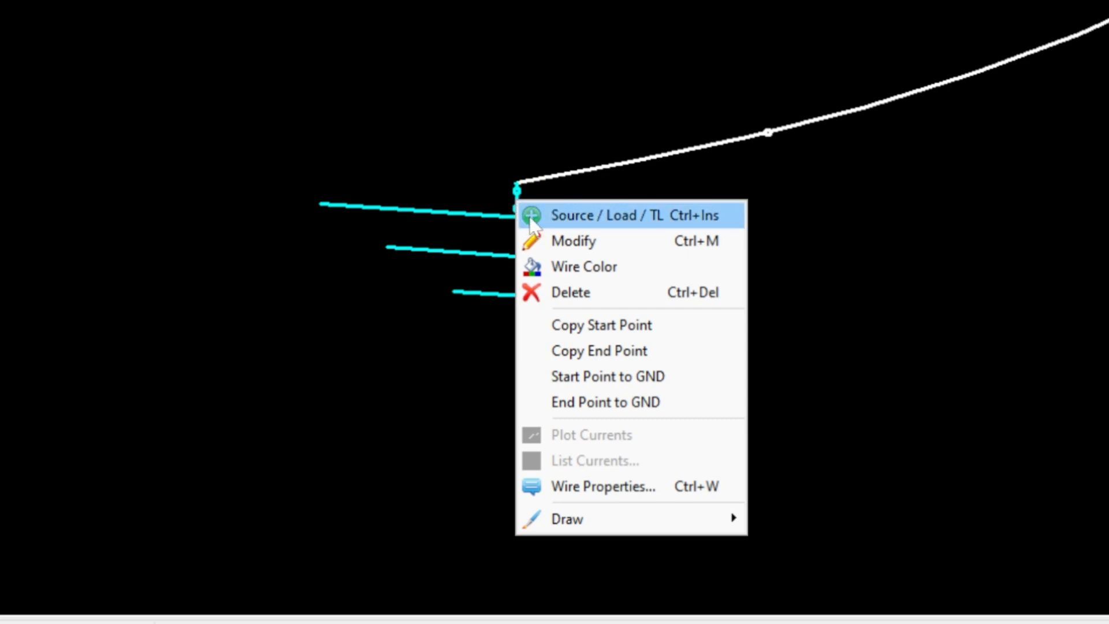
mouse_move(548, 231)
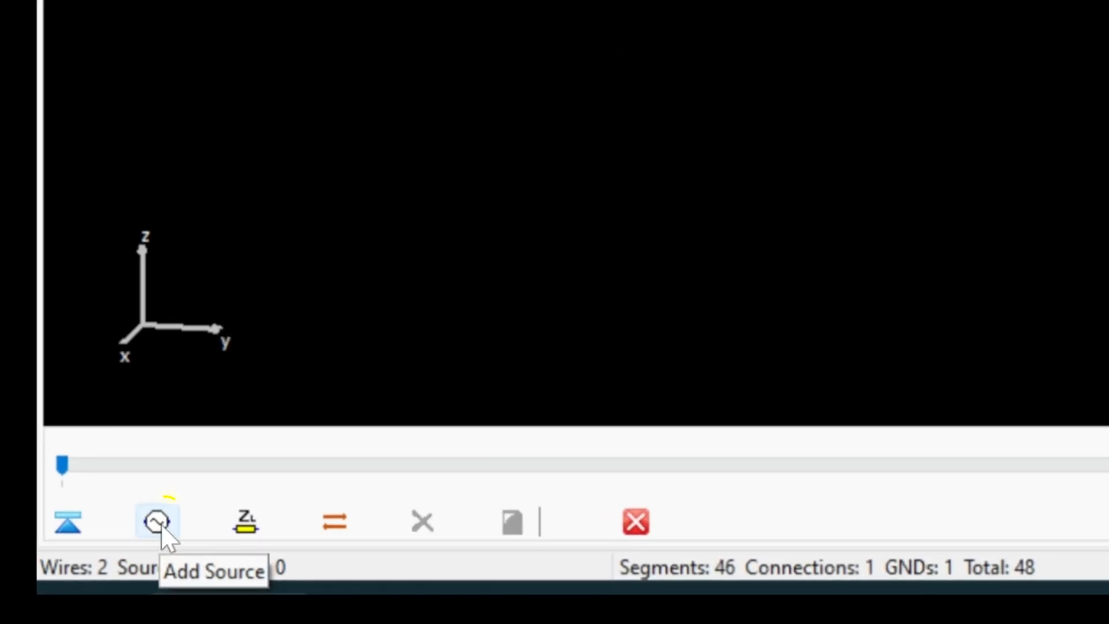
left_click(157, 521)
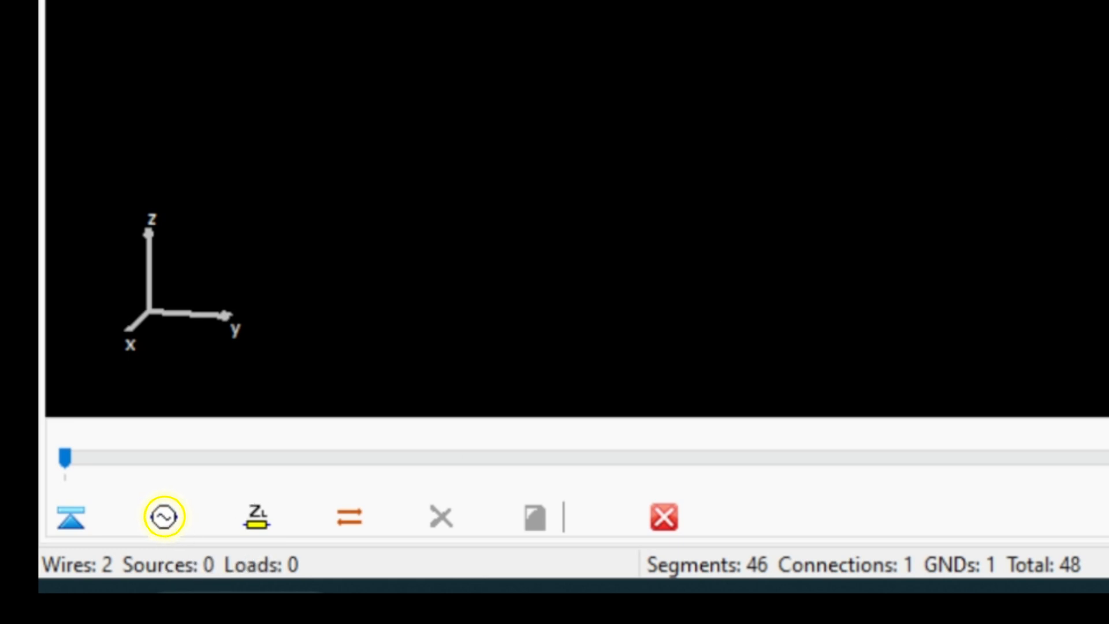
left_click(162, 516)
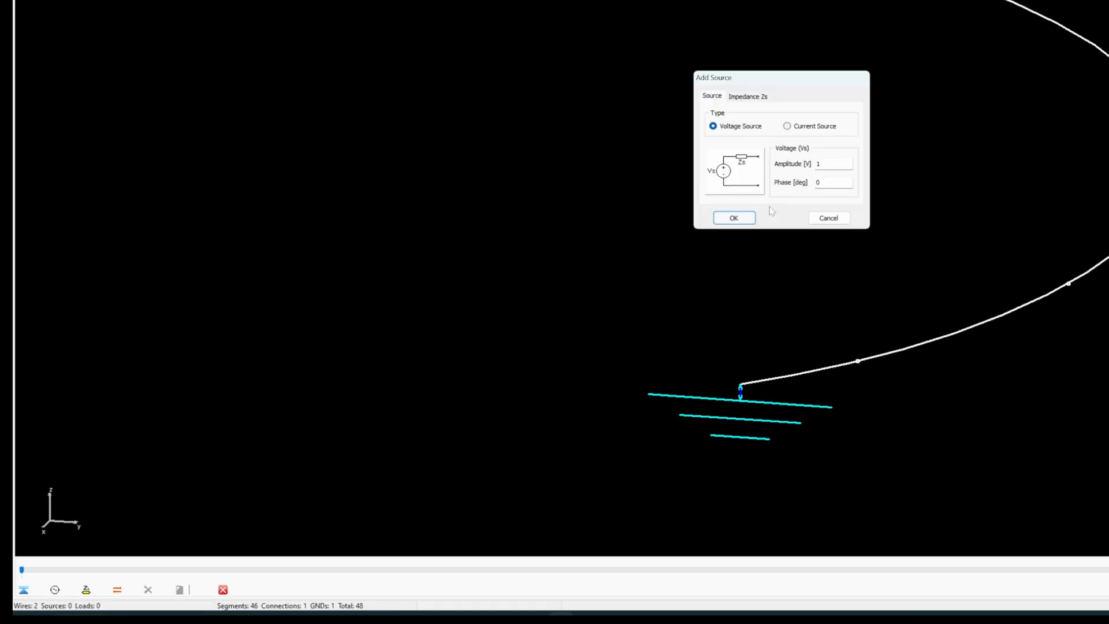
left_click(734, 218)
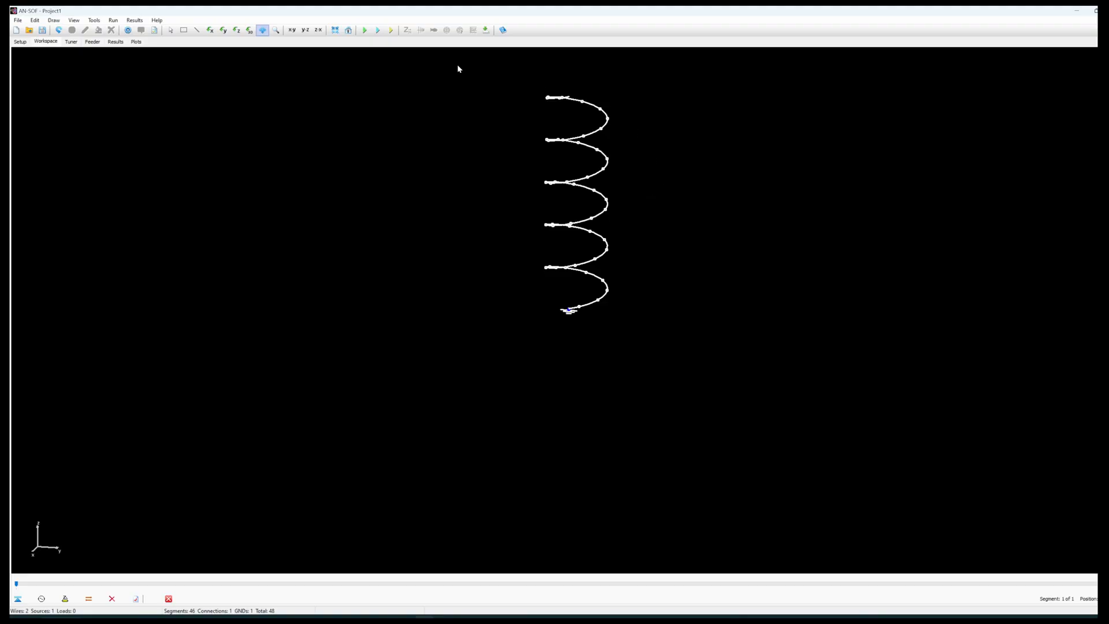
mouse_move(611, 331)
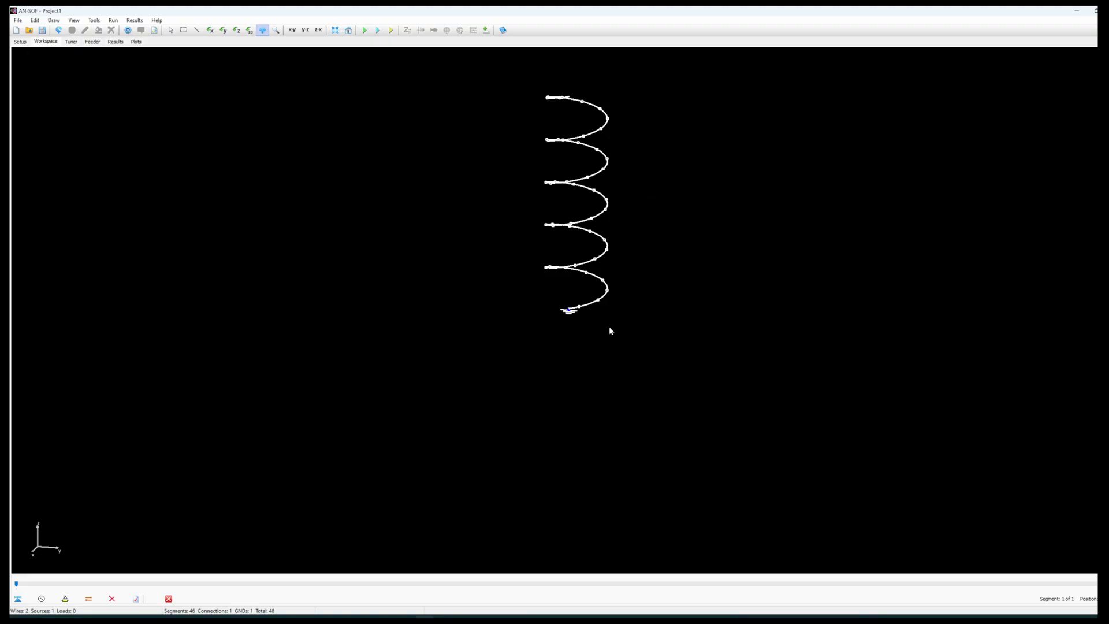
mouse_move(360, 54)
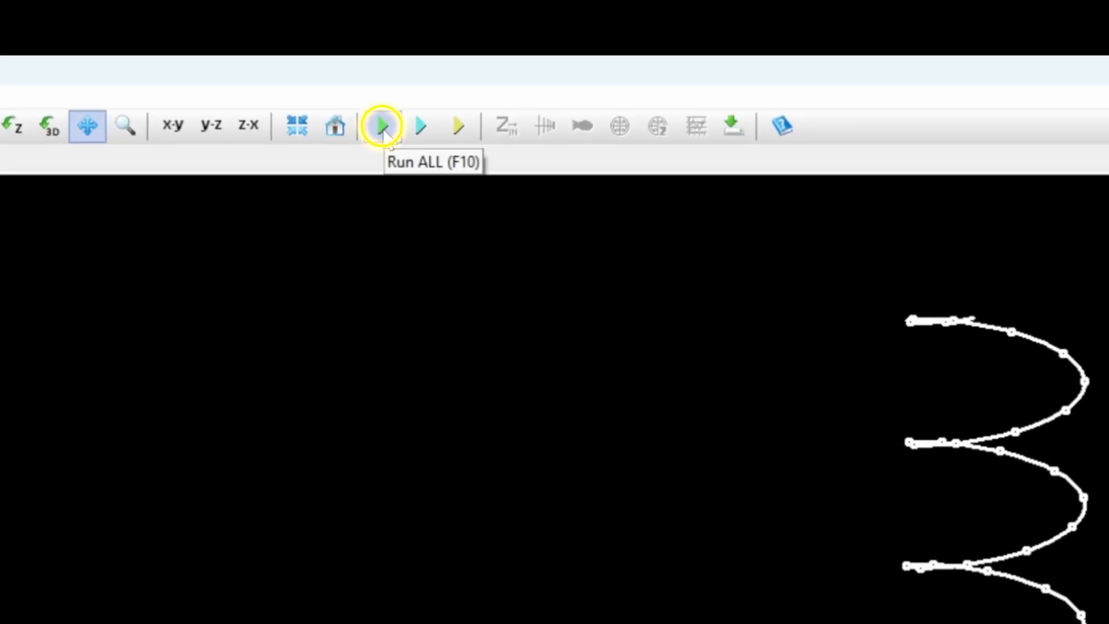
- Run the full 870 MHz simulation and close the report to reveal the 3D gain pattern
left_click(382, 126)
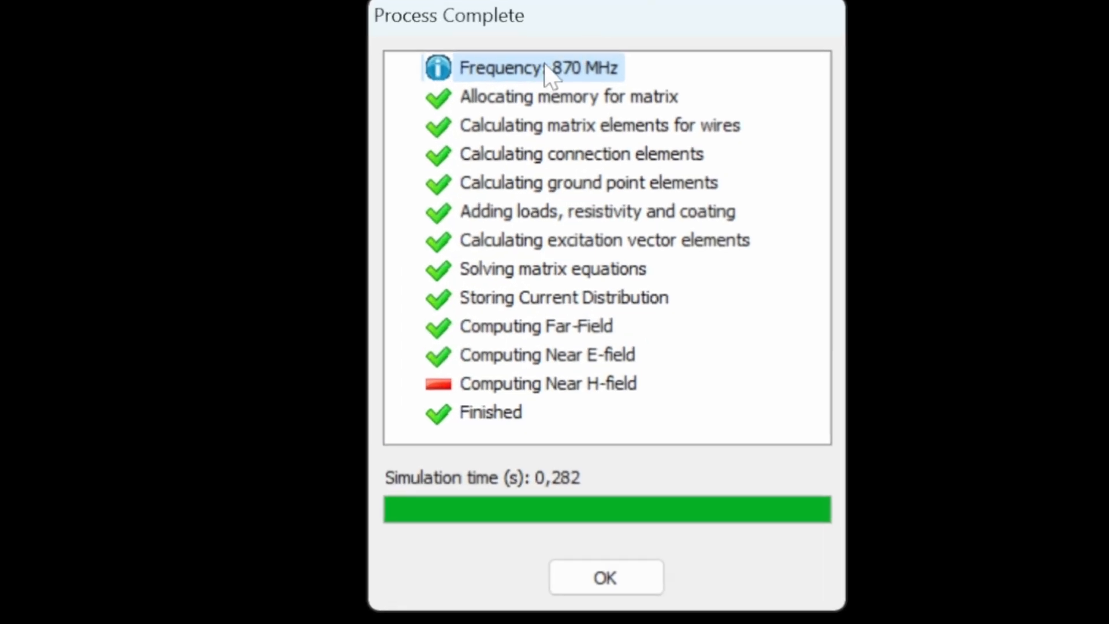
mouse_move(662, 215)
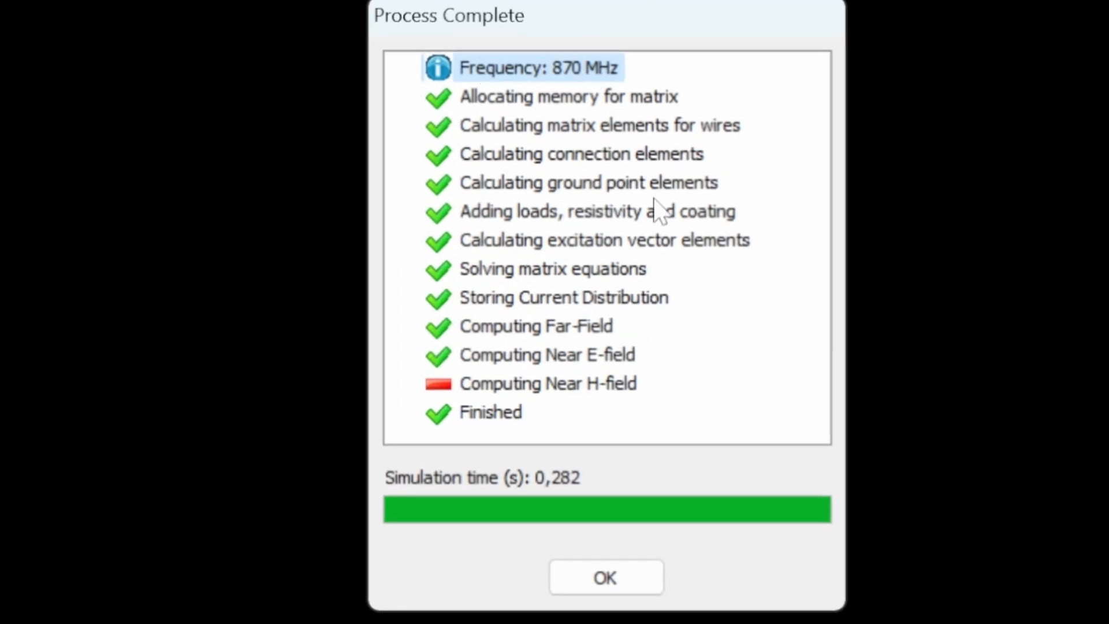
left_click(605, 578)
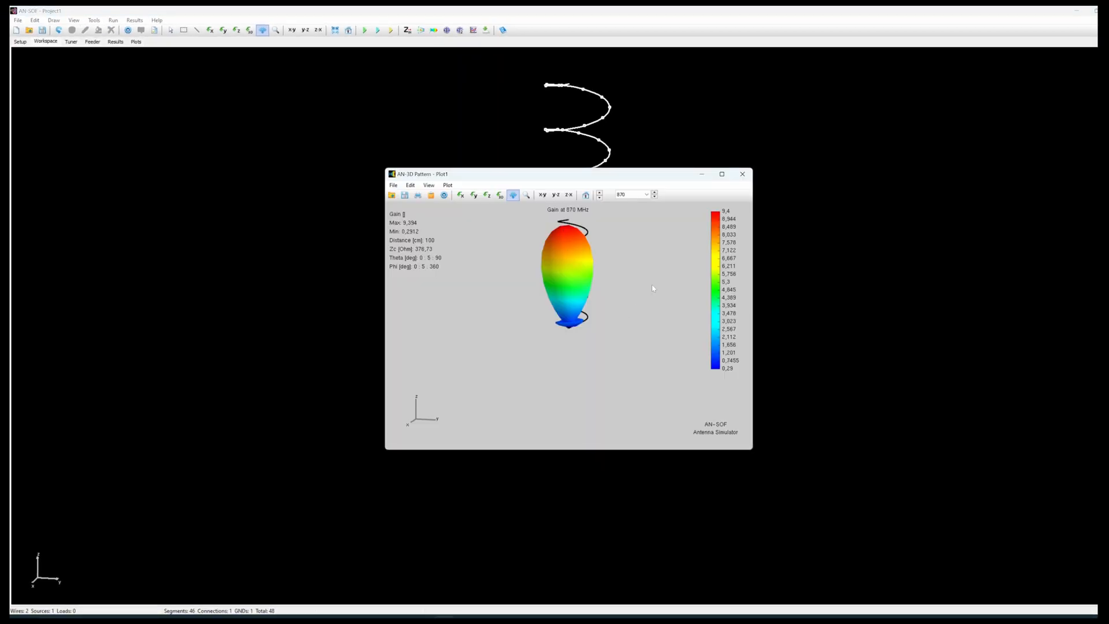
- Maximize the AN-3D Pattern window and enable free 3D rotation of the lobe
left_click(721, 174)
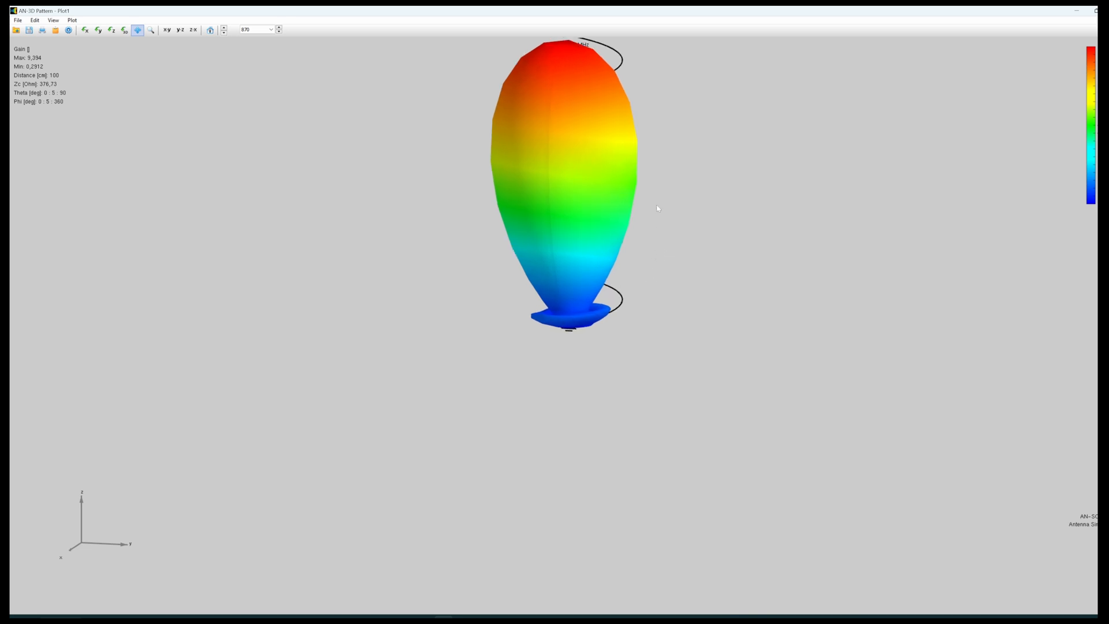
left_click(125, 30)
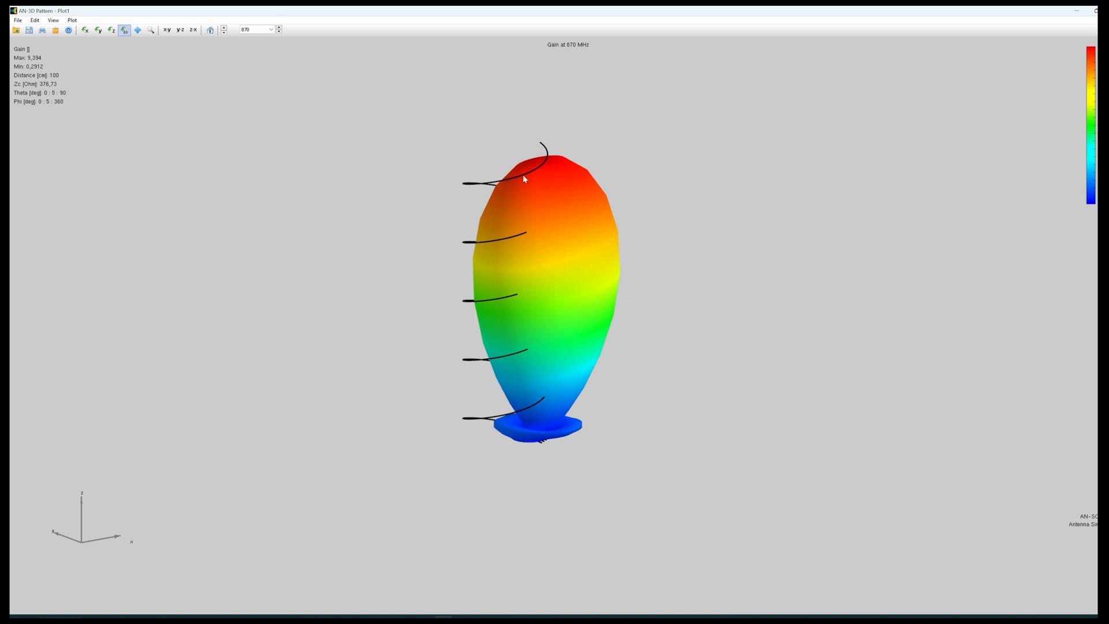
mouse_move(630, 323)
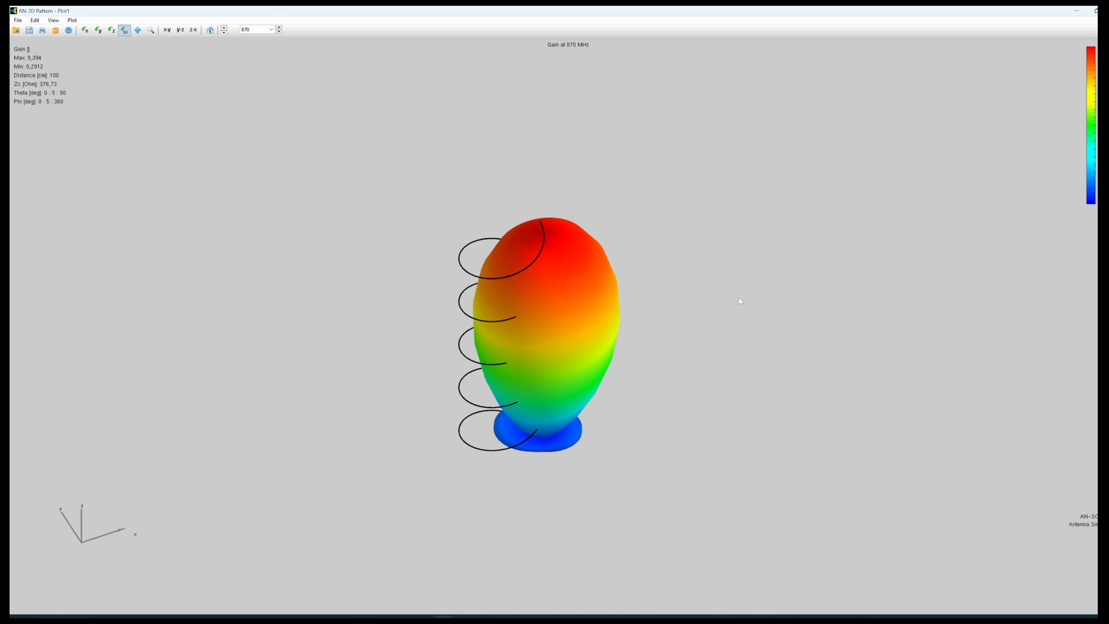
mouse_move(536, 274)
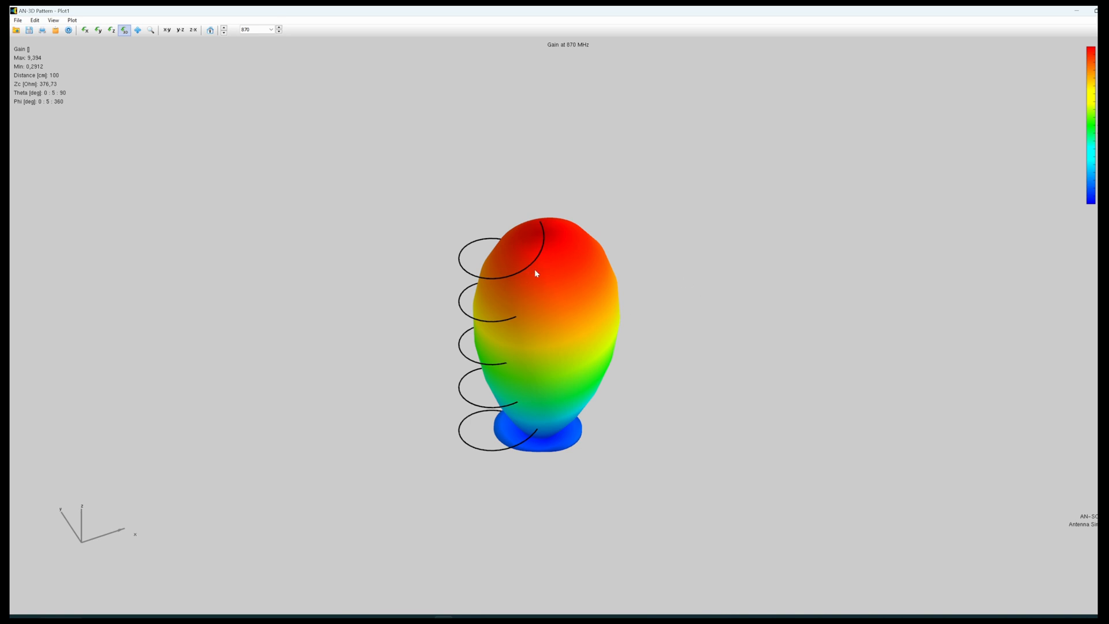
mouse_move(543, 225)
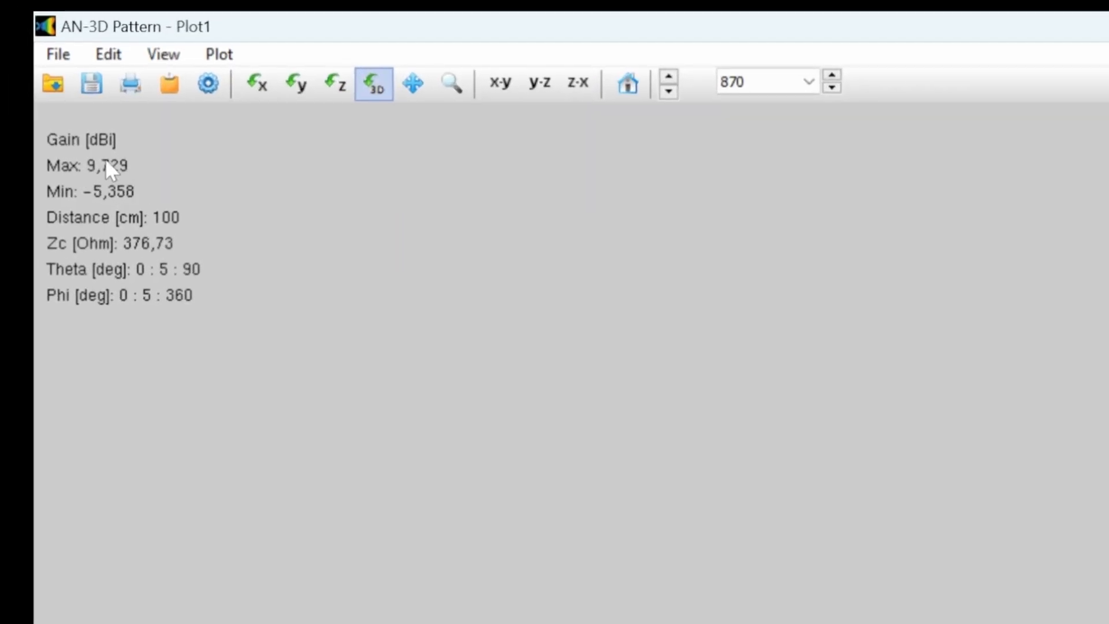
mouse_move(95, 184)
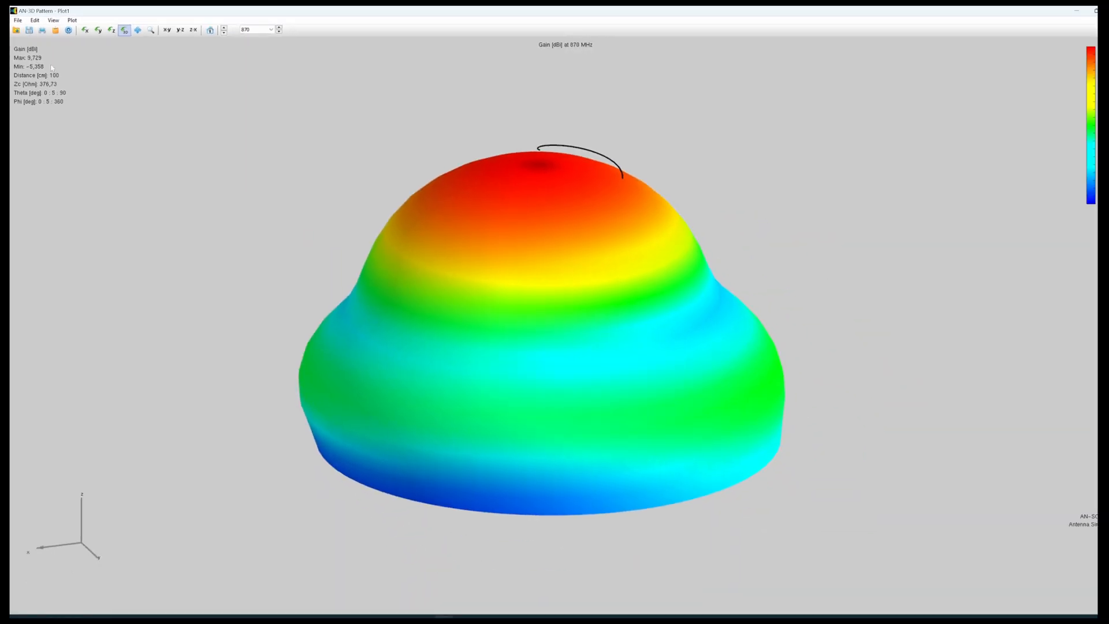
mouse_move(608, 186)
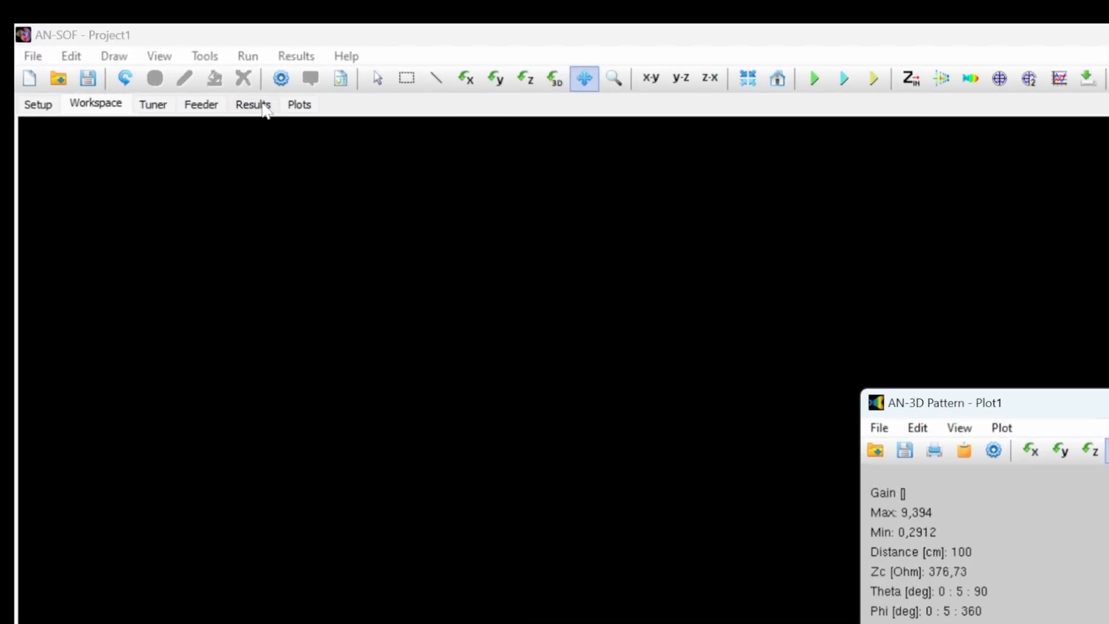
- Show the 870 MHz results: 140.8 Ω resistance, VSWR 3.32, 9.73 dBi gain
left_click(254, 104)
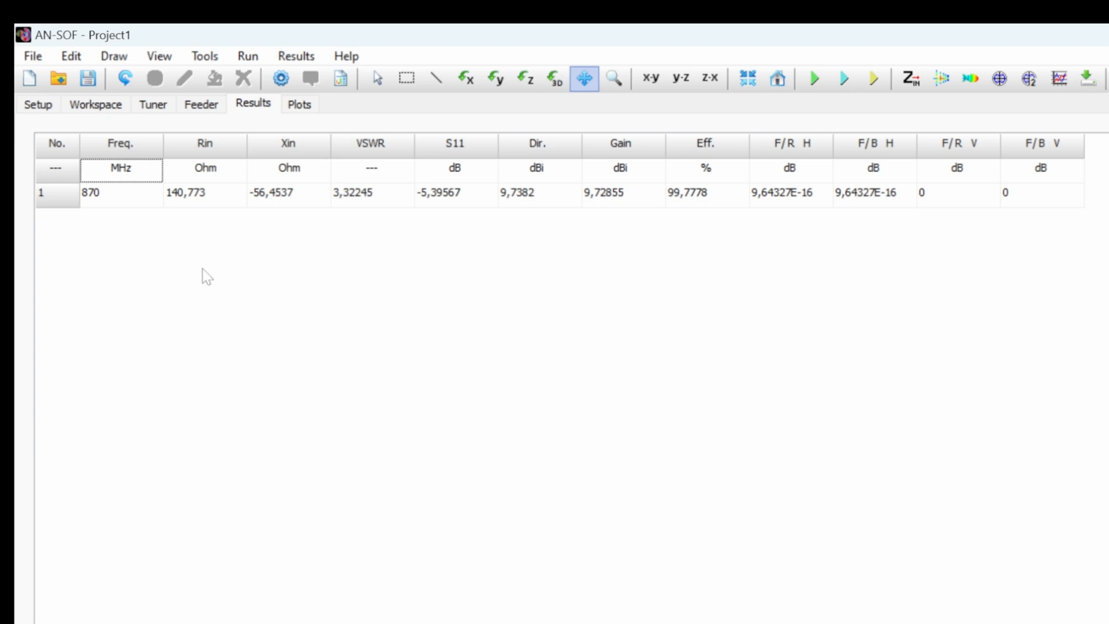
mouse_move(231, 205)
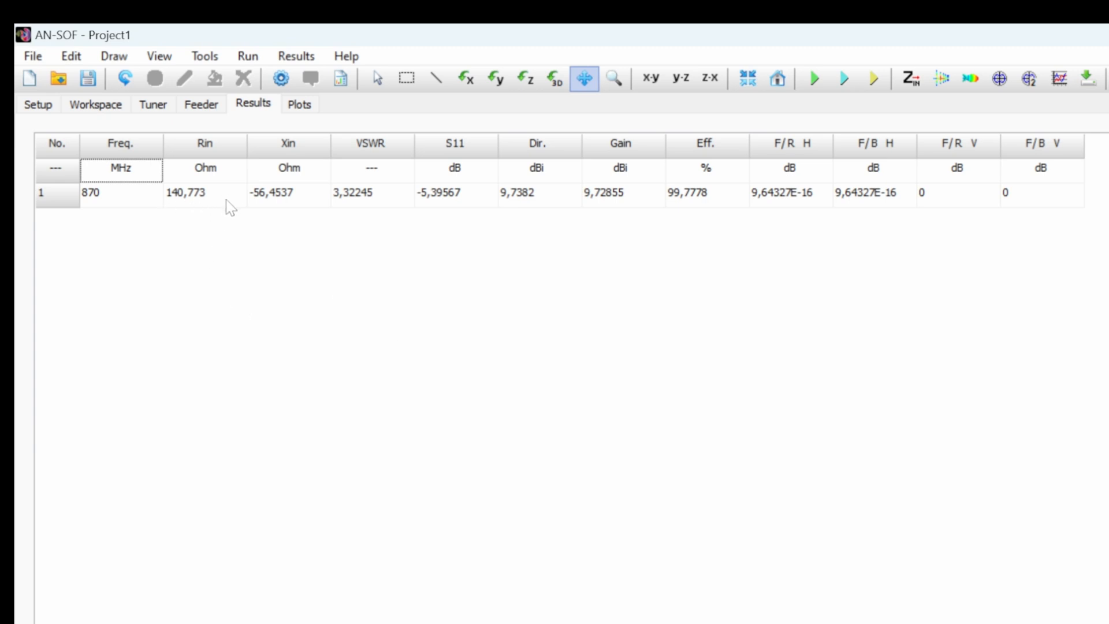
mouse_move(395, 154)
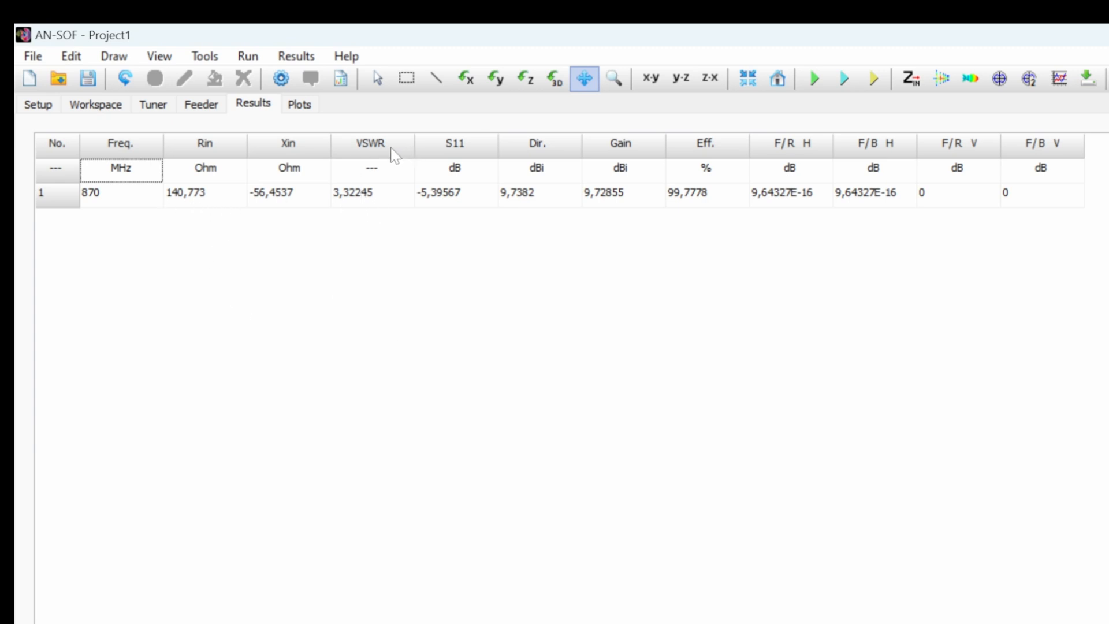
mouse_move(240, 154)
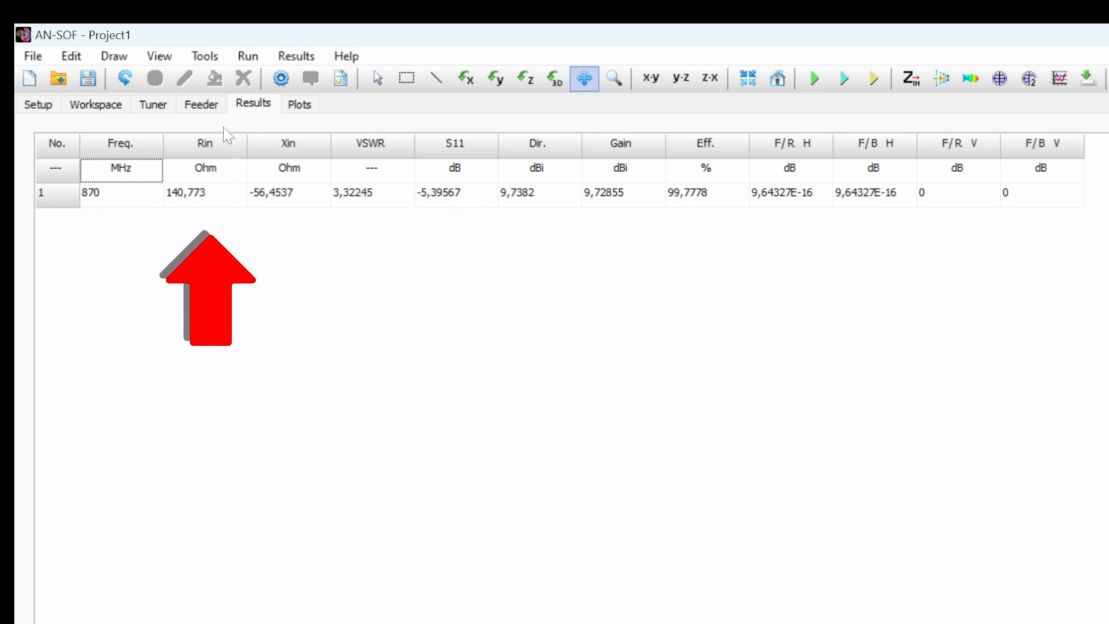
mouse_move(222, 209)
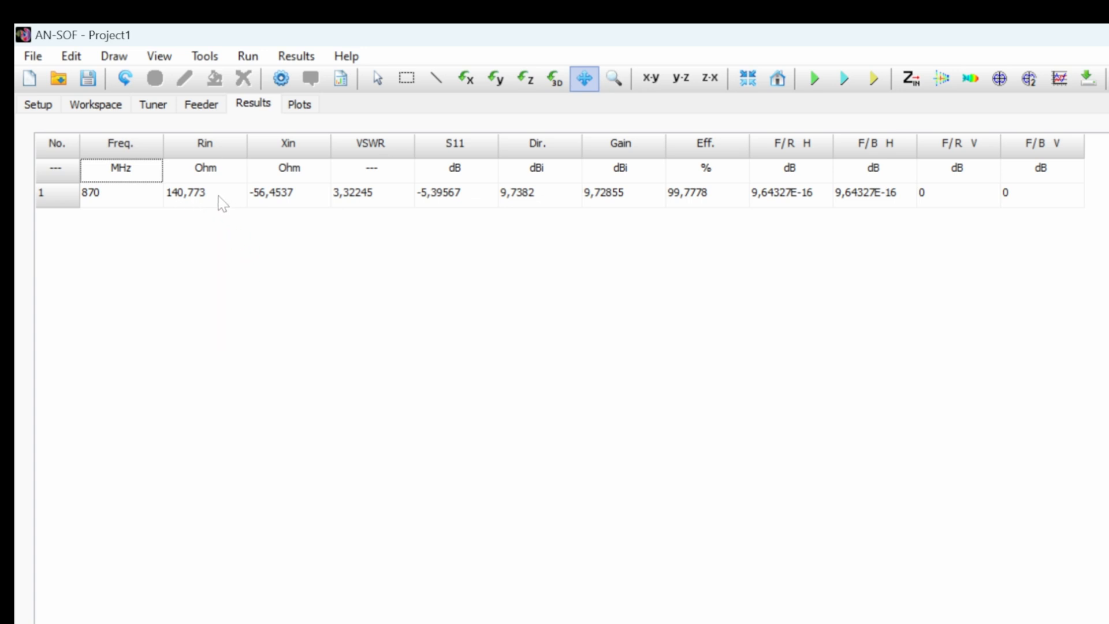
mouse_move(208, 201)
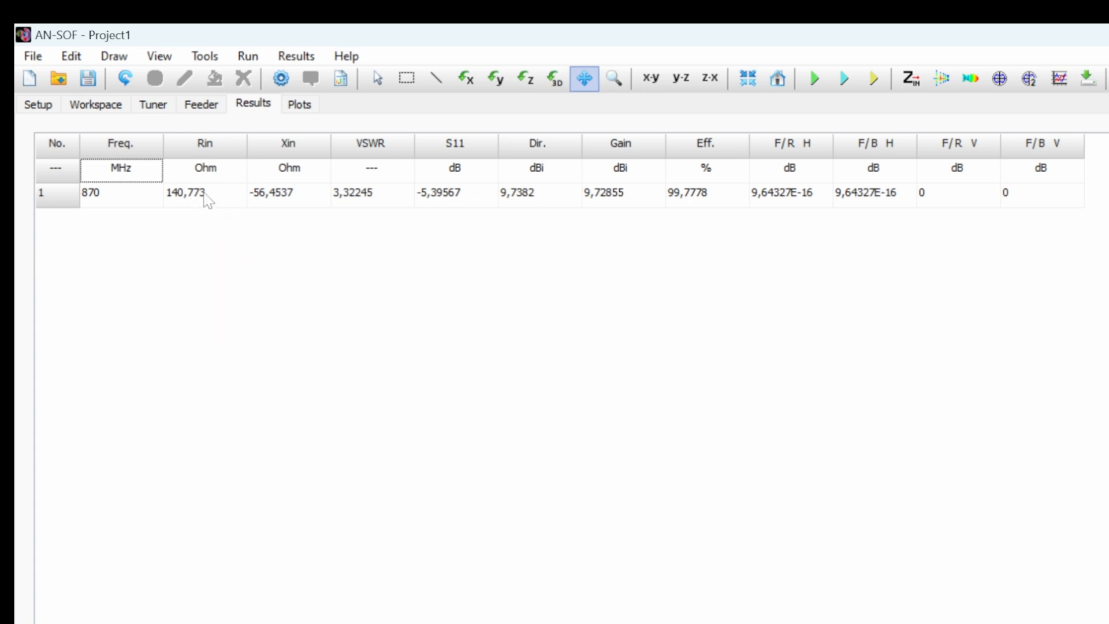
mouse_move(221, 208)
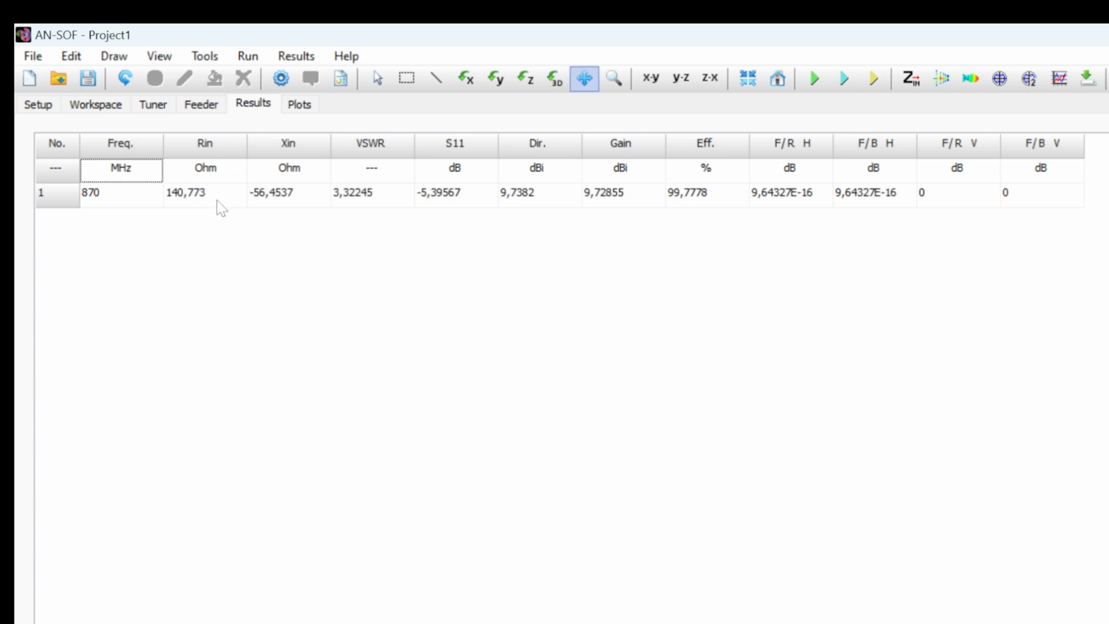
mouse_move(196, 200)
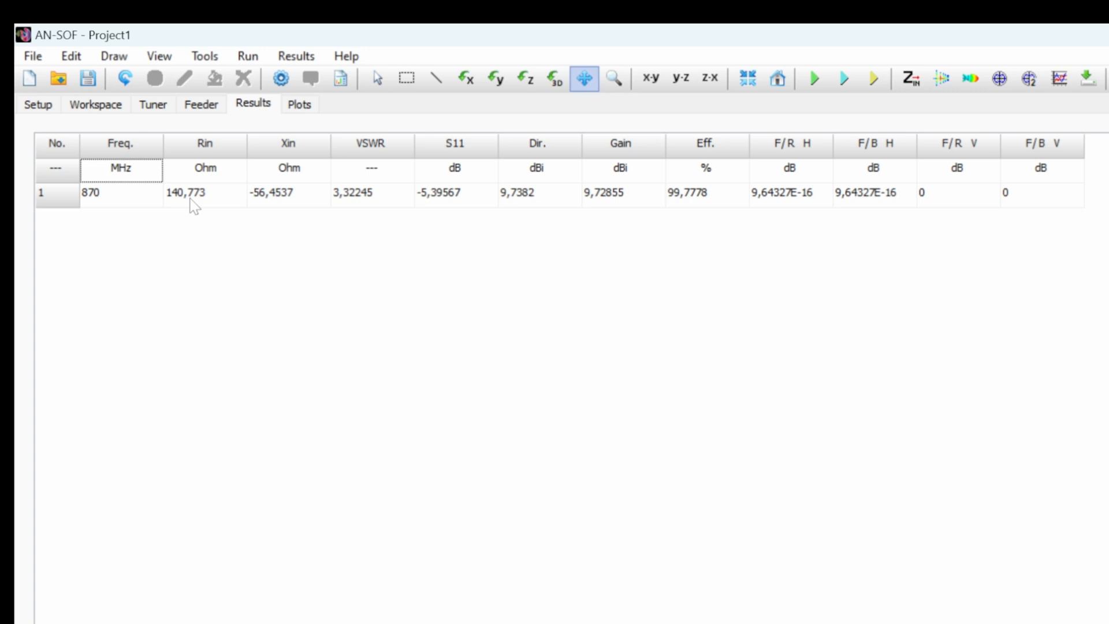
mouse_move(207, 212)
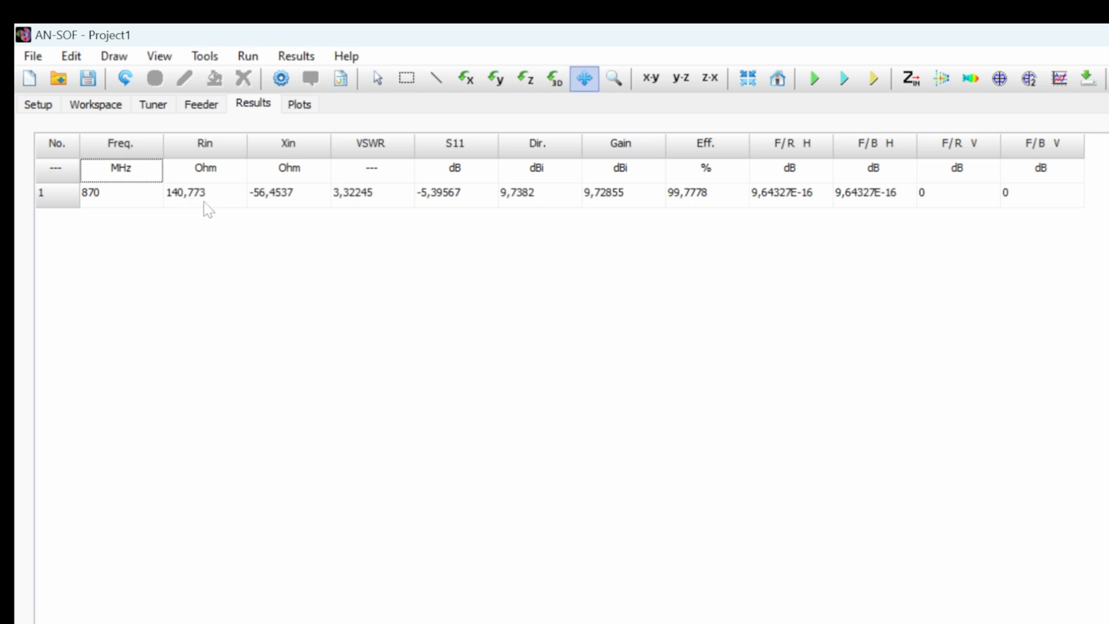
mouse_move(182, 186)
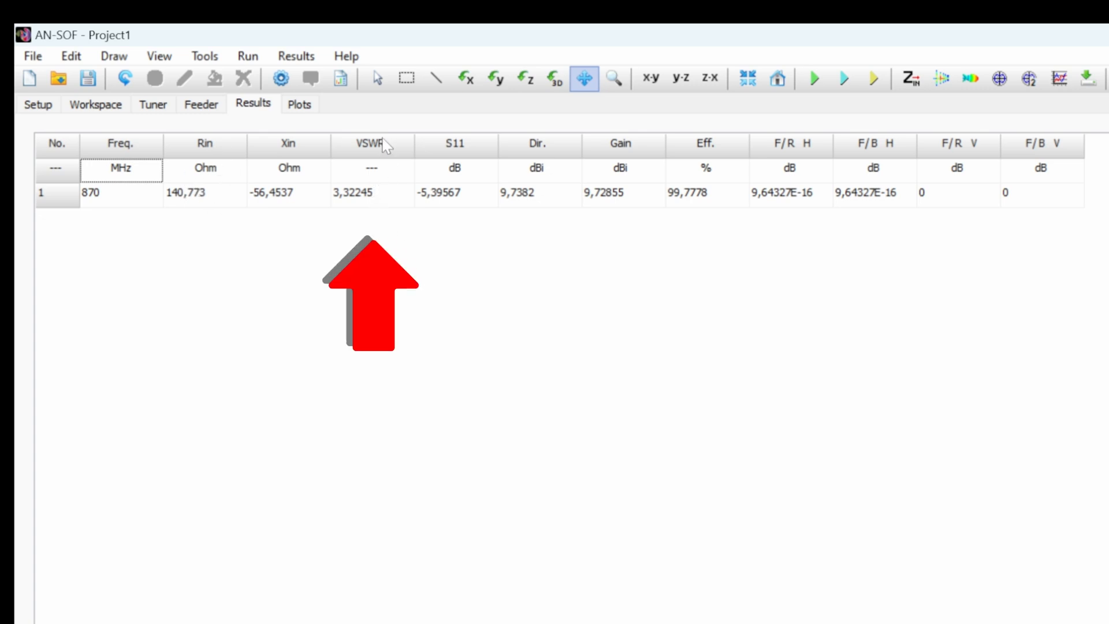
mouse_move(360, 203)
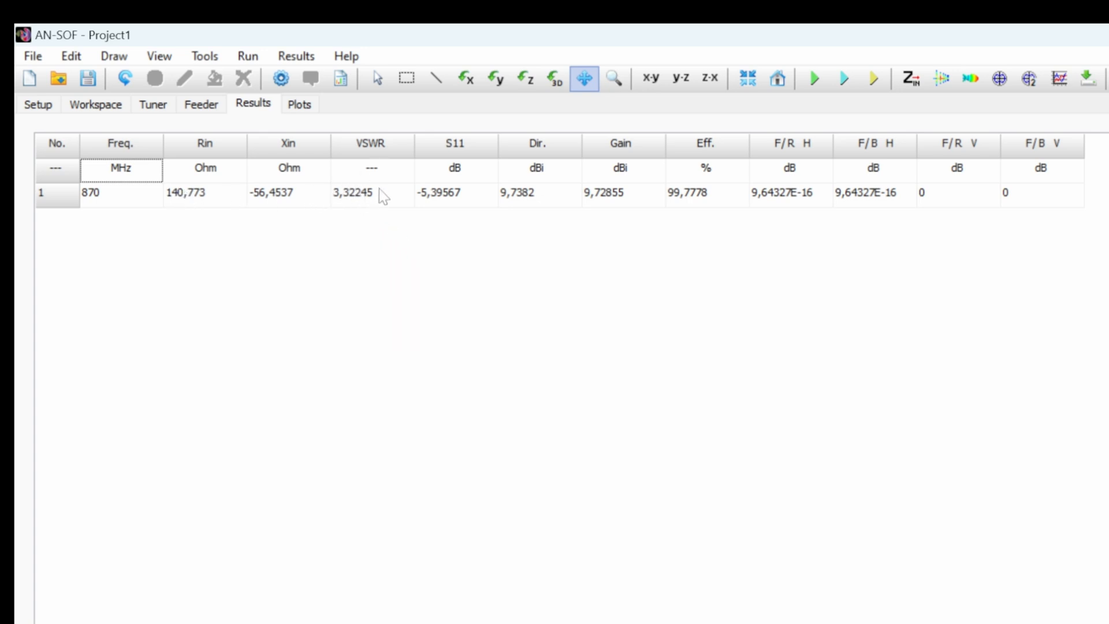
mouse_move(366, 201)
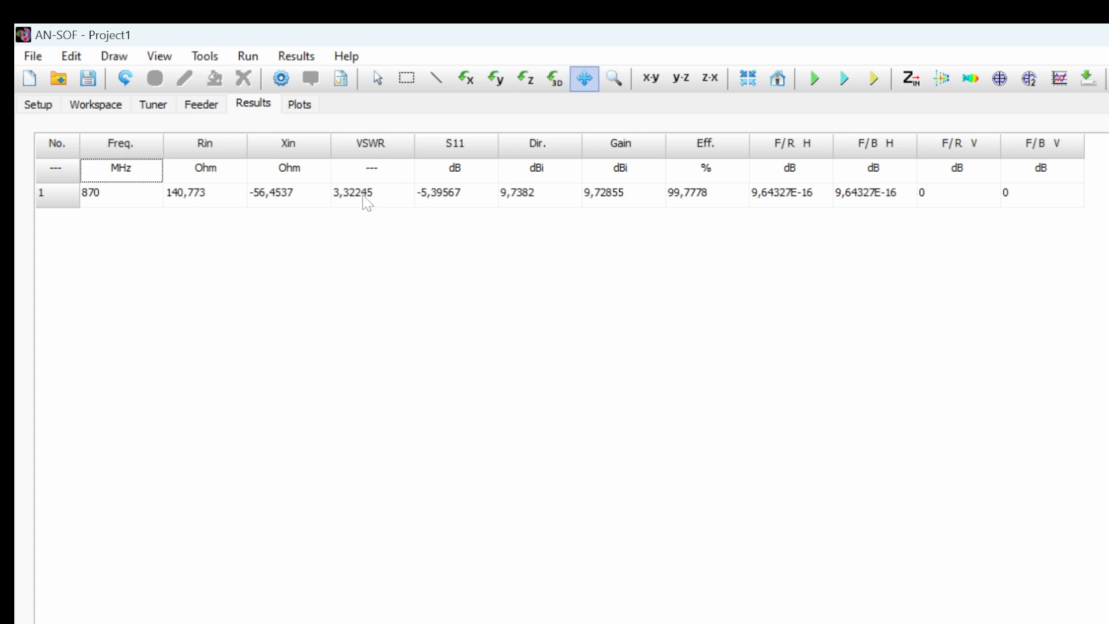
mouse_move(202, 202)
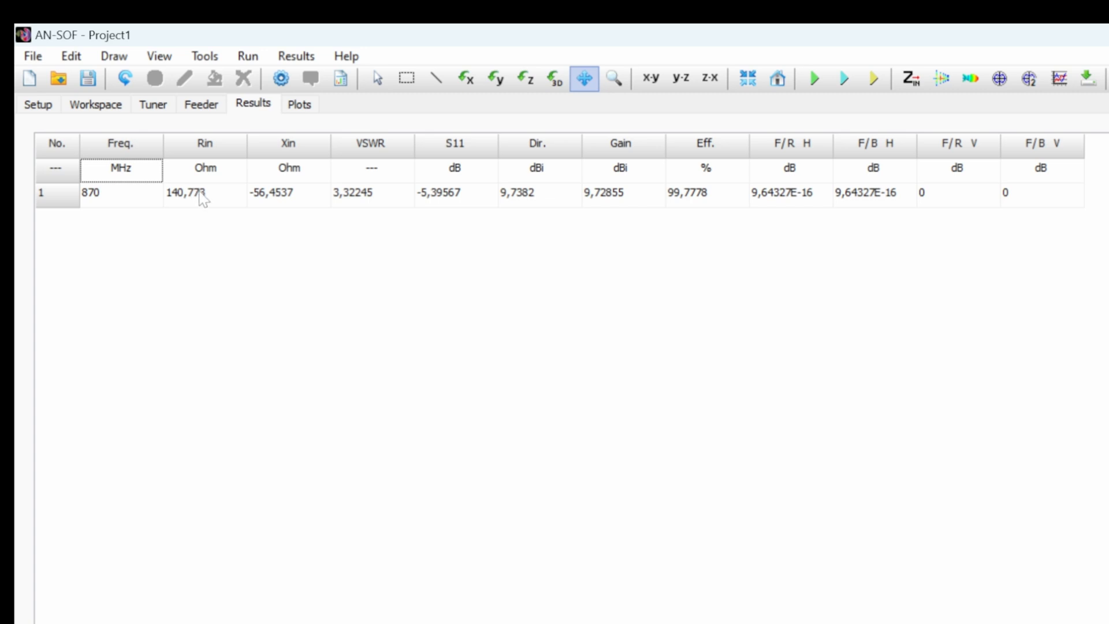
mouse_move(193, 204)
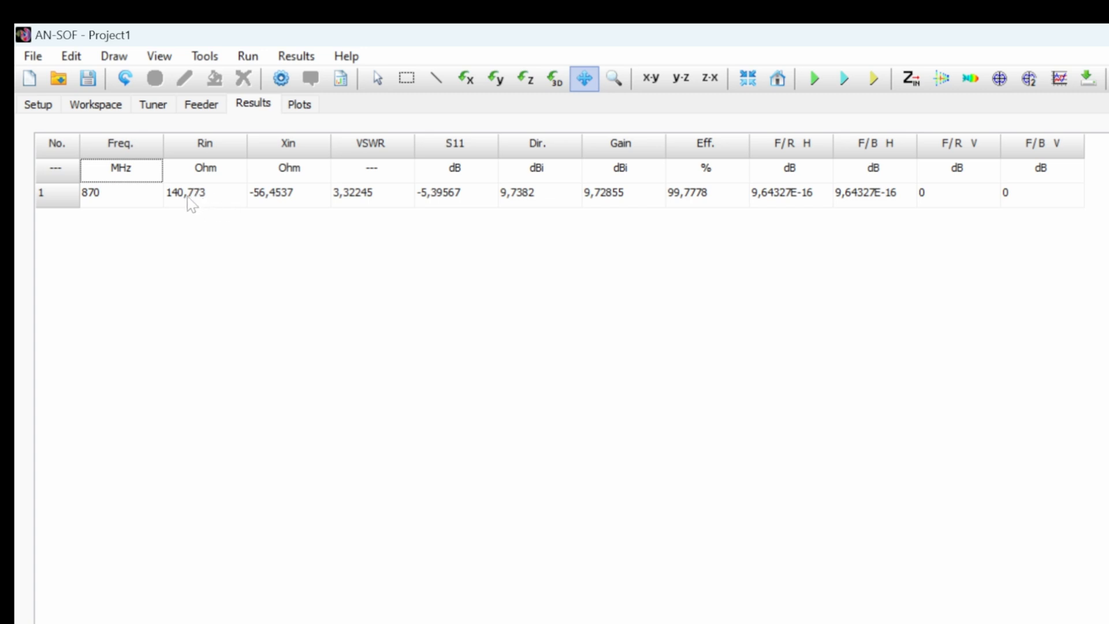
mouse_move(281, 208)
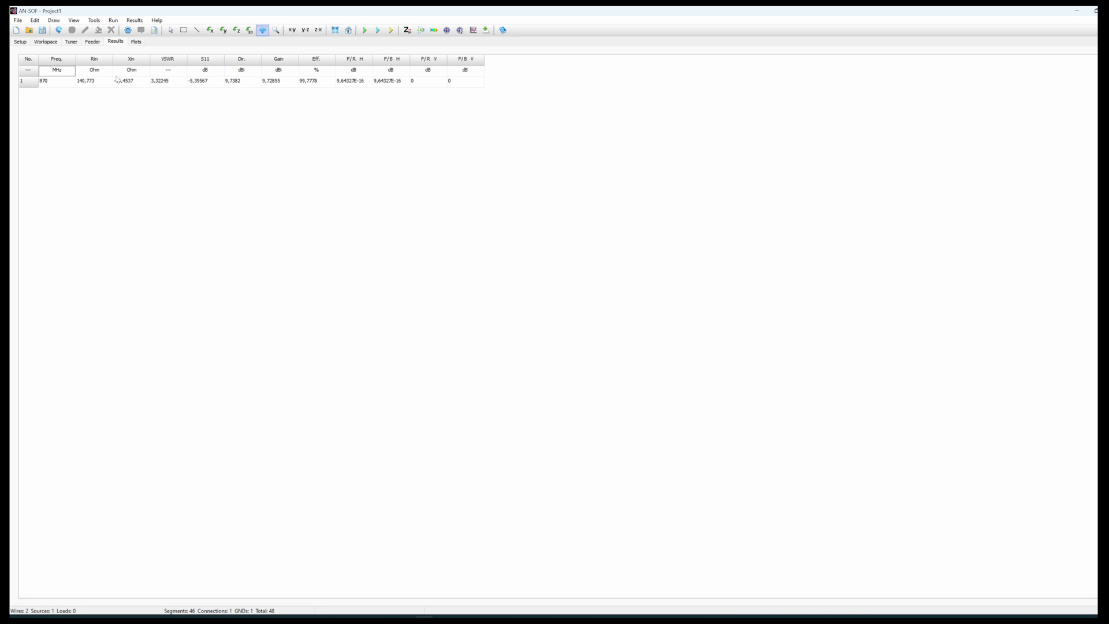
- Switch to the Workspace view showing the helix with two wires and one source
left_click(45, 41)
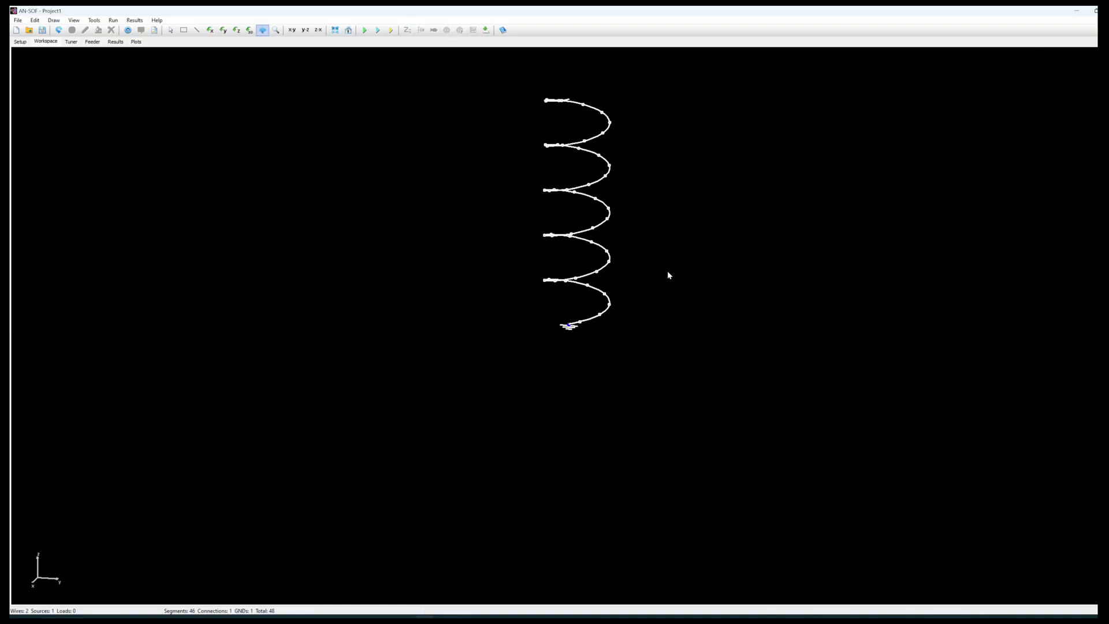
mouse_move(643, 256)
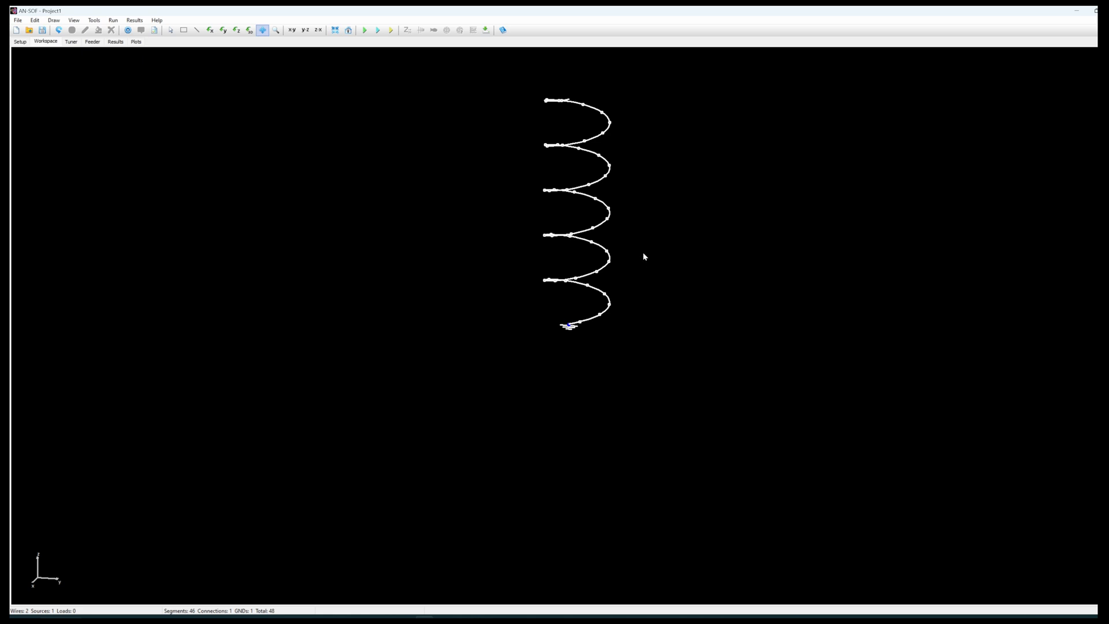
mouse_move(617, 265)
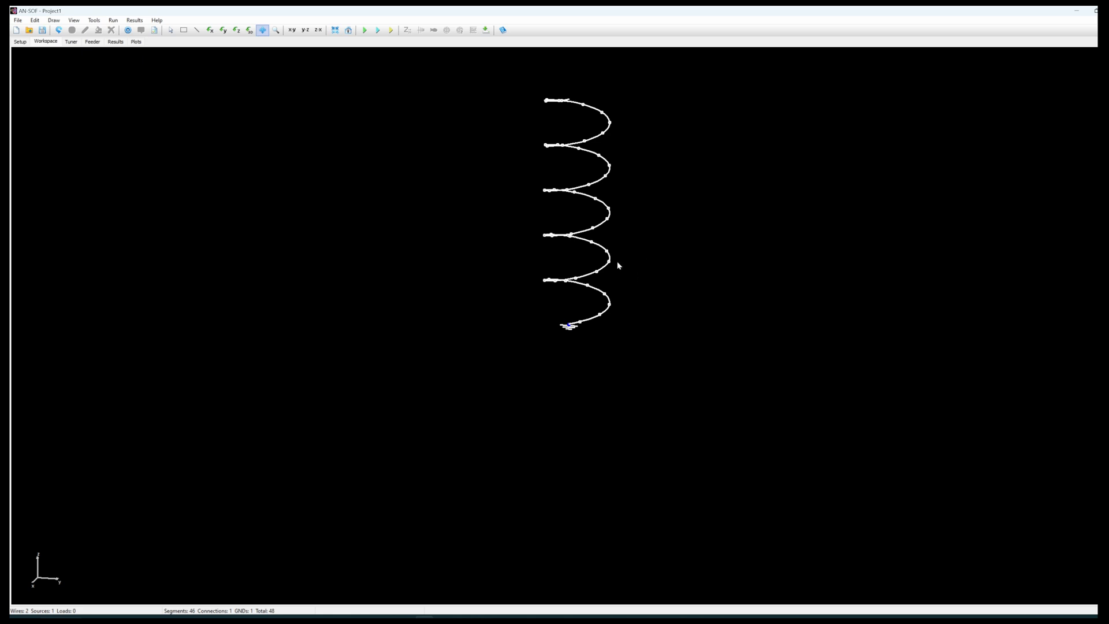
mouse_move(629, 248)
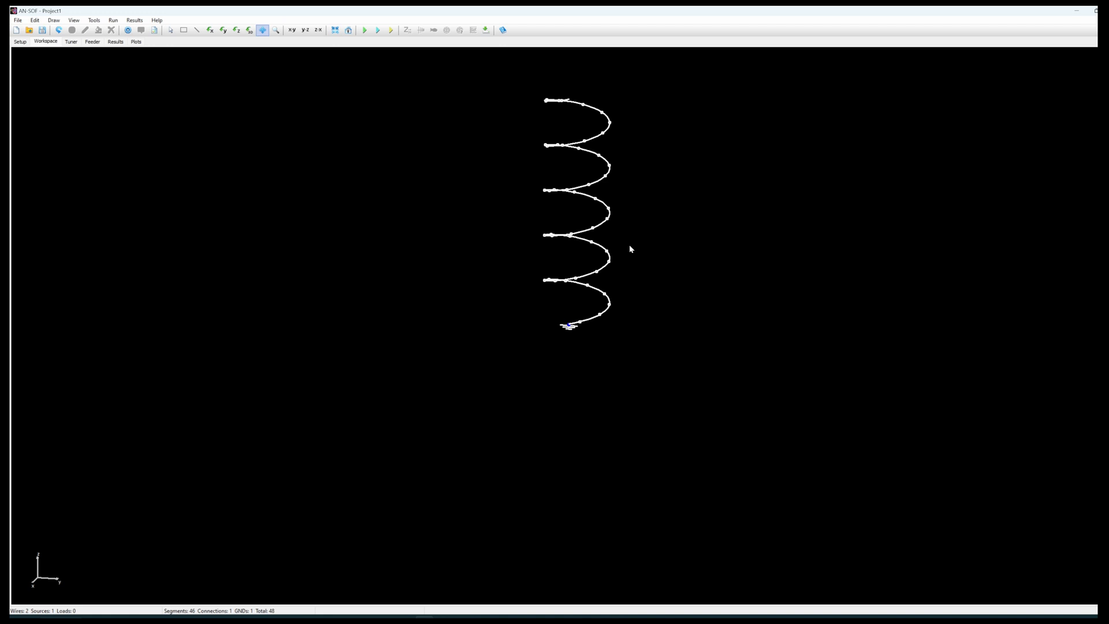
mouse_move(547, 115)
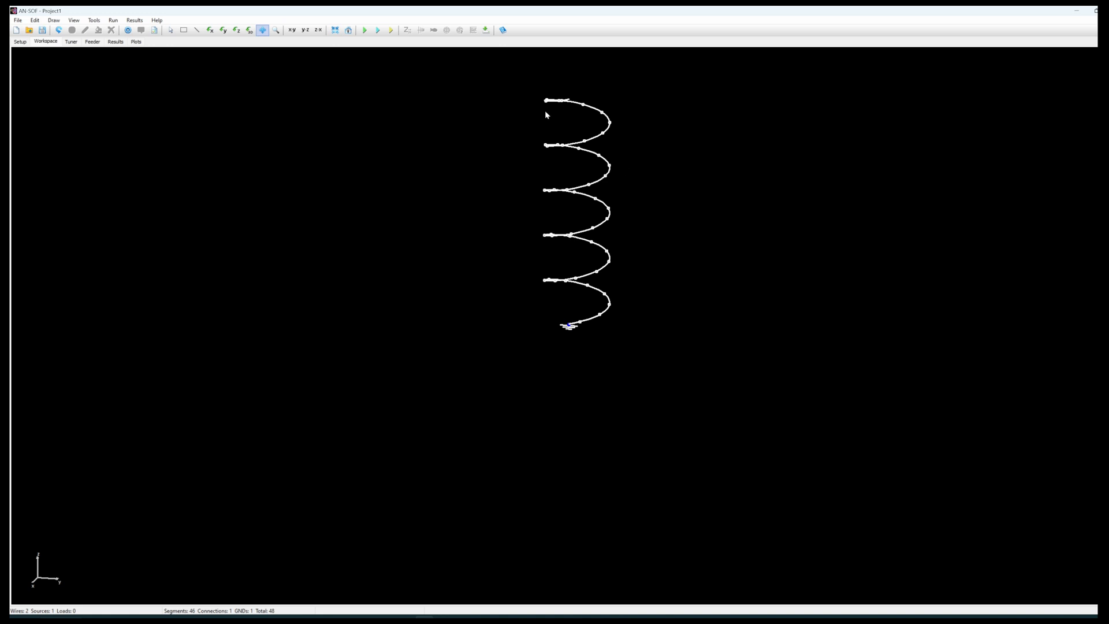
mouse_move(602, 318)
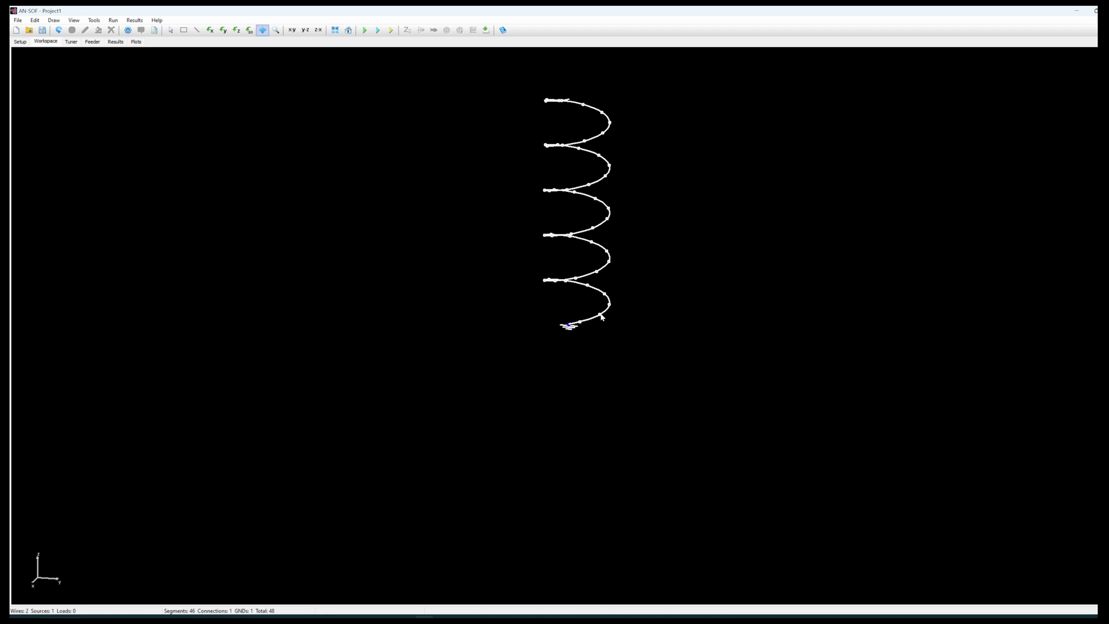
mouse_move(141, 87)
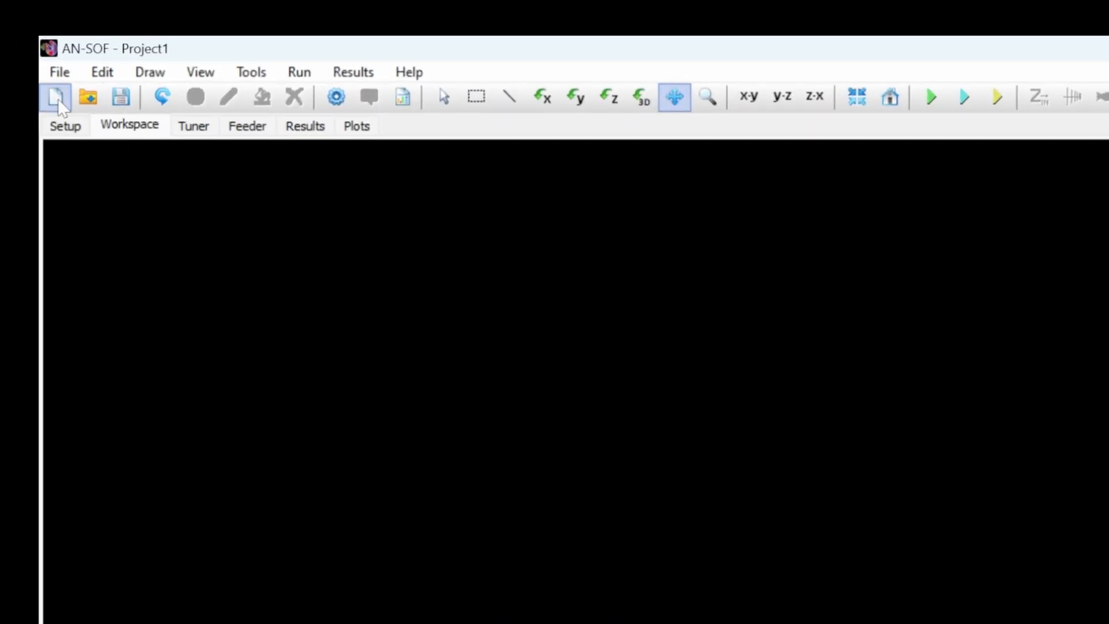
mouse_move(75, 135)
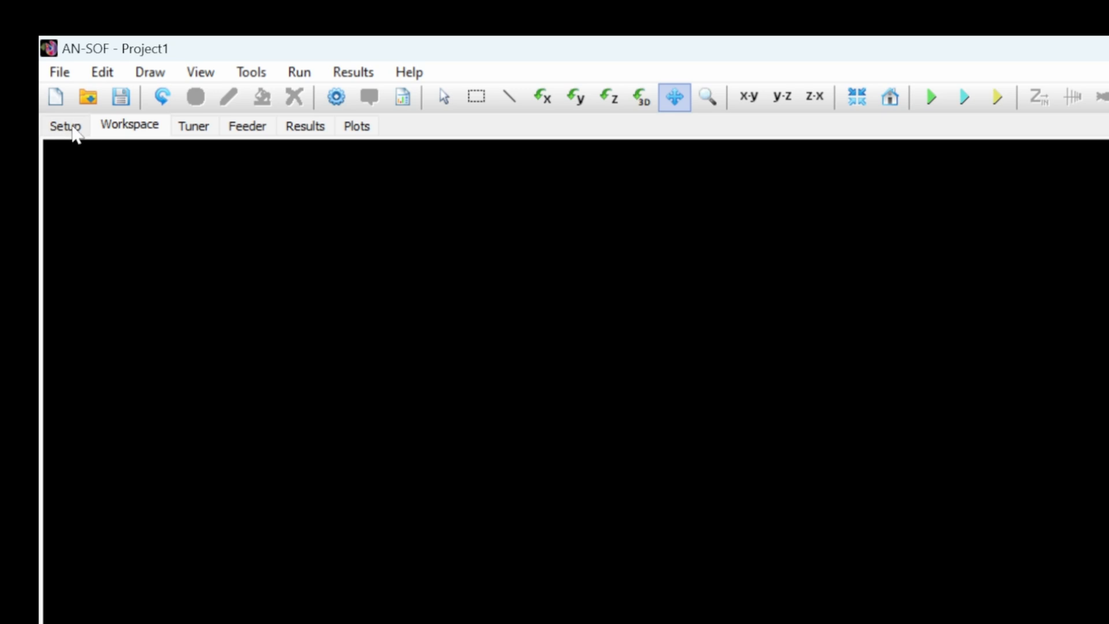
- Set the frequency sweep to 860–880 MHz in 1 MHz steps and run the simulation
left_click(66, 126)
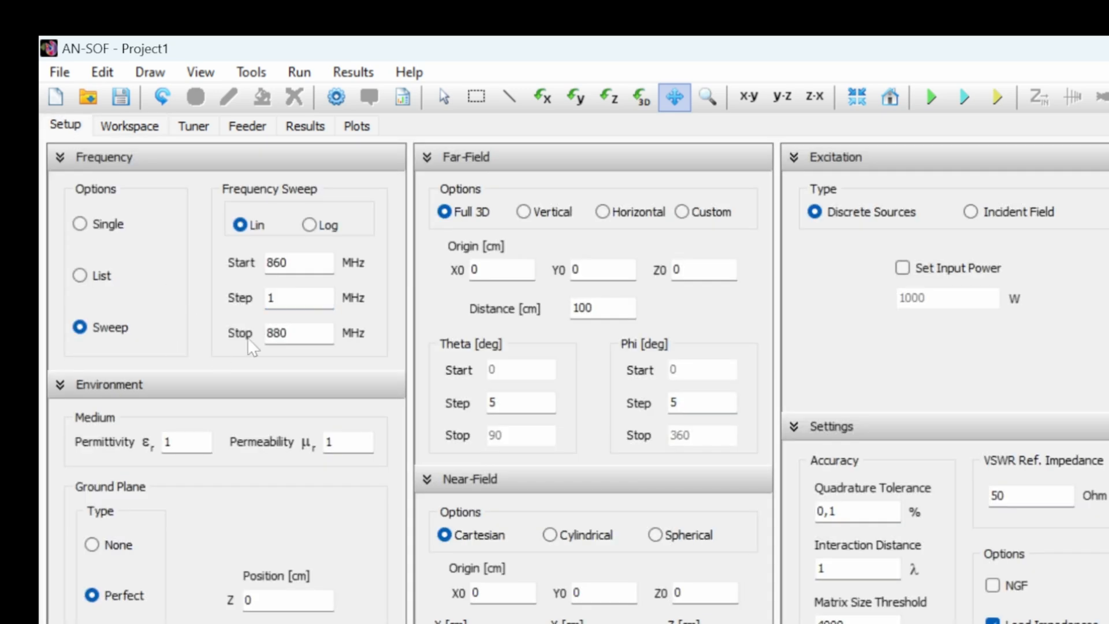
left_click(79, 223)
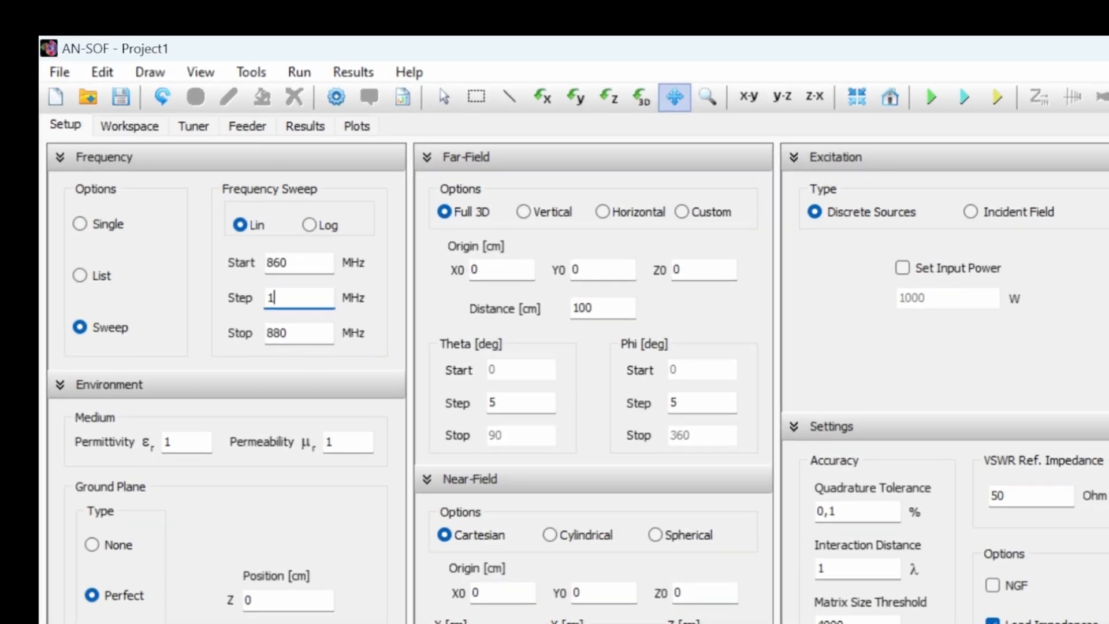
mouse_move(796, 168)
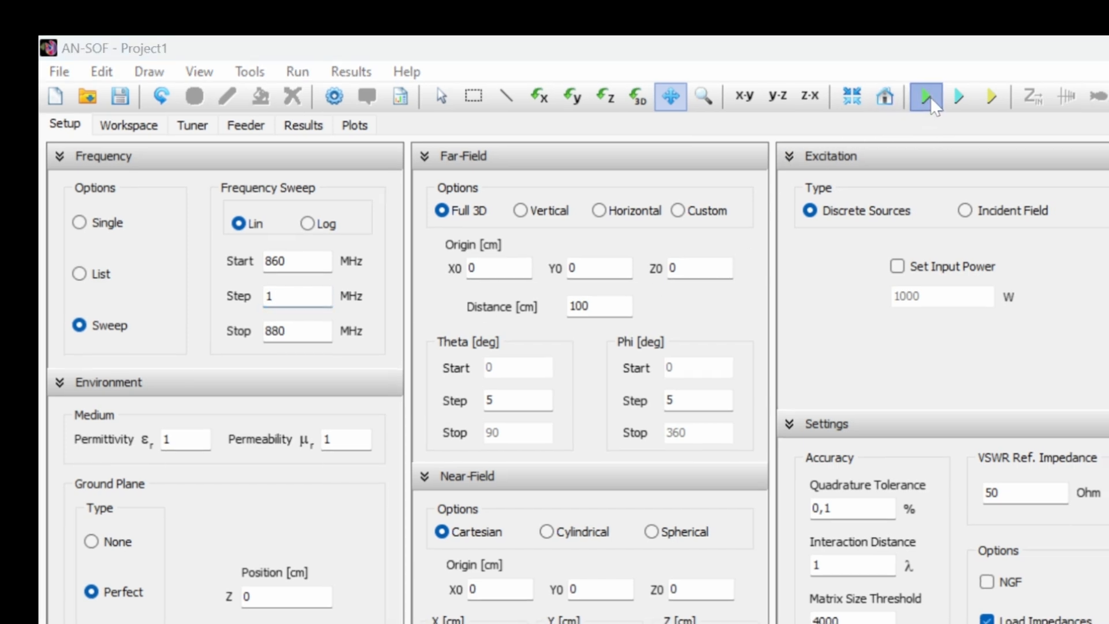
left_click(925, 97)
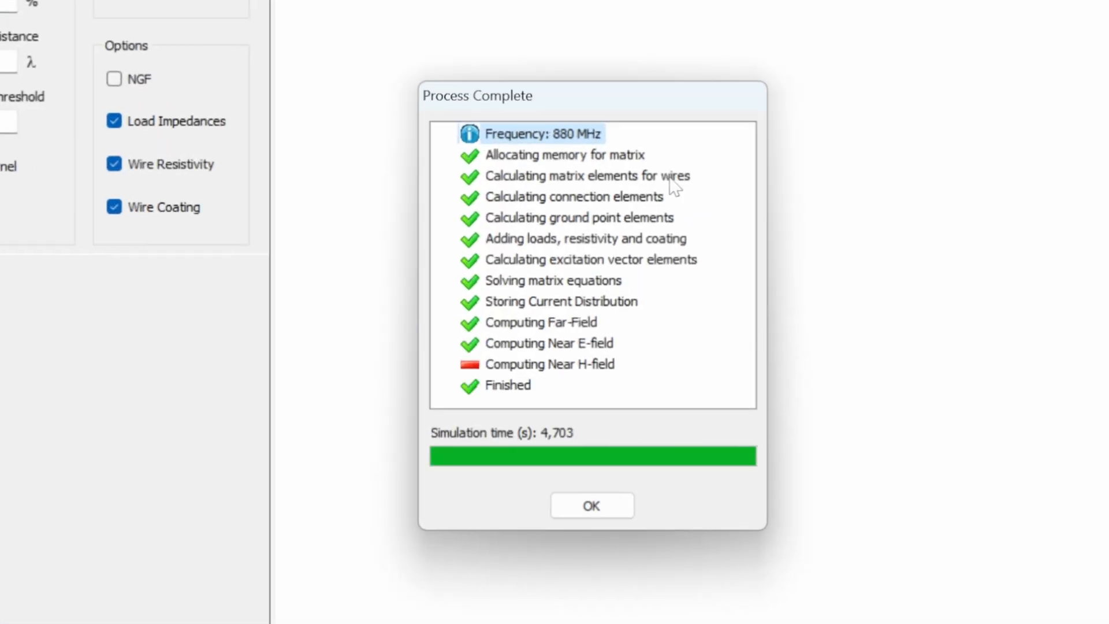
- Dismiss the completion report to view the 21-frequency sweep results table
left_click(591, 505)
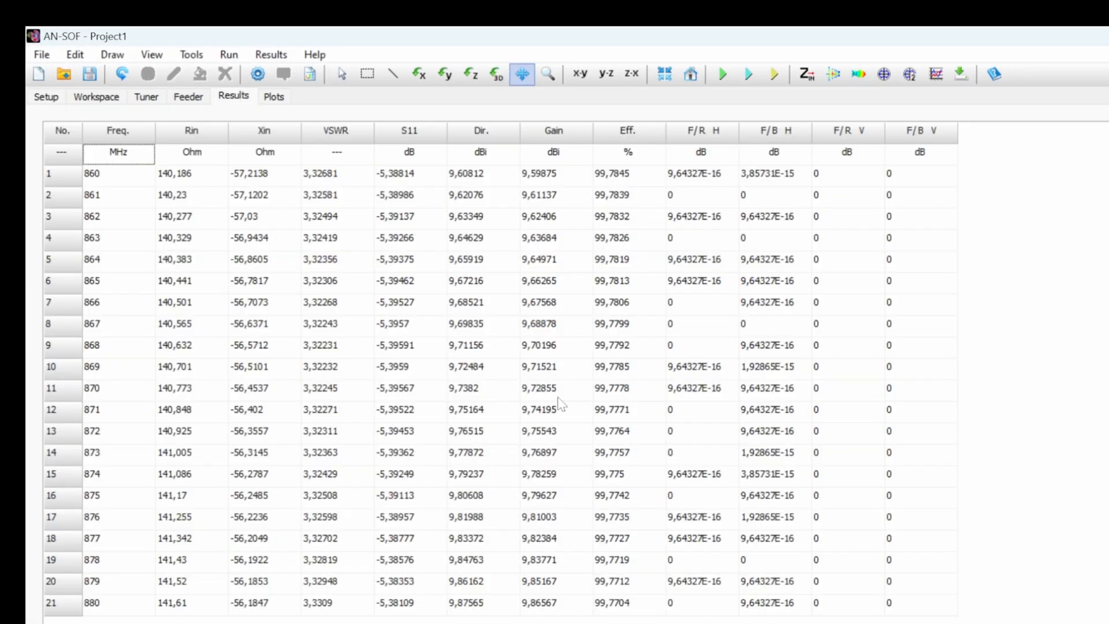
mouse_move(55, 180)
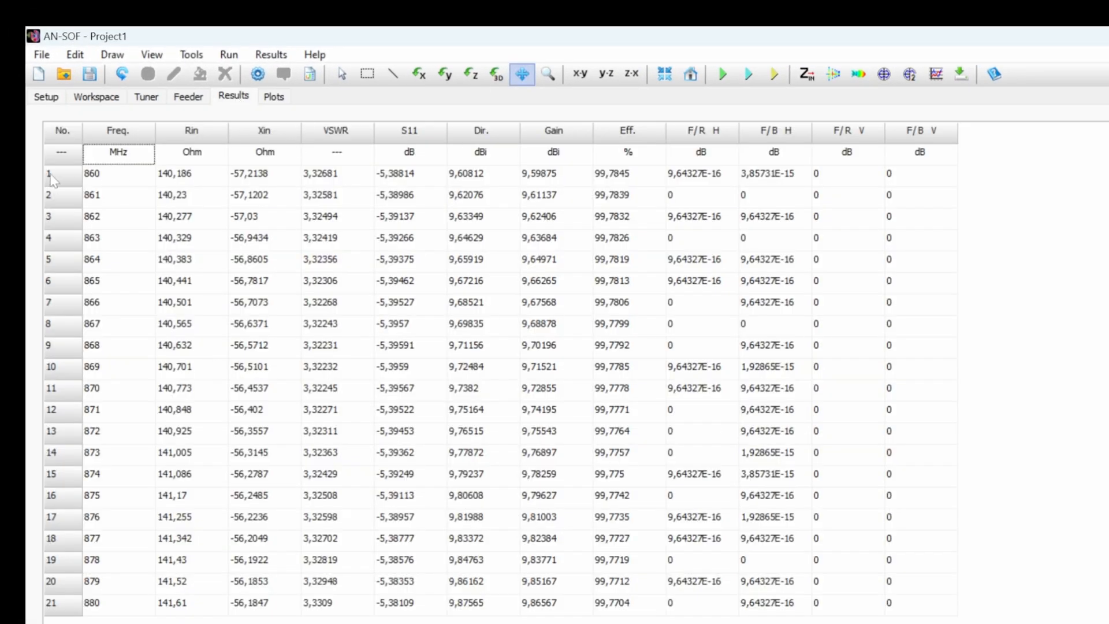
mouse_move(144, 617)
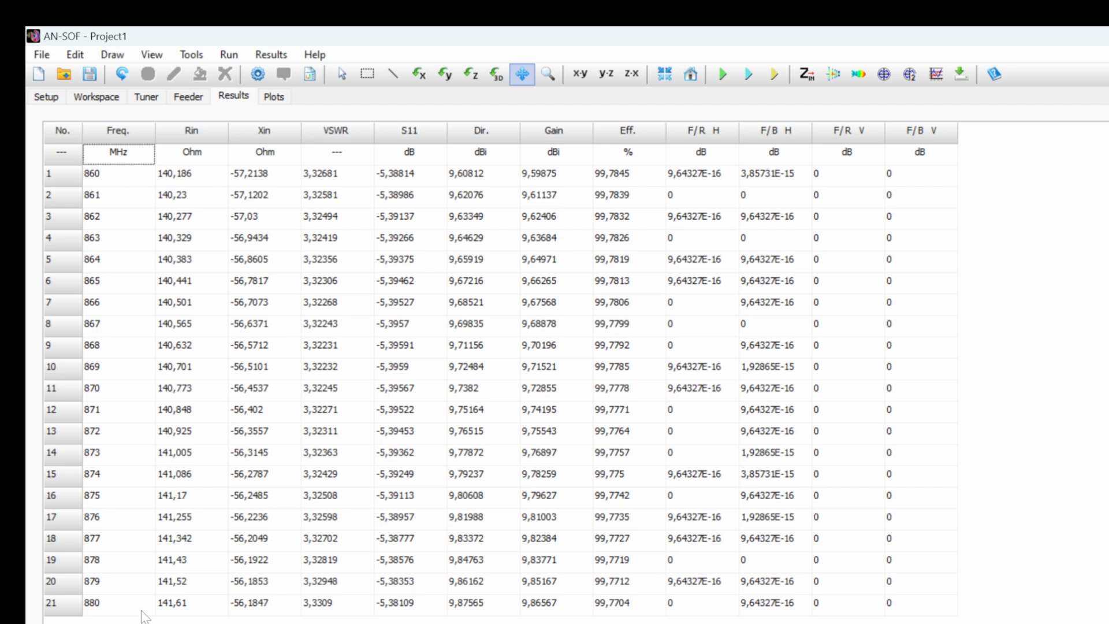
mouse_move(181, 602)
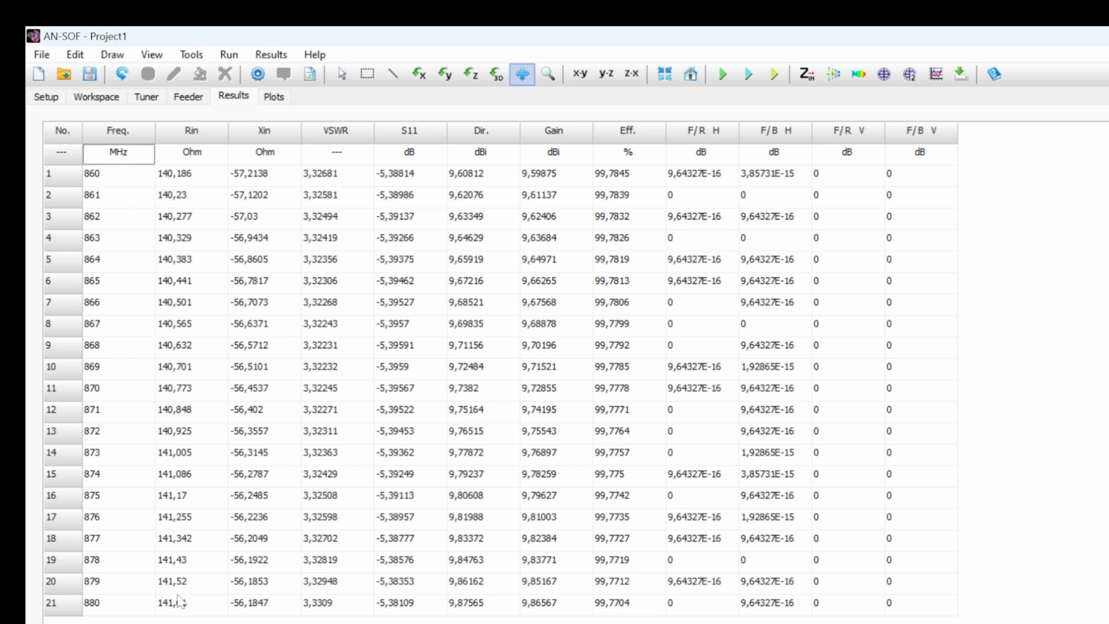
mouse_move(196, 195)
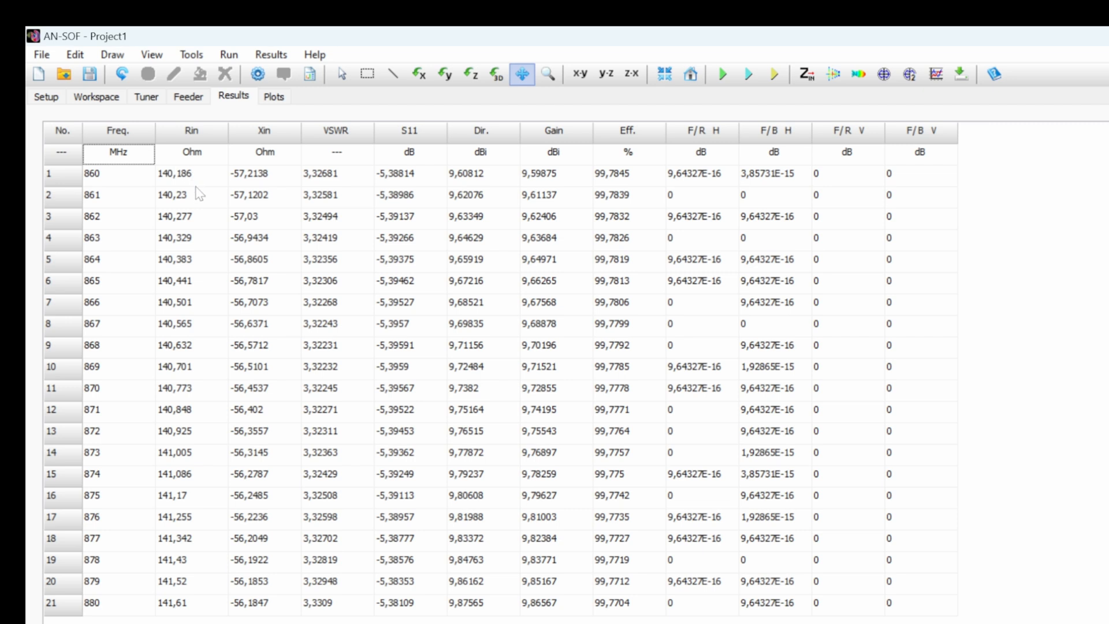
mouse_move(219, 599)
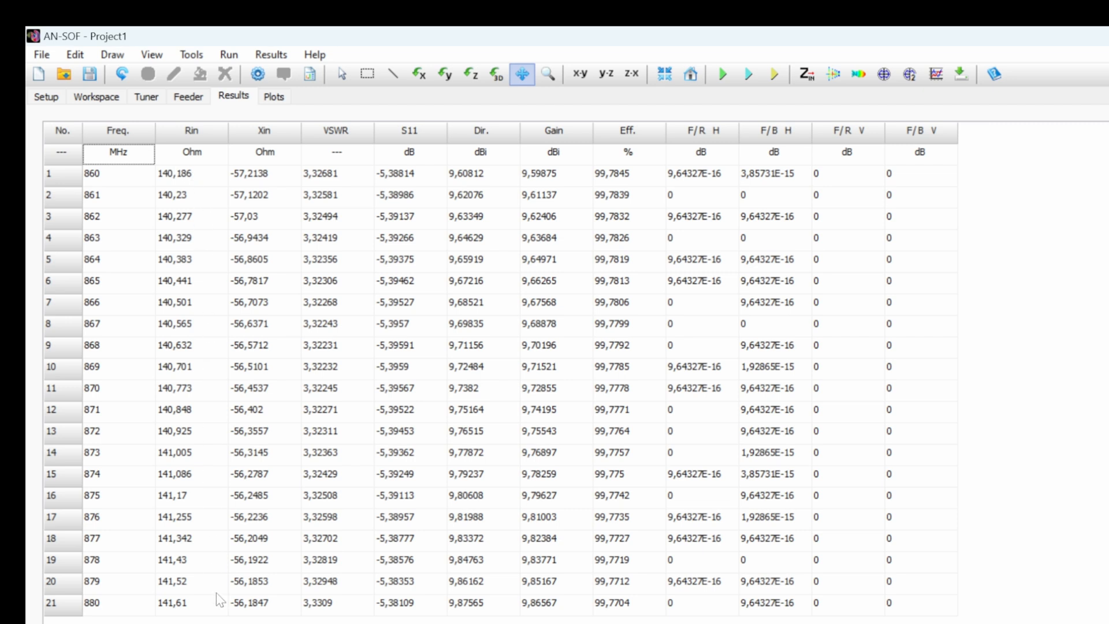
mouse_move(327, 165)
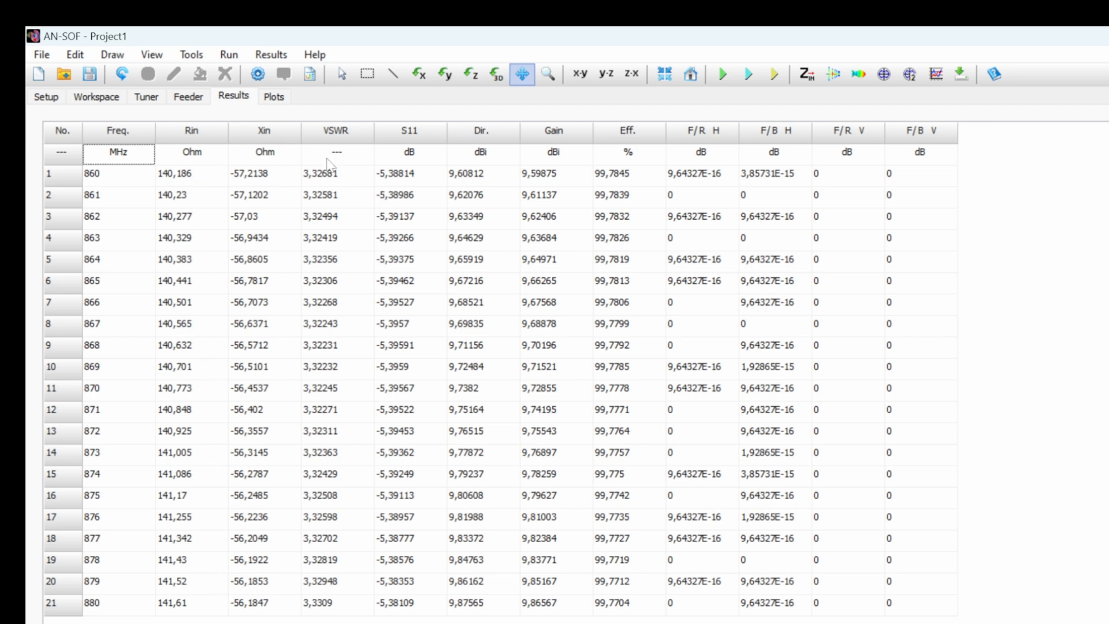
mouse_move(507, 183)
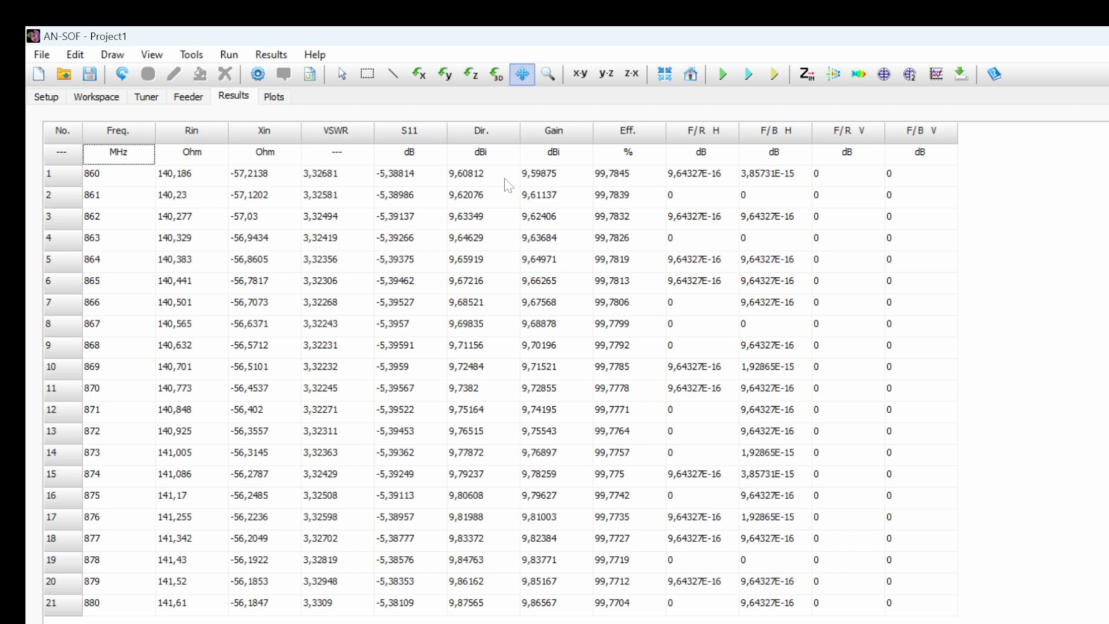
mouse_move(617, 192)
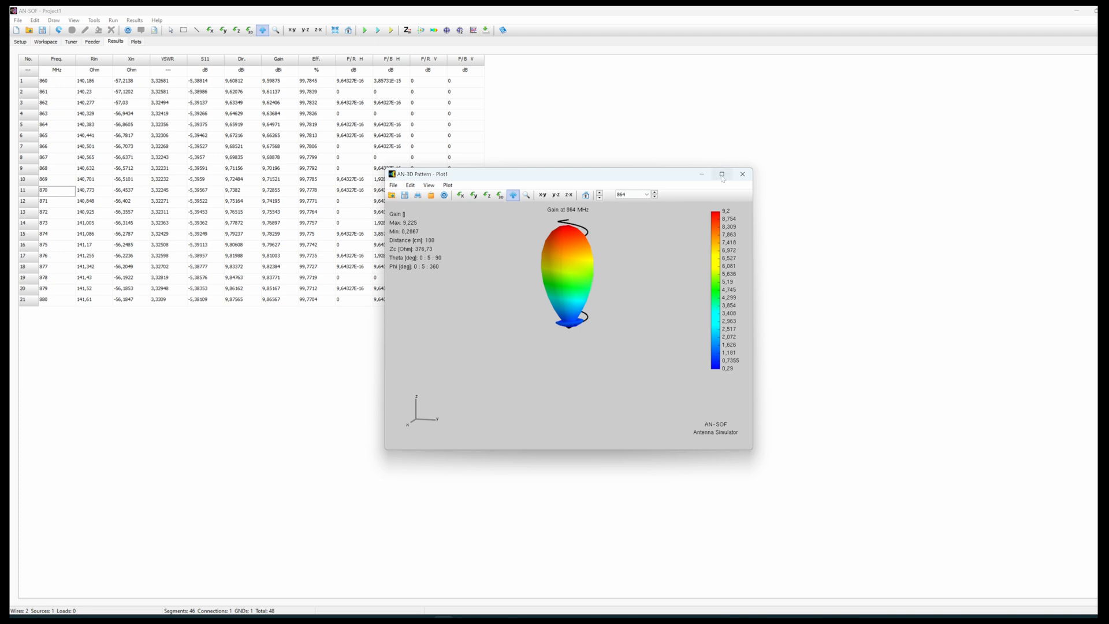
- Enlarge the 3D gain pattern and select 870 MHz, then bring up the VSWR chart
left_click(722, 174)
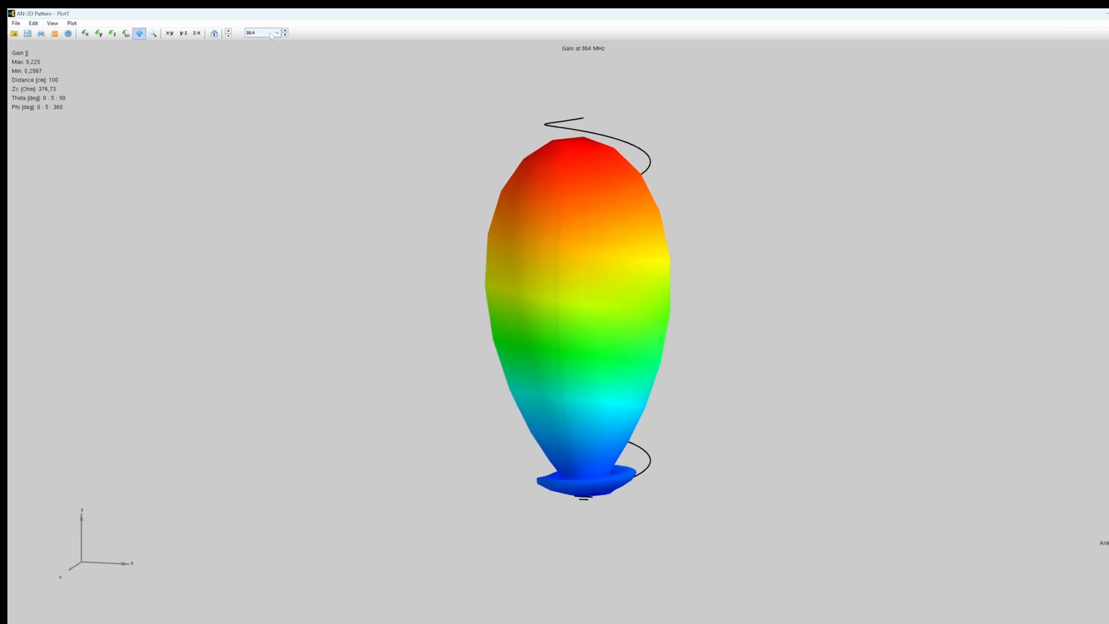
left_click(274, 33)
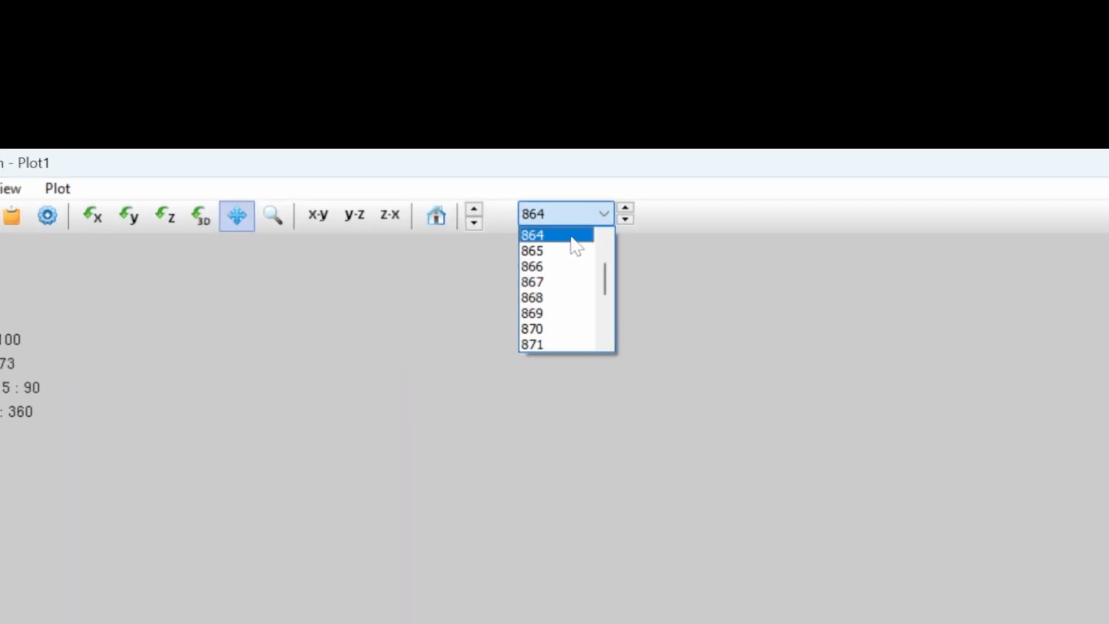
left_click(531, 328)
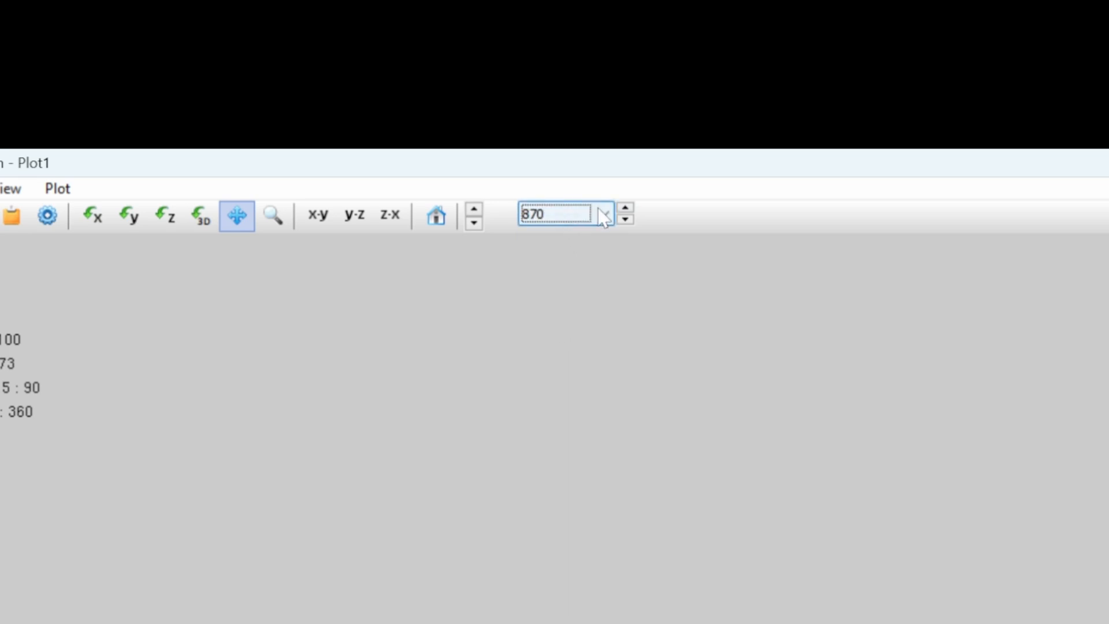
left_click(598, 212)
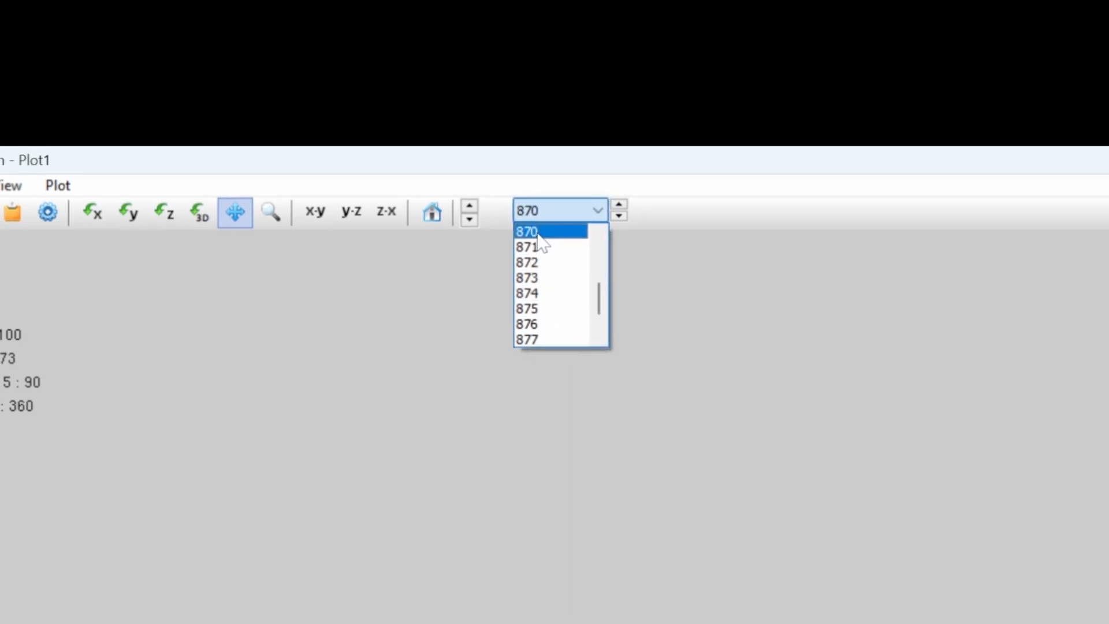
left_click(527, 231)
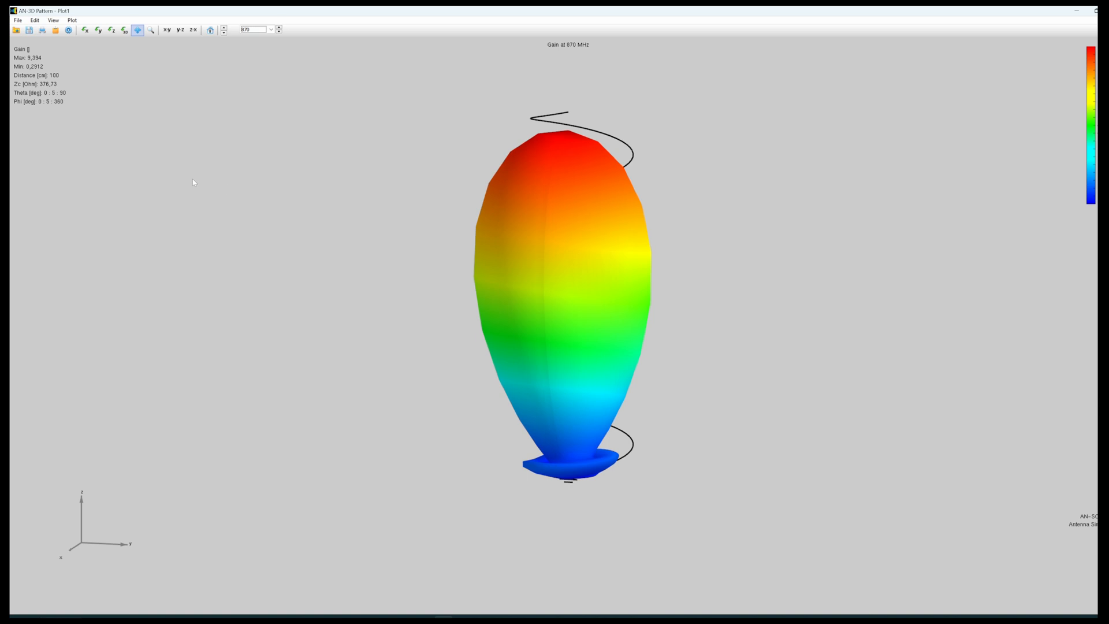
mouse_move(869, 36)
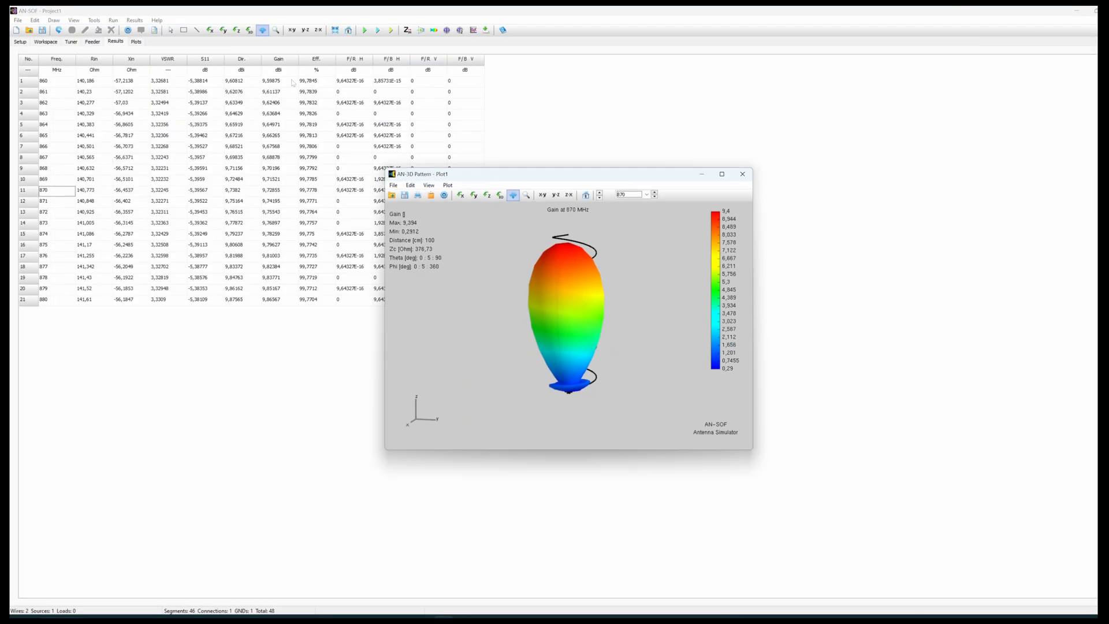
left_click(742, 174)
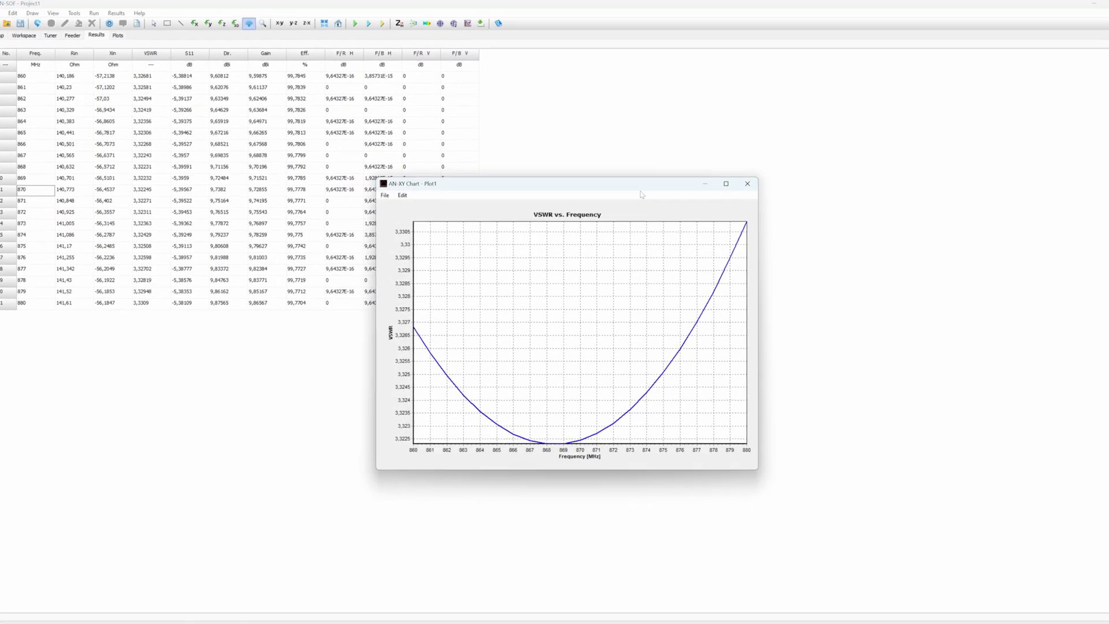
- Zoom the VSWR curve around its 3.3224 minimum near 868–869 MHz and maximize the chart
left_click(726, 184)
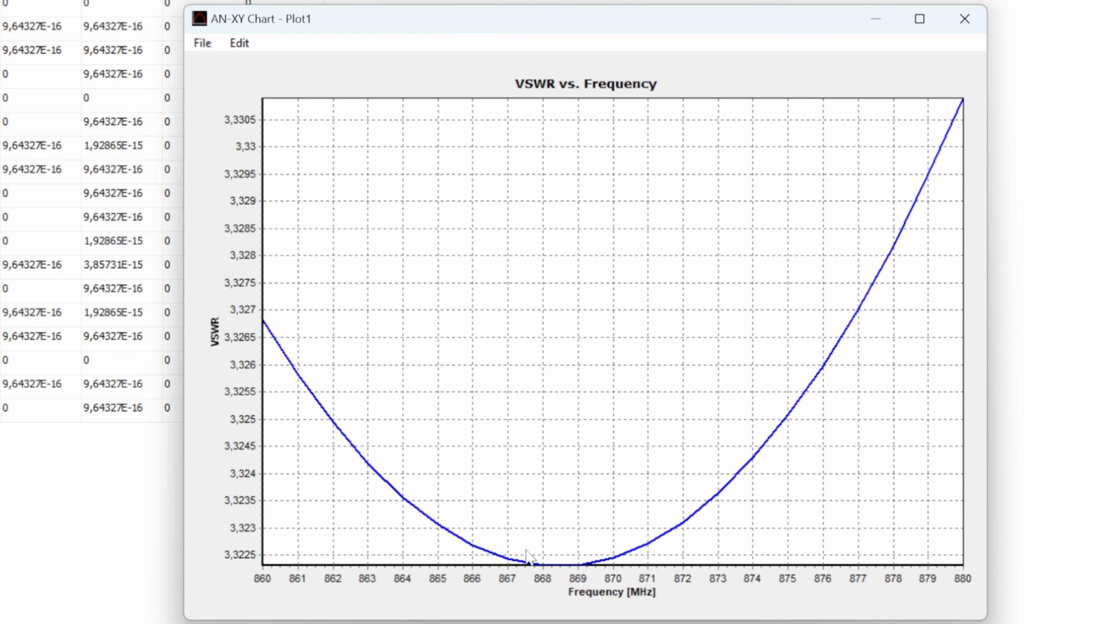
mouse_move(803, 383)
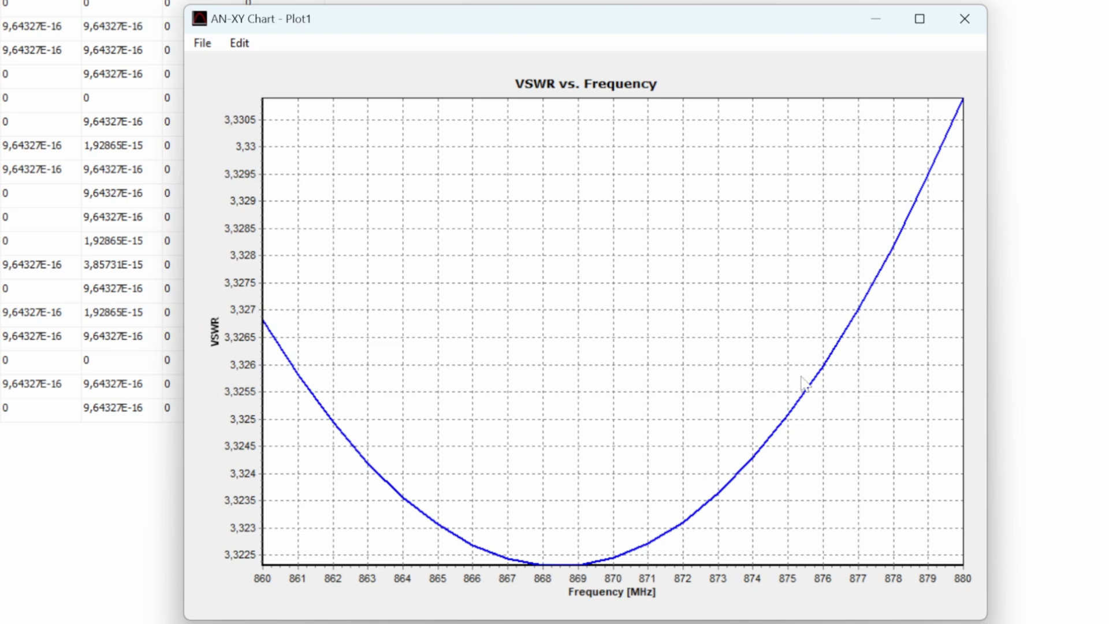
mouse_move(570, 571)
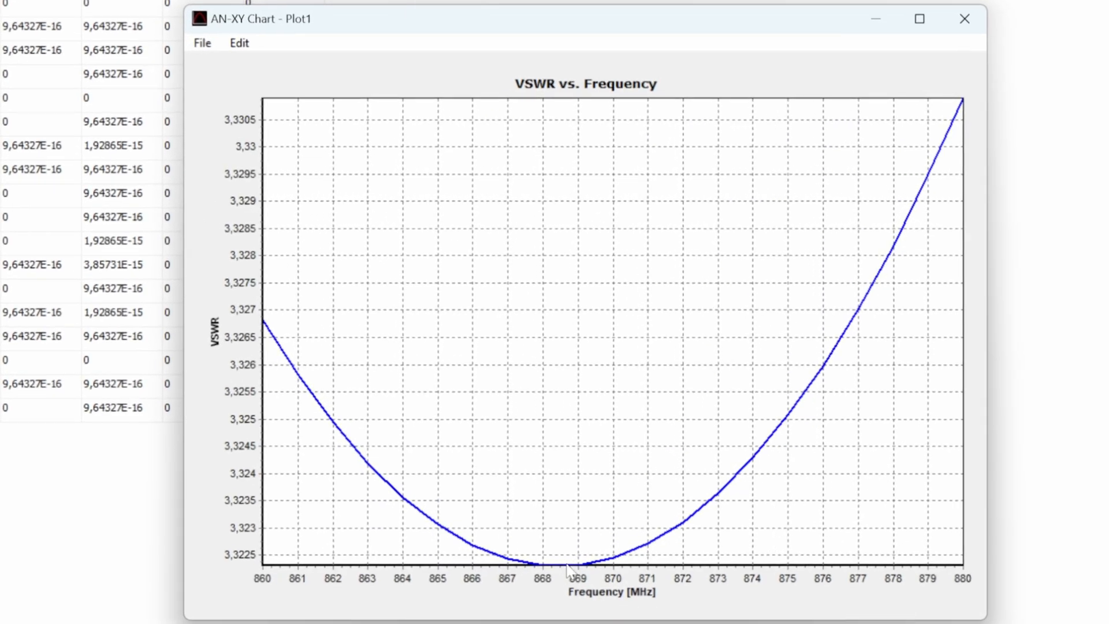
mouse_move(558, 555)
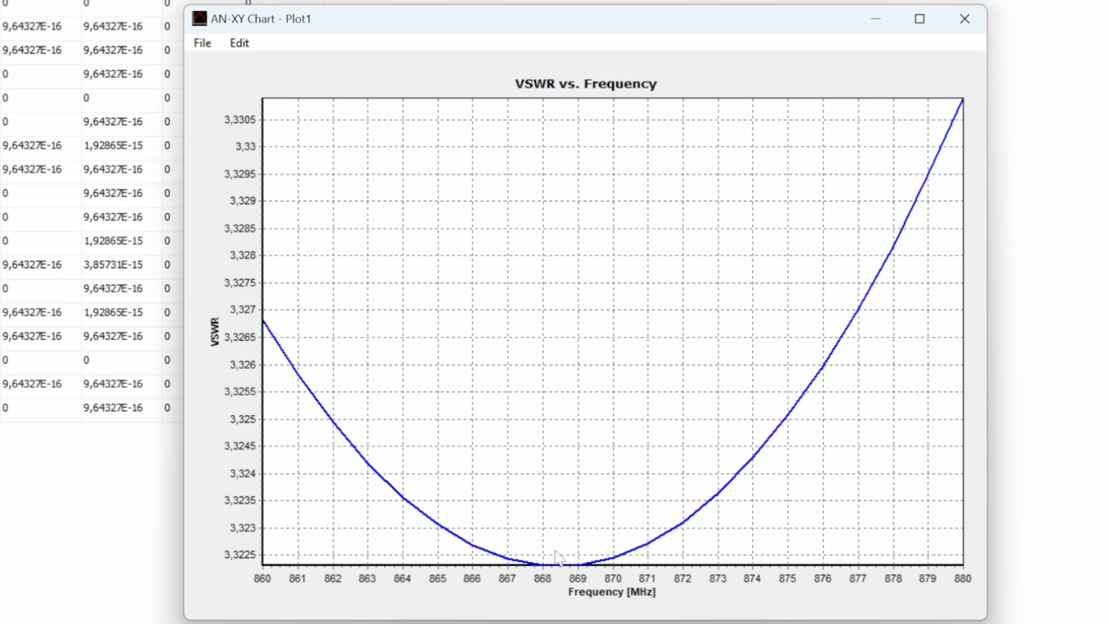
mouse_move(576, 573)
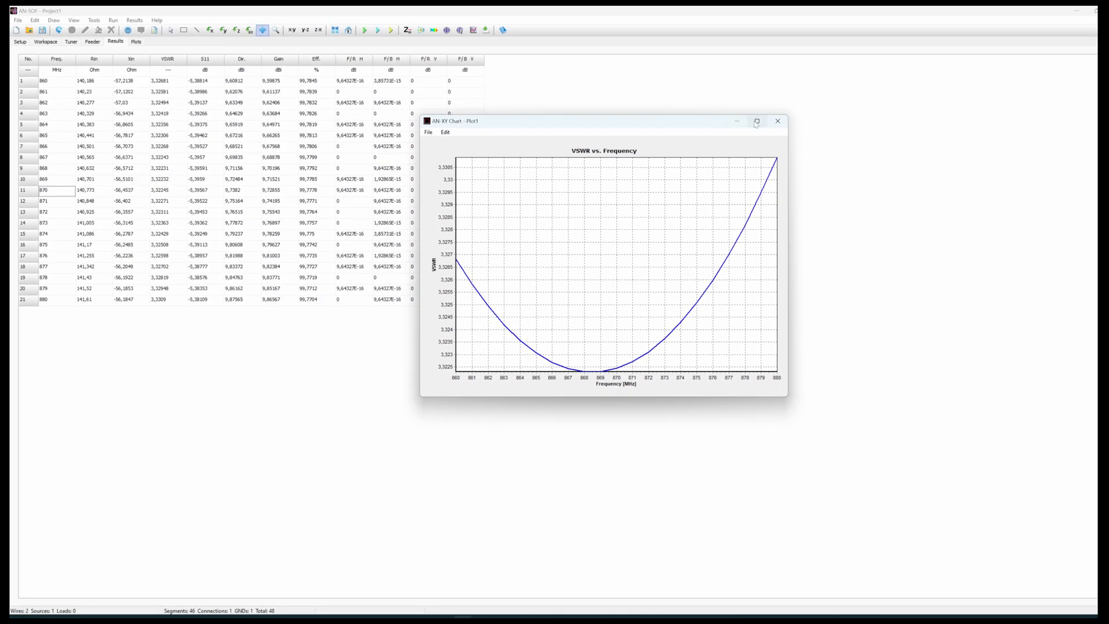
left_click(757, 121)
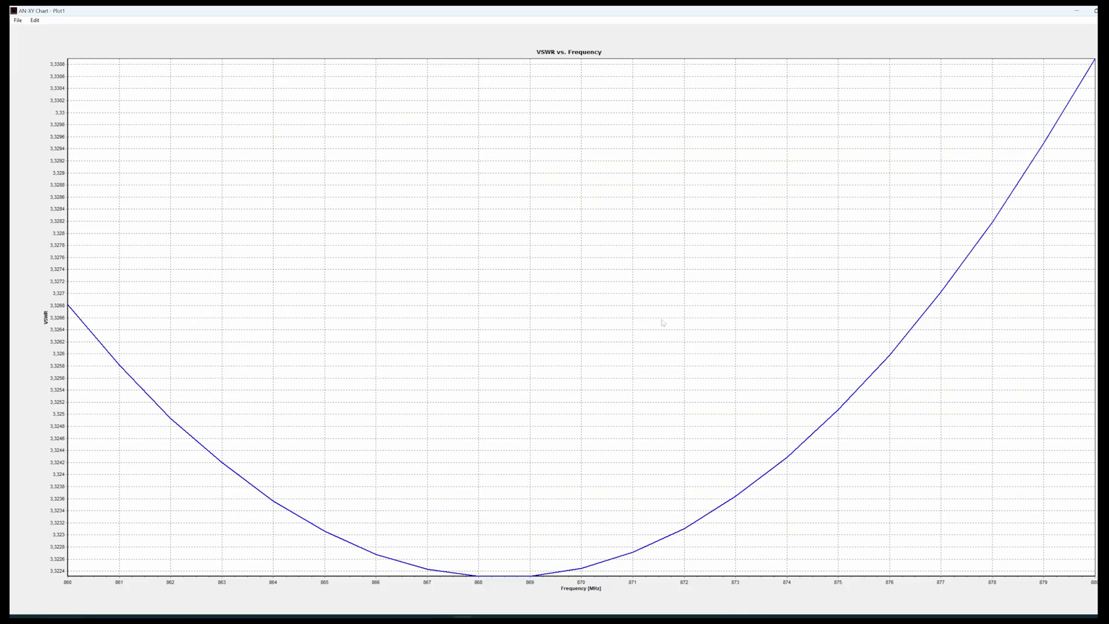
mouse_move(305, 374)
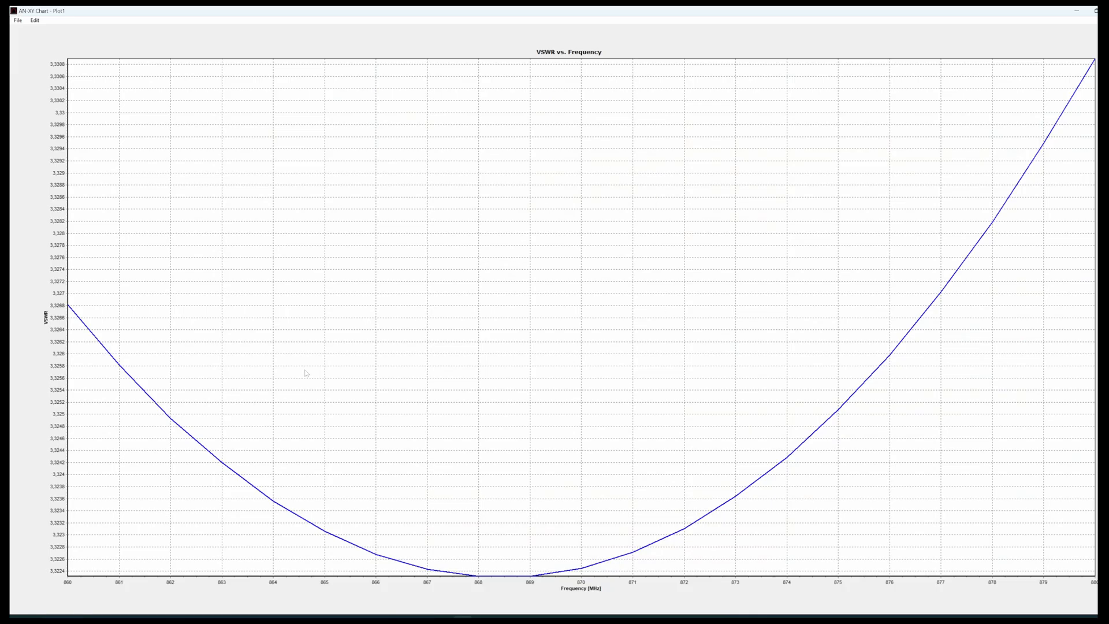
mouse_move(346, 554)
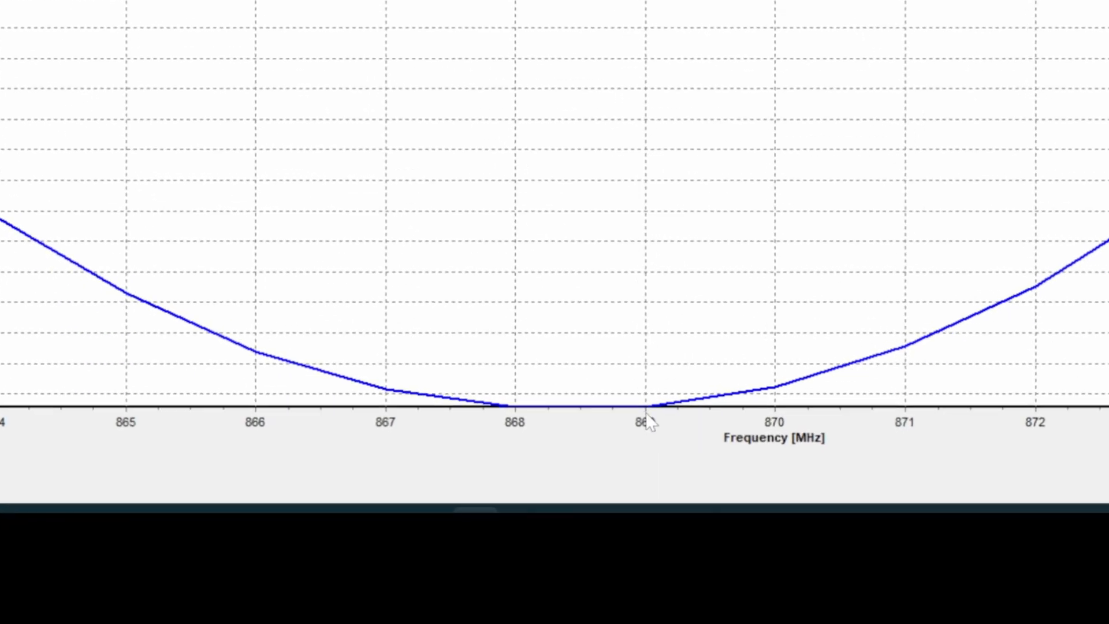
mouse_move(683, 414)
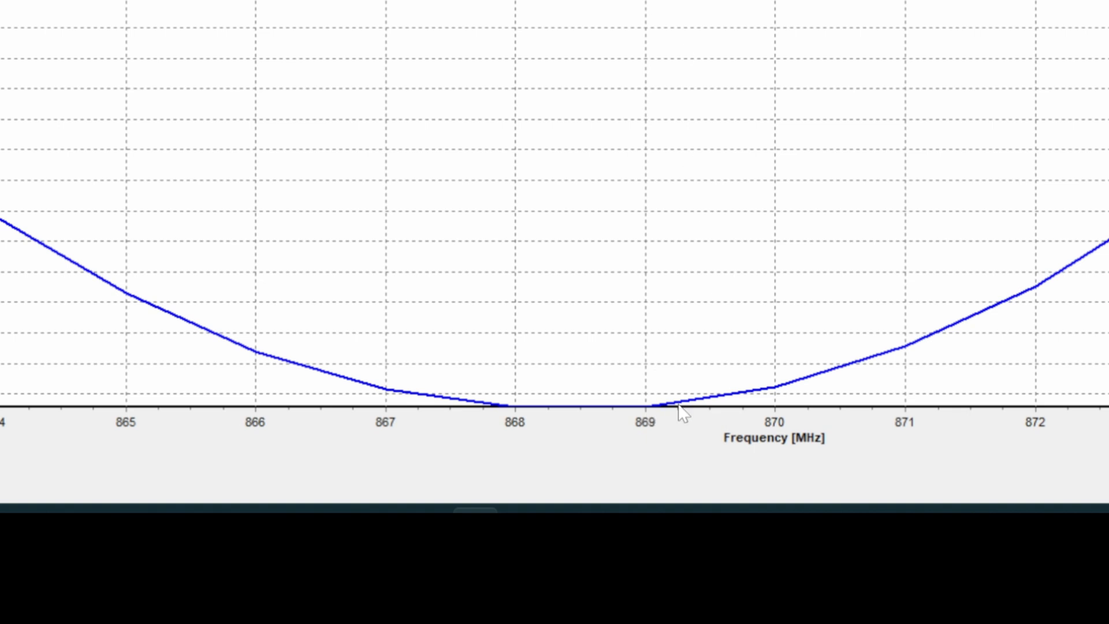
mouse_move(674, 402)
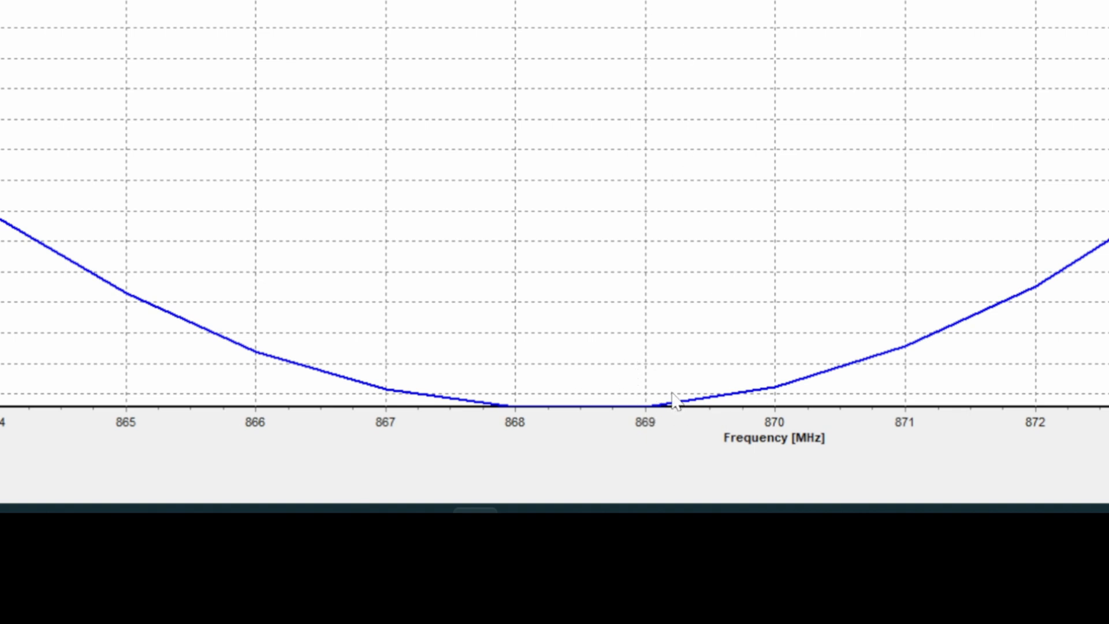
- From the results table, view the 869 MHz polar radiation pattern, then close it
left_click(115, 41)
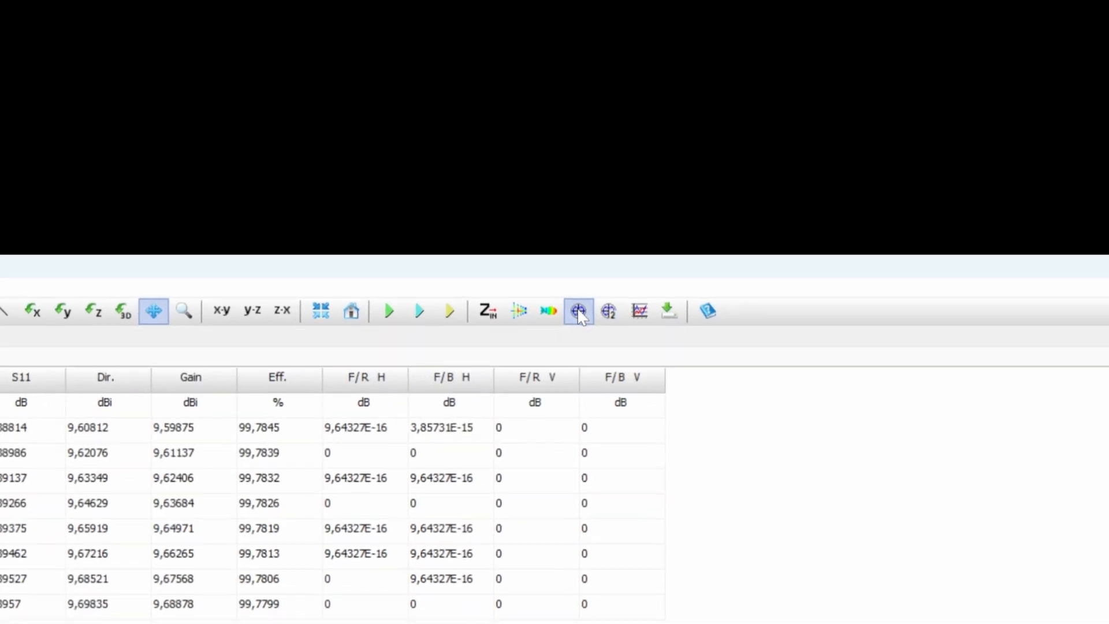
left_click(578, 311)
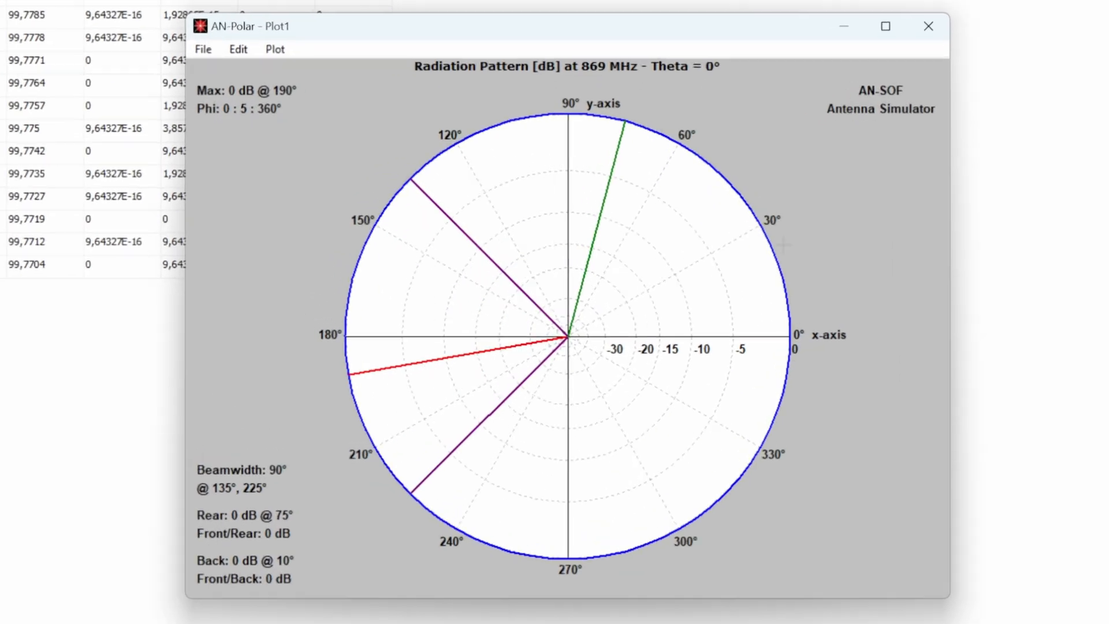
mouse_move(636, 149)
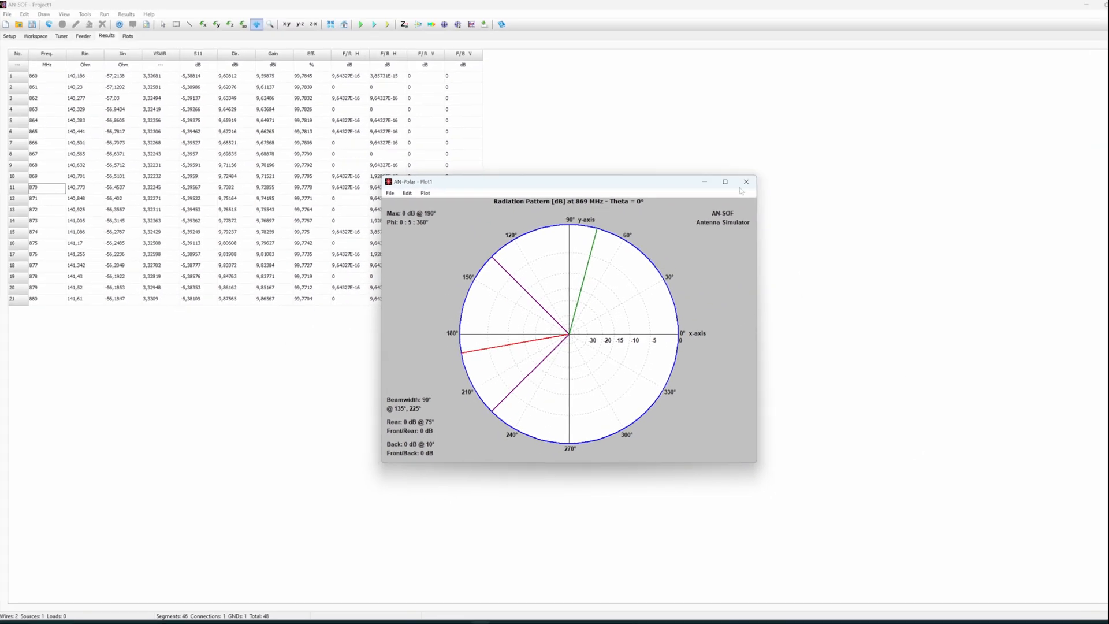
left_click(746, 182)
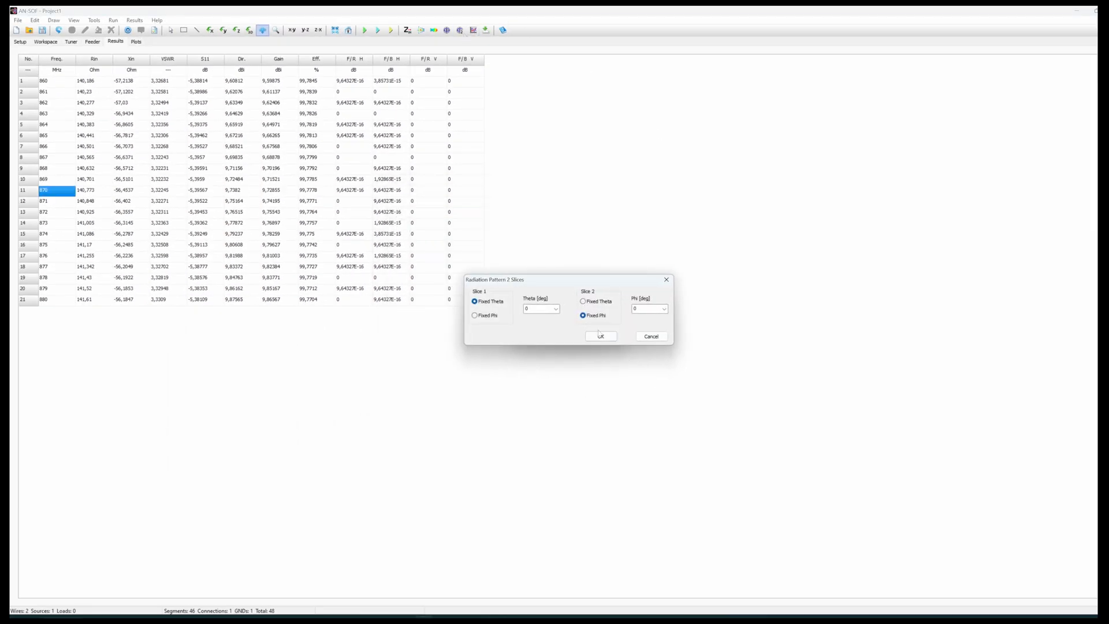
- Confirm the two-slice cut with theta and phi at 0° for the 869 MHz pattern
left_click(601, 336)
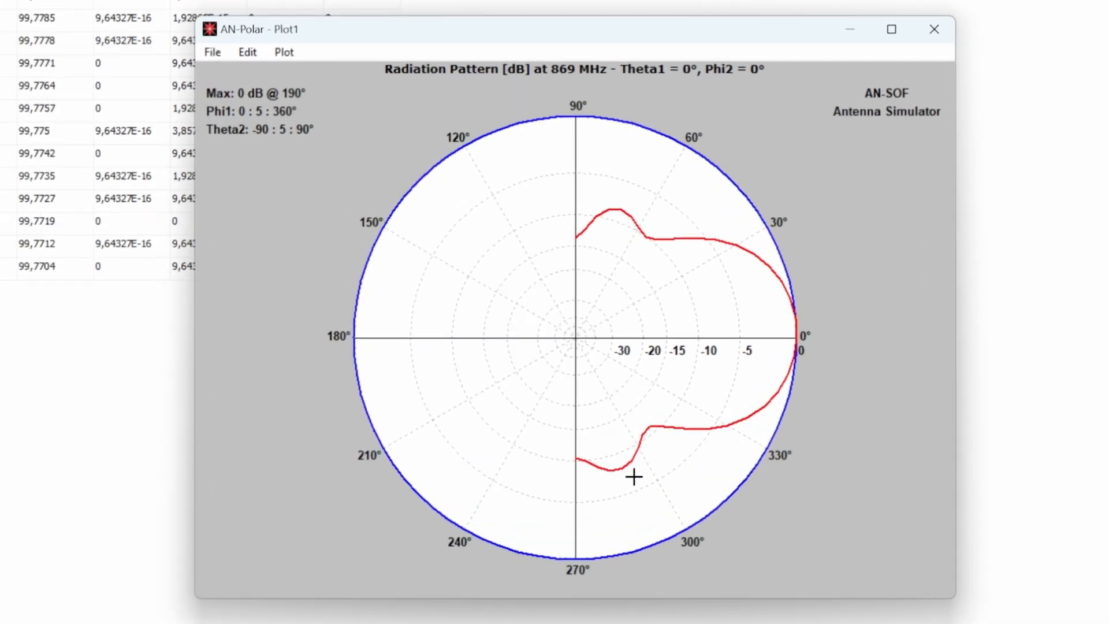
mouse_move(649, 217)
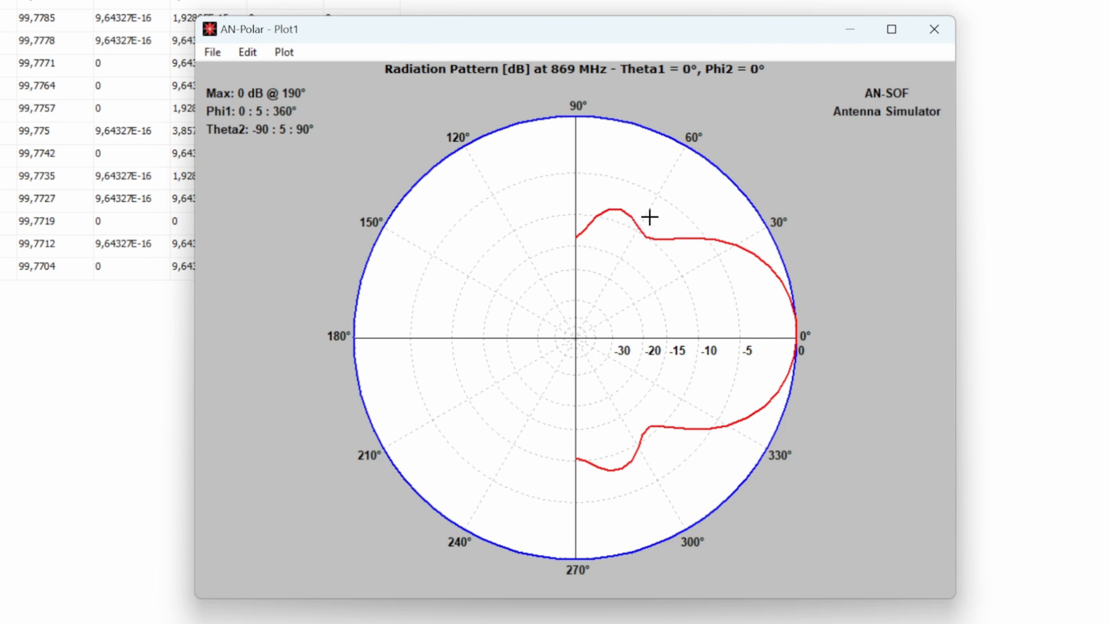
mouse_move(663, 238)
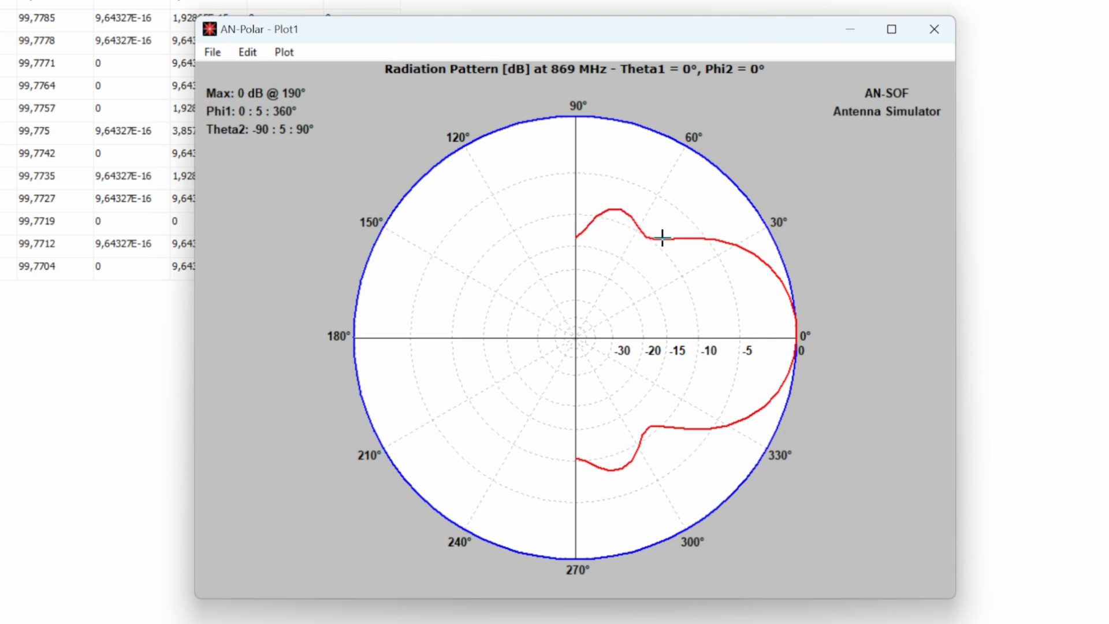
mouse_move(732, 245)
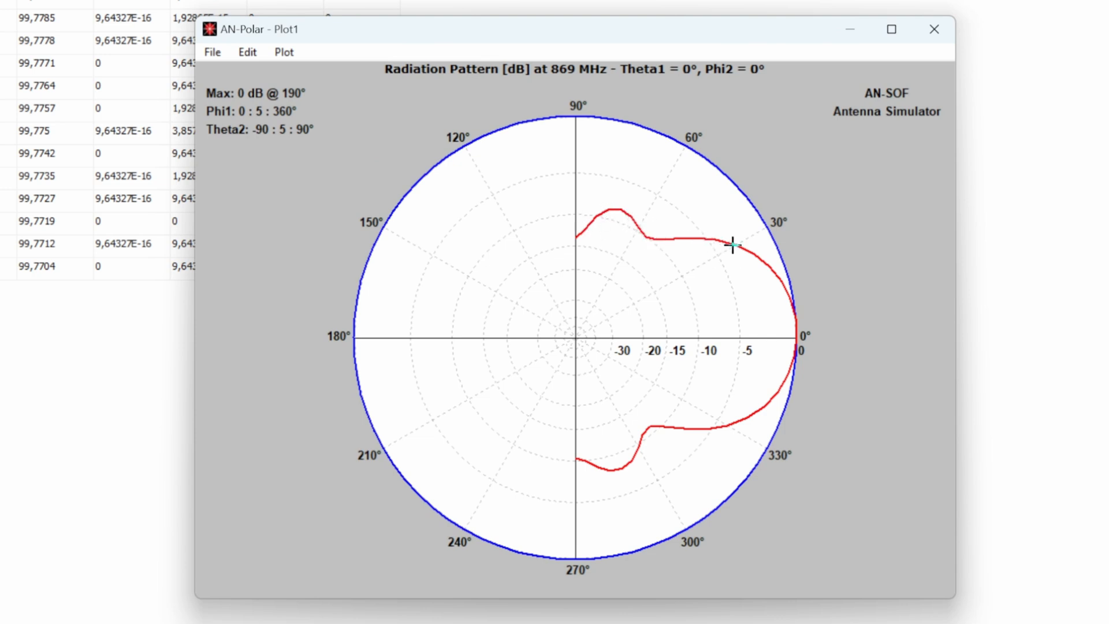
mouse_move(579, 359)
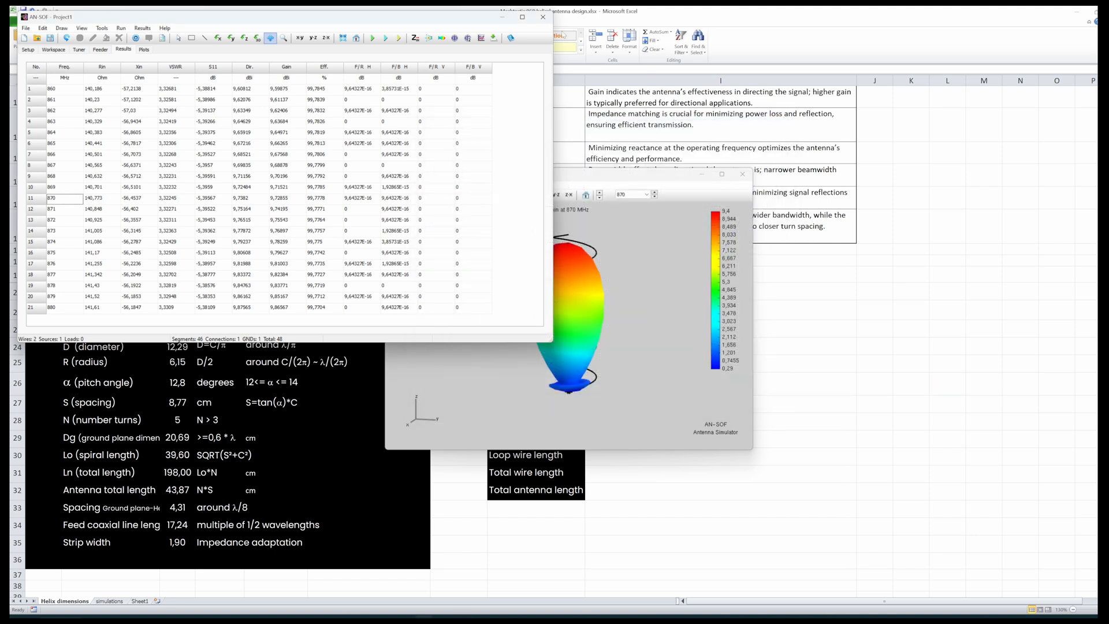
- Close AN-SOF discarding Project1 changes, then select C22:C35 on the Helix dimensions sheet
left_click(543, 16)
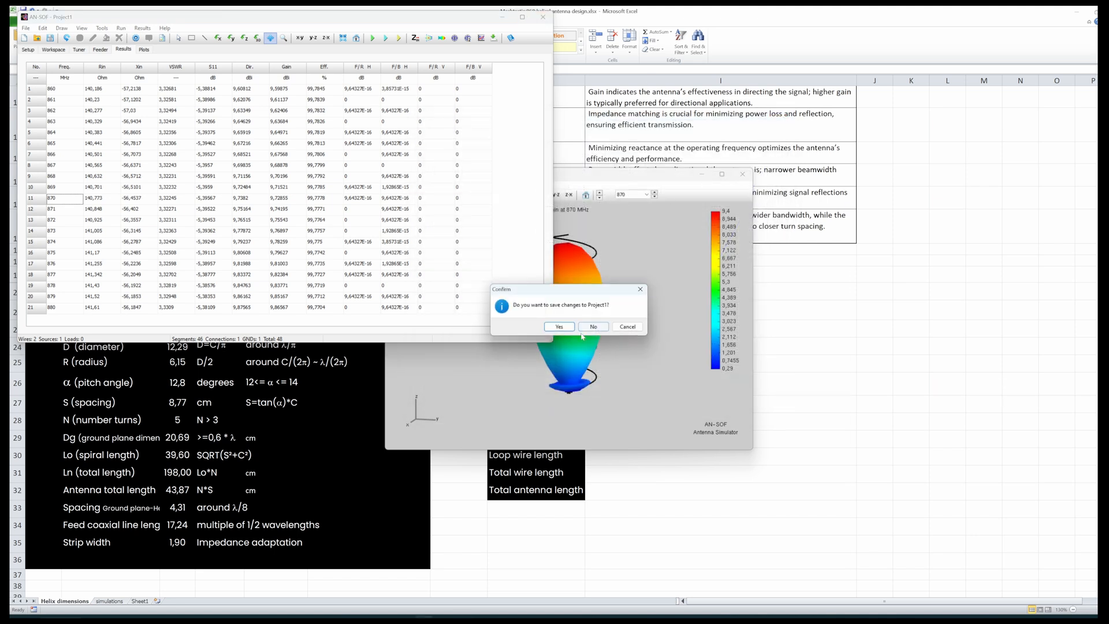
left_click(593, 325)
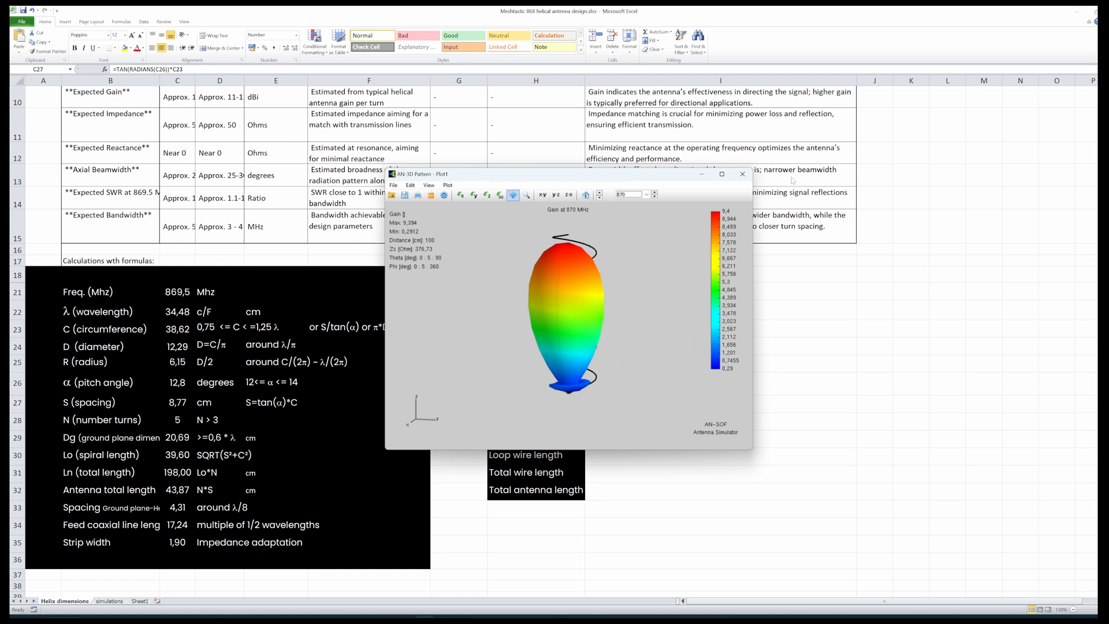
left_click(742, 174)
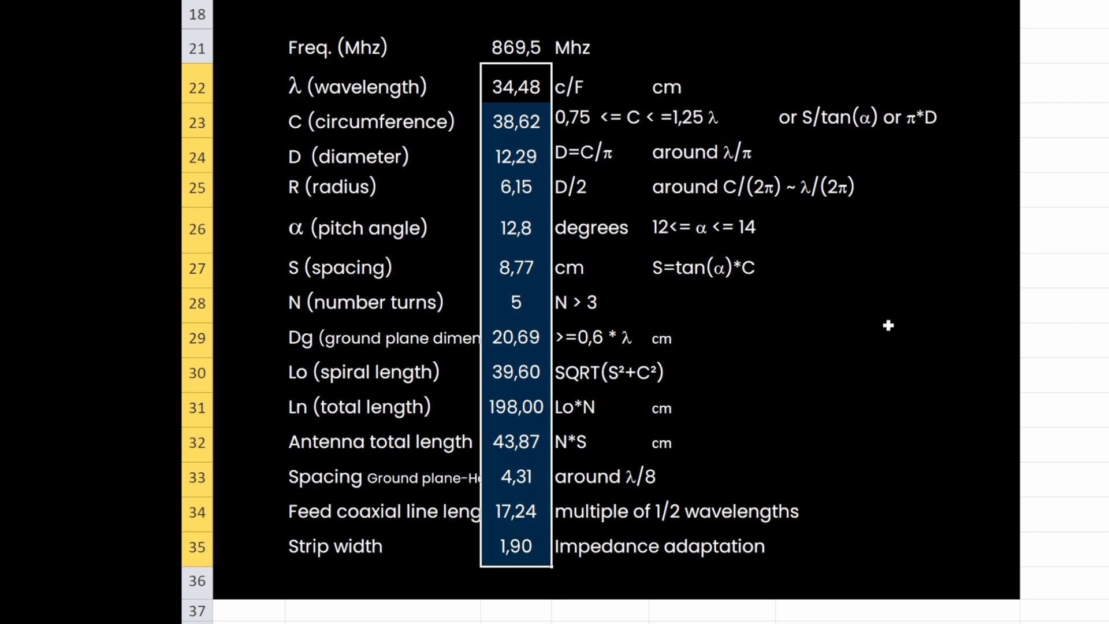
mouse_move(529, 356)
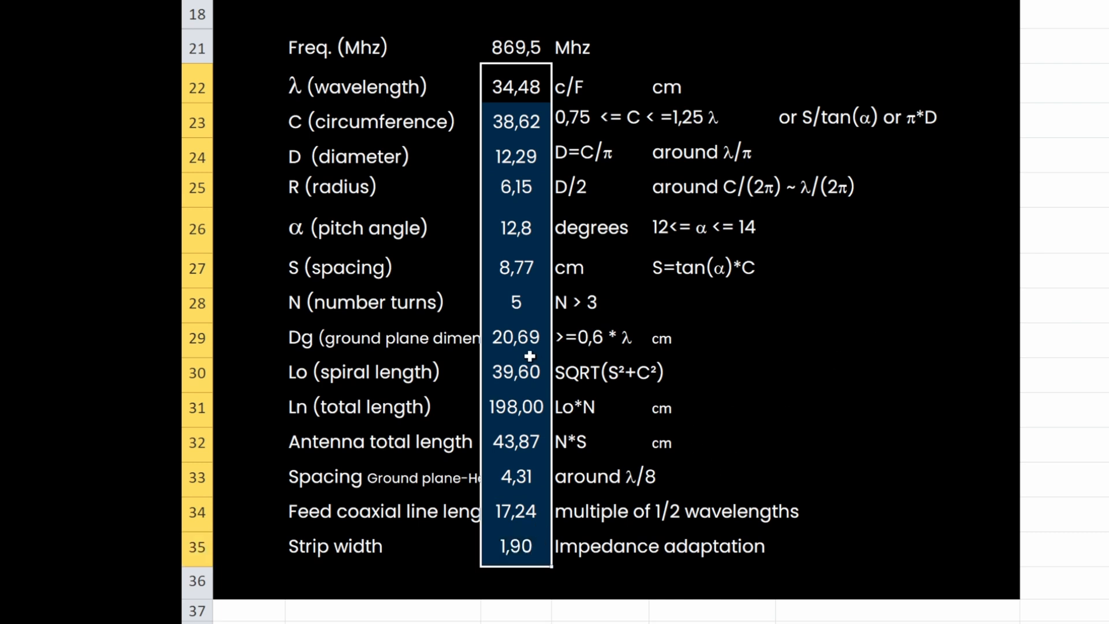
left_click(516, 303)
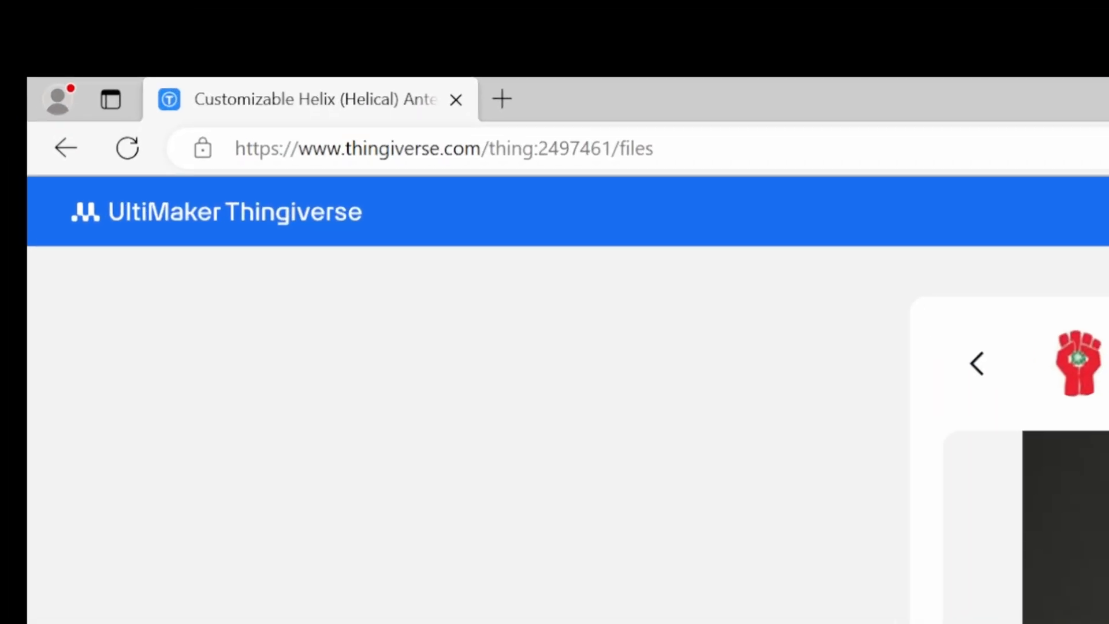
- Open the Helix Antenna Frame files page and scroll through its STL file list
left_click(460, 152)
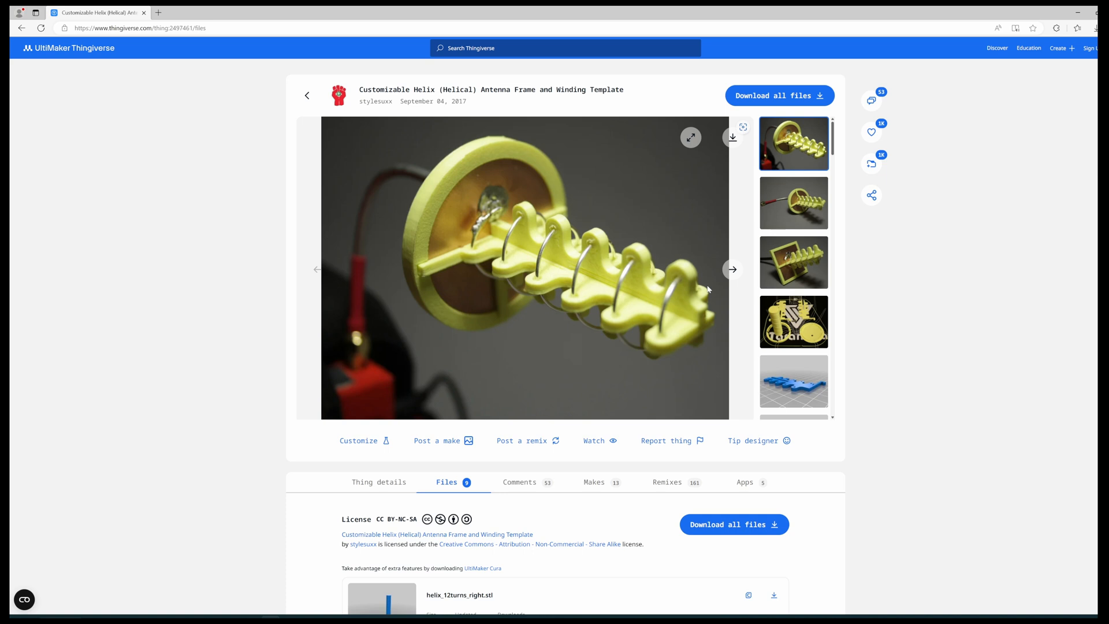
mouse_move(573, 393)
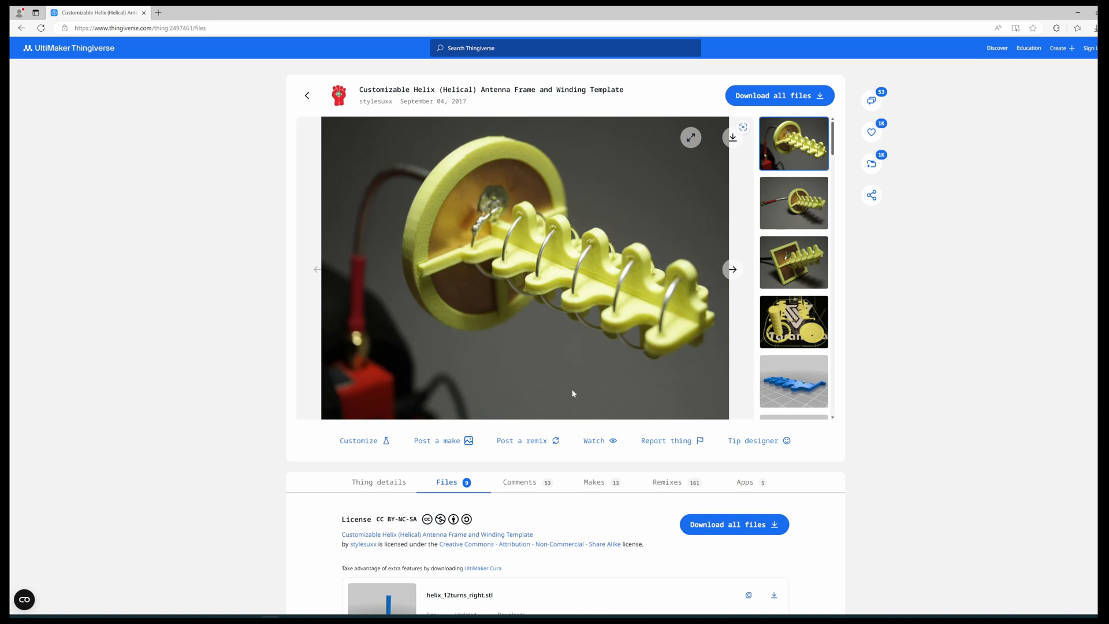
scroll("down", 3)
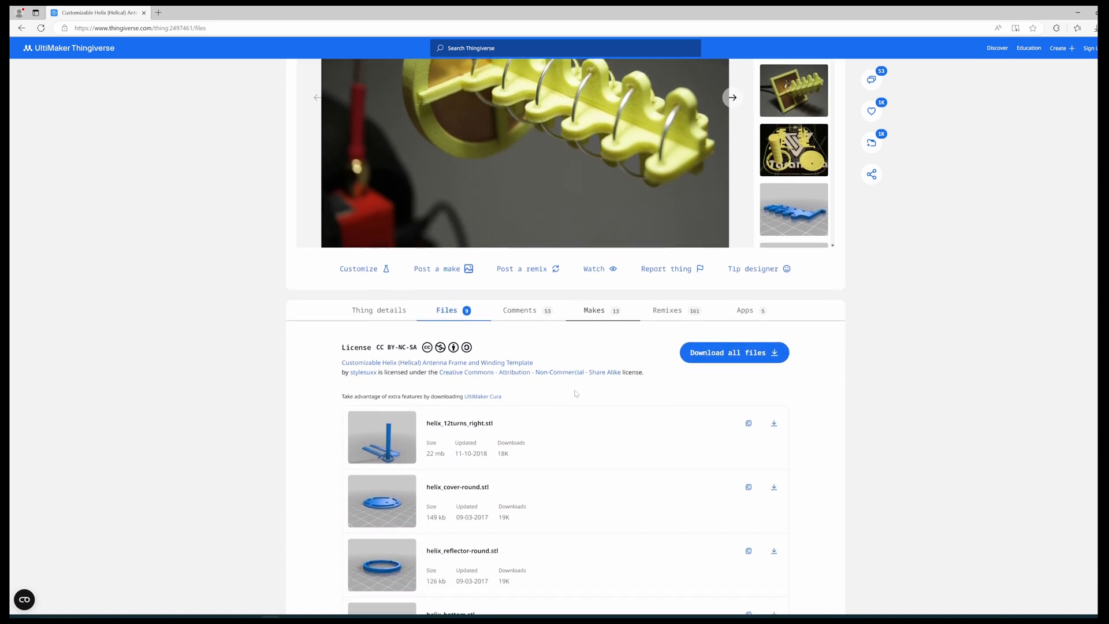
scroll("down", 3)
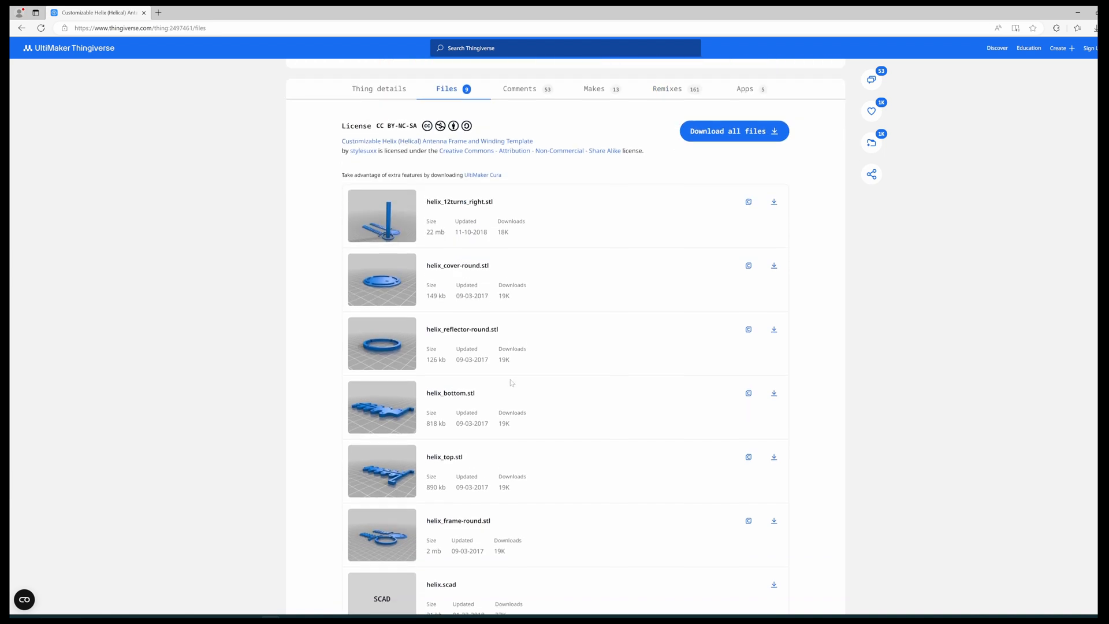
scroll("down", 3)
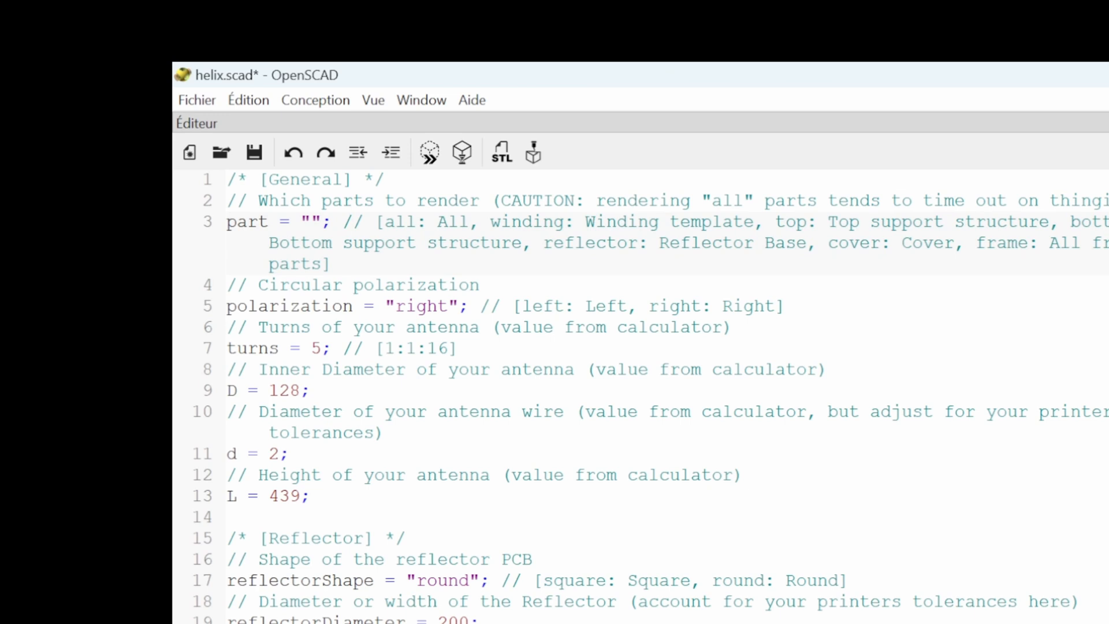
- Set part to "all" in helix.scad and check the wire diameter d value
left_click(315, 221)
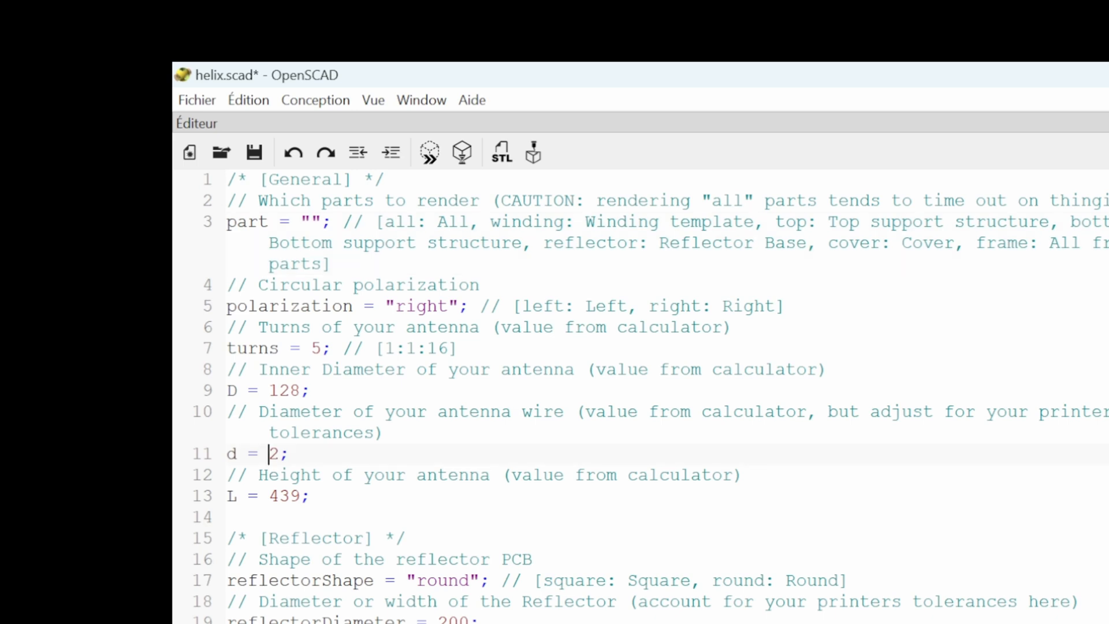
double_click(272, 453)
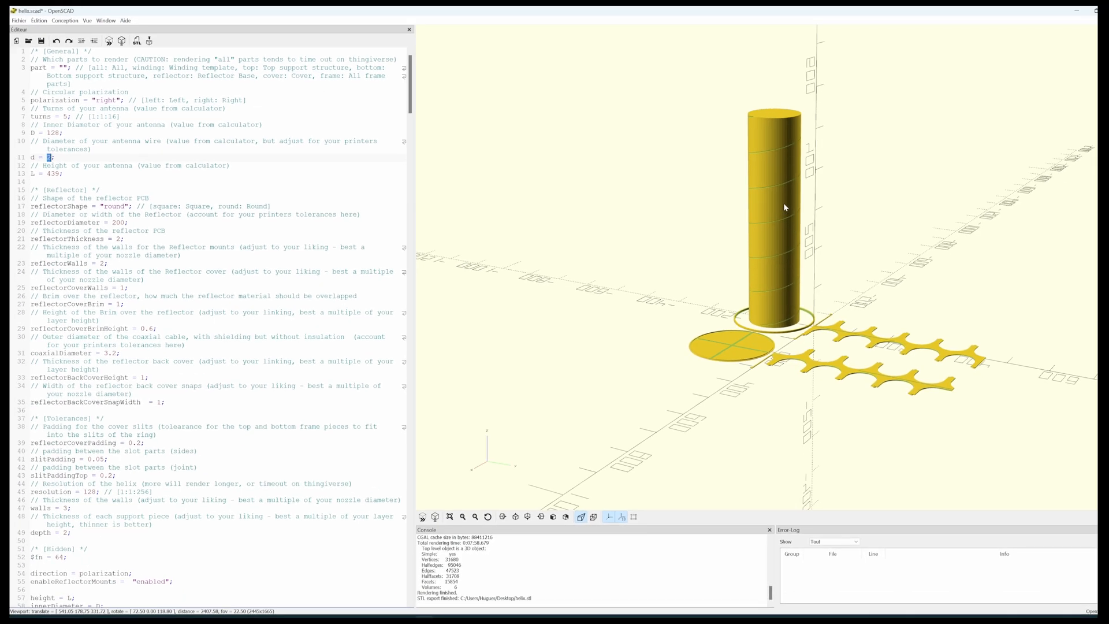
mouse_move(740, 277)
type("all")
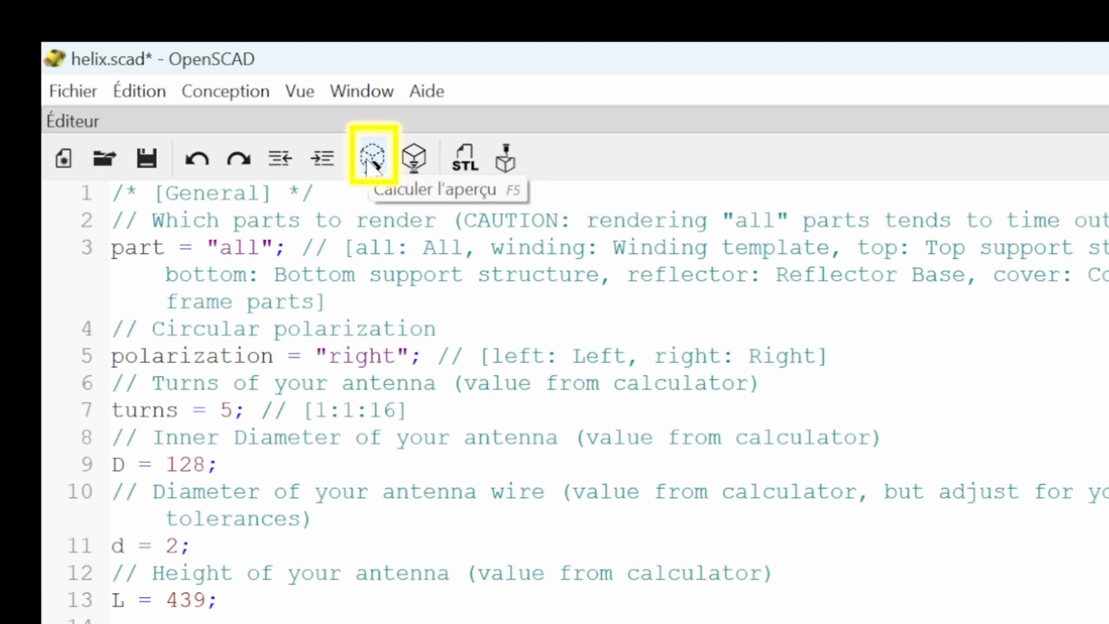
- Run the F5 preview of the helix model with all parts enabled
left_click(372, 157)
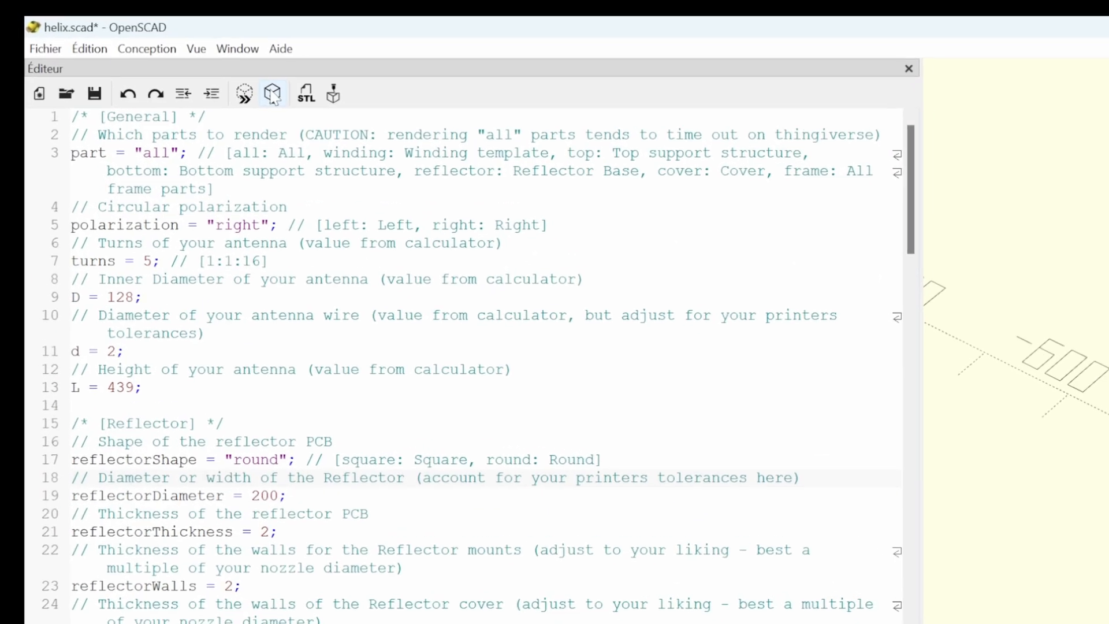
mouse_move(274, 94)
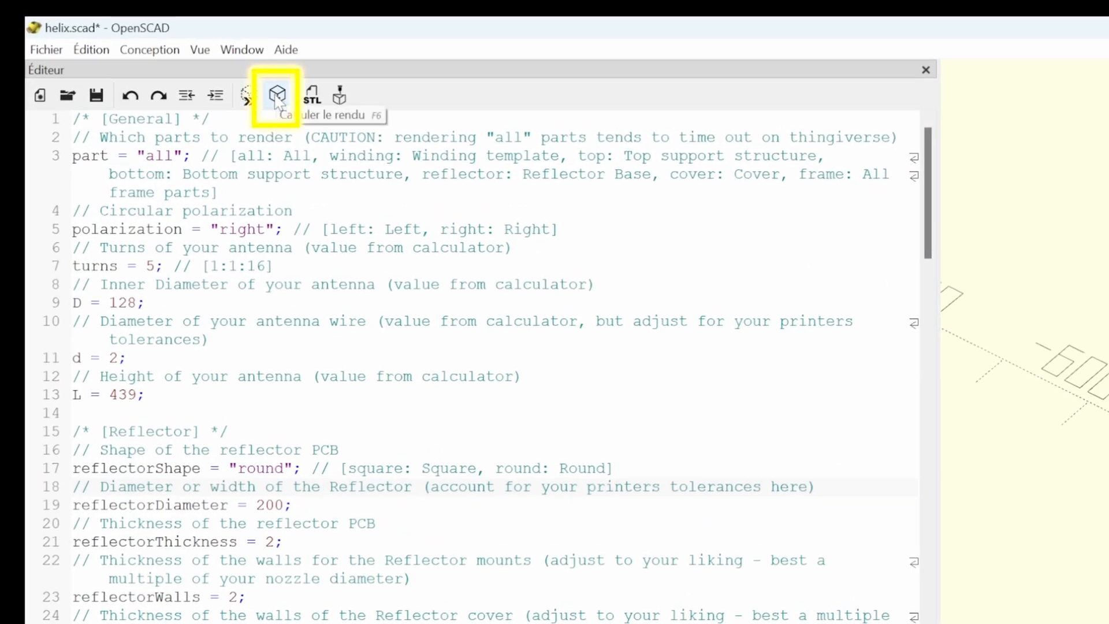
left_click(277, 95)
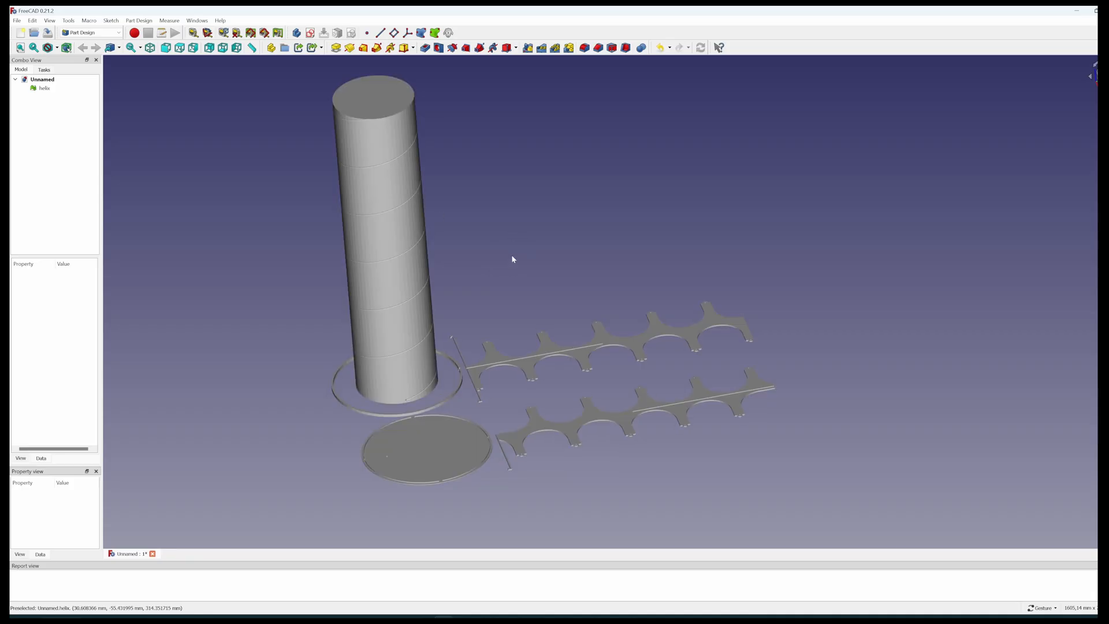
mouse_move(532, 288)
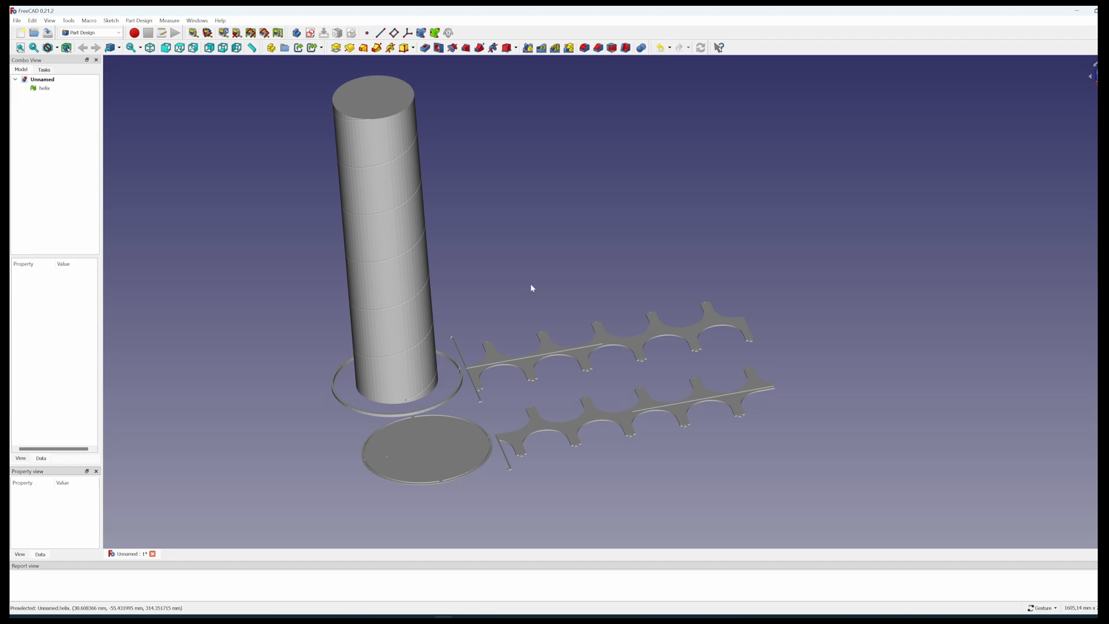